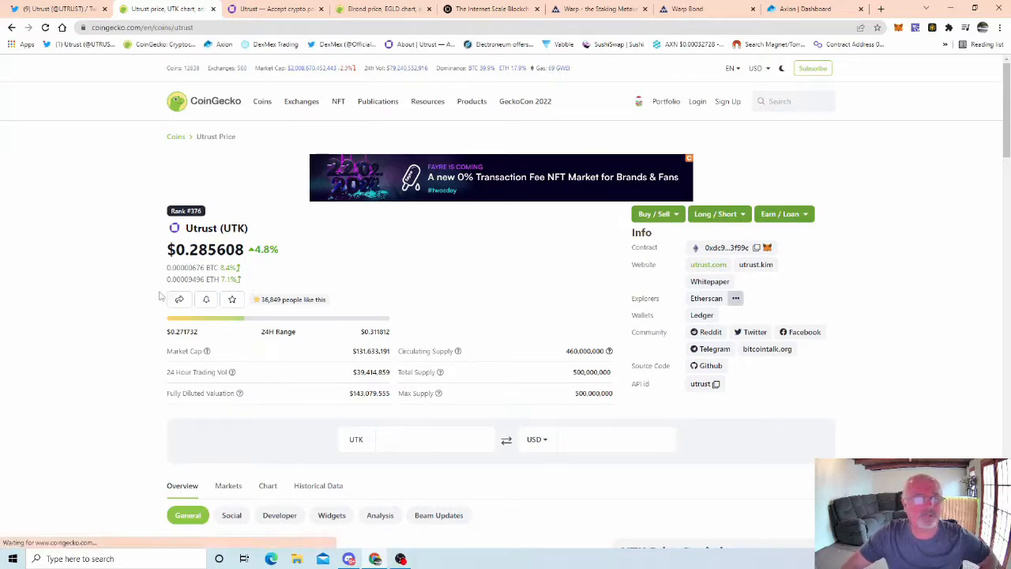
pyautogui.moveTo(56, 9)
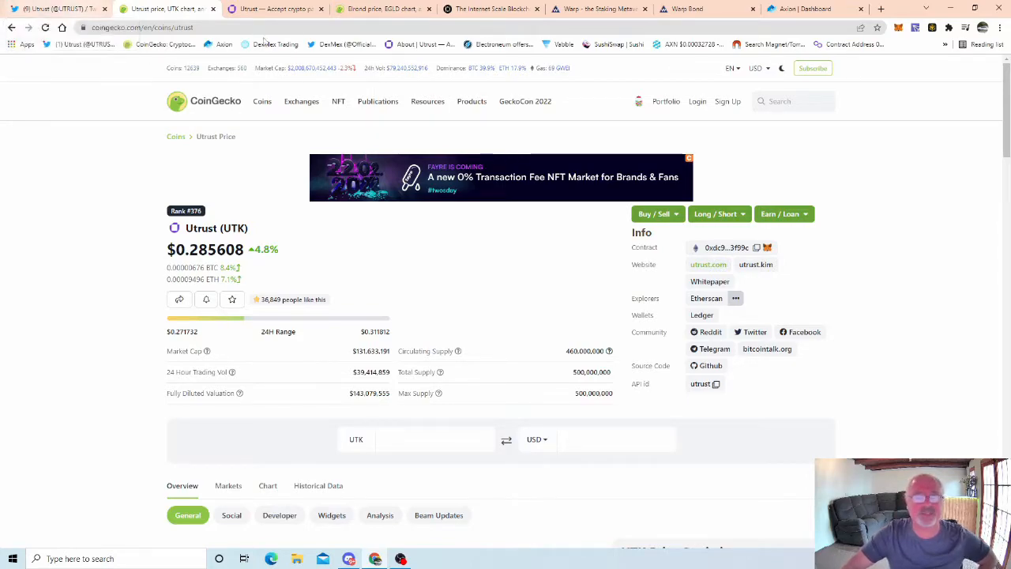
pyautogui.moveTo(277, 9)
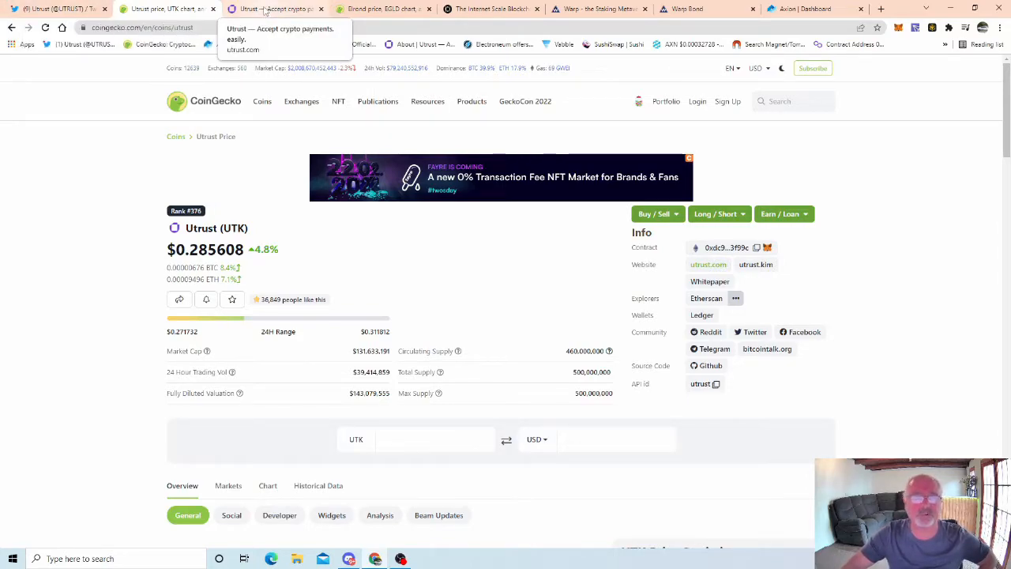
# - Cycle through the Elrond price, elrond.com, Warp and Warp Bond dashboard tabs, ending on Utrust Twitter
pyautogui.click(377, 9)
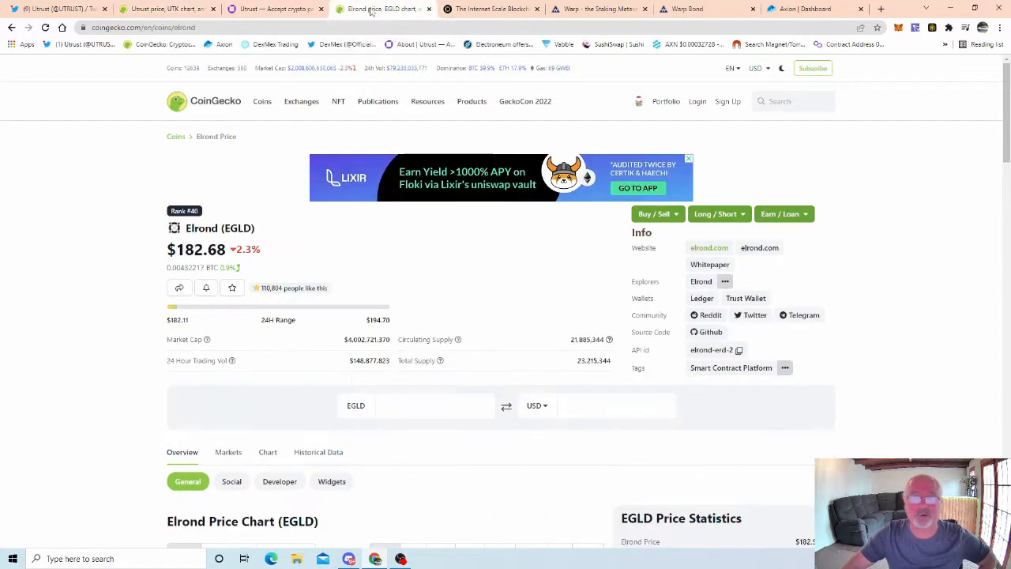
pyautogui.click(709, 248)
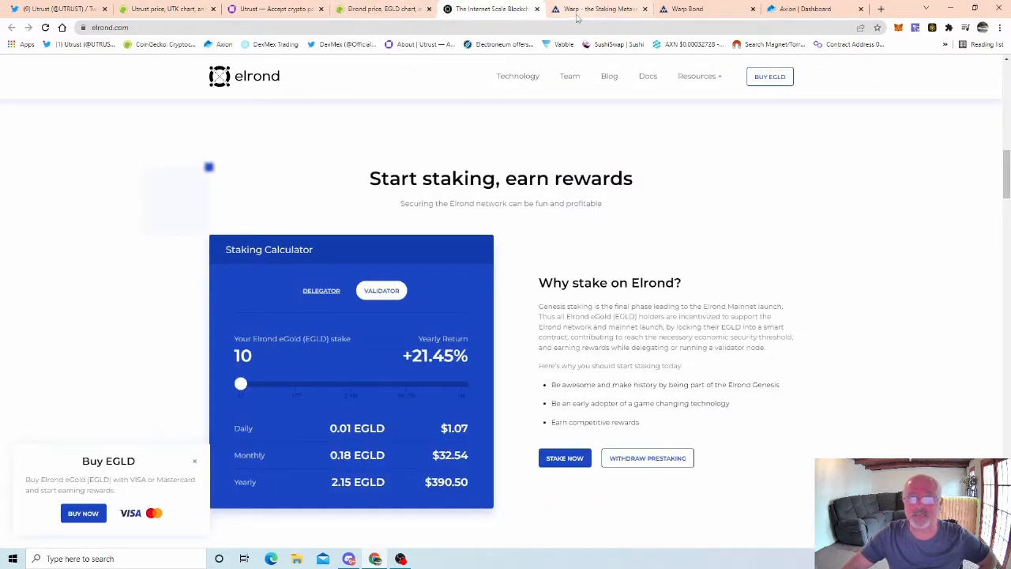
pyautogui.click(599, 8)
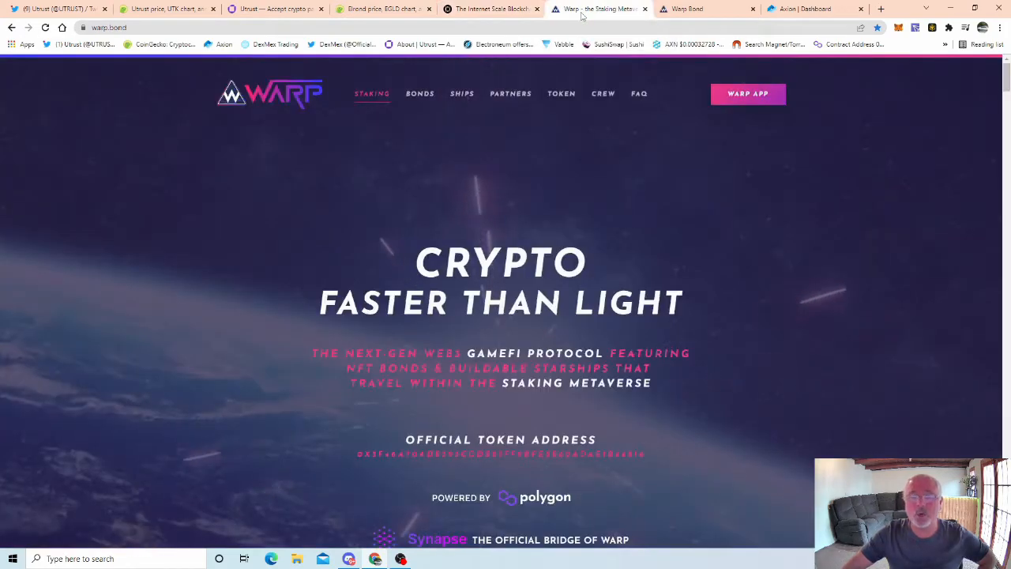
pyautogui.moveTo(703, 9)
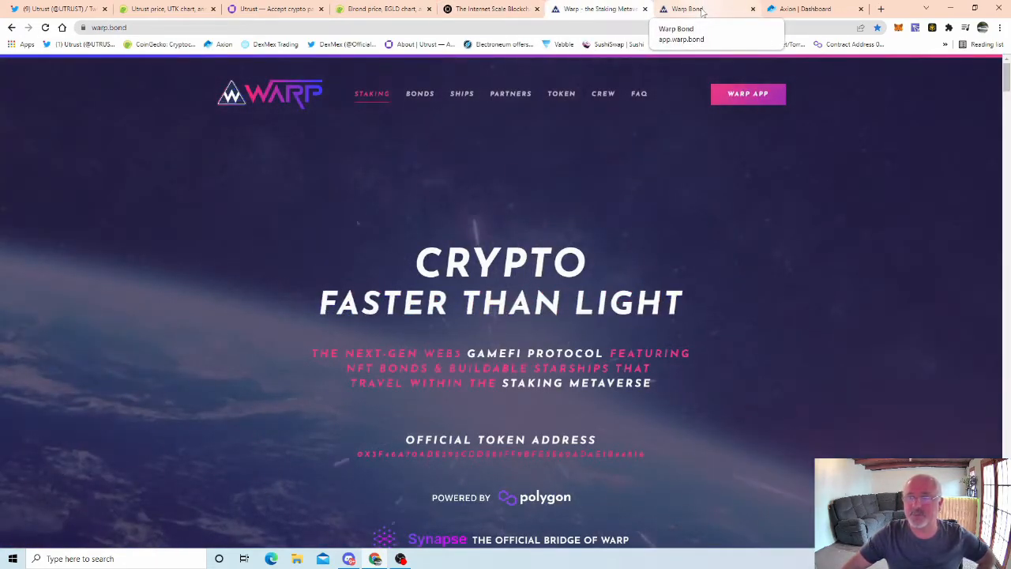
pyautogui.moveTo(806, 8)
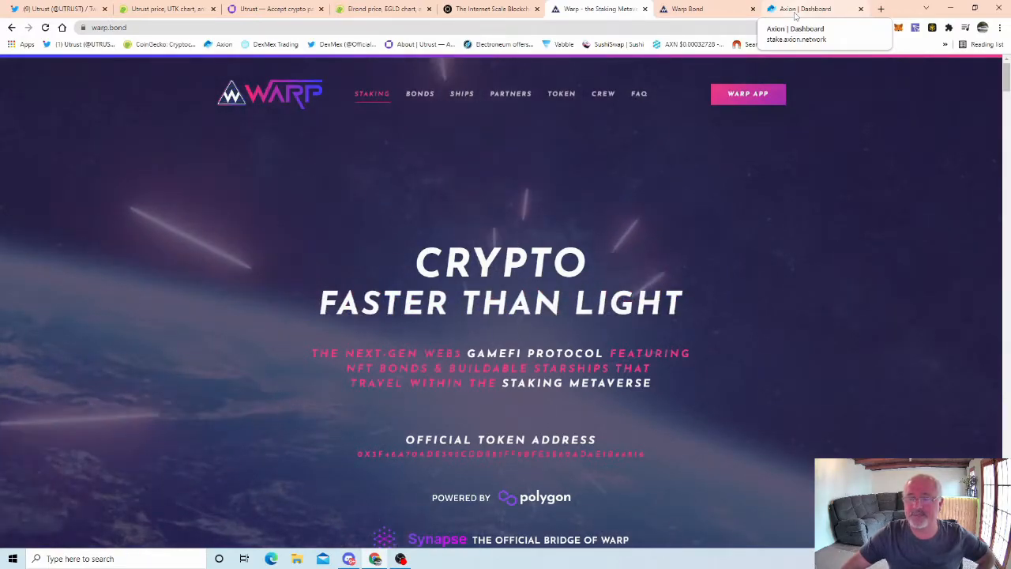
pyautogui.click(806, 8)
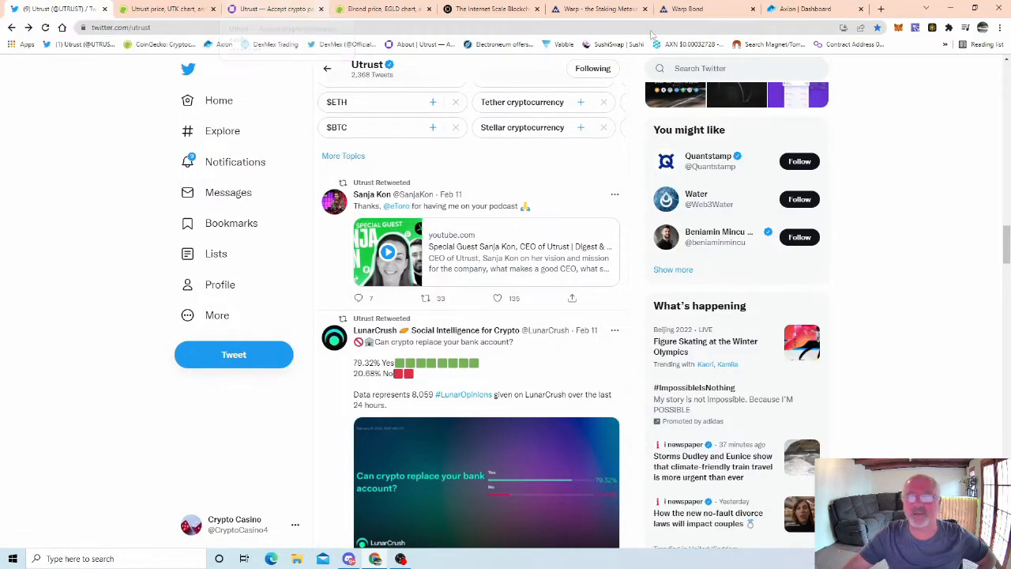
pyautogui.moveTo(691, 9)
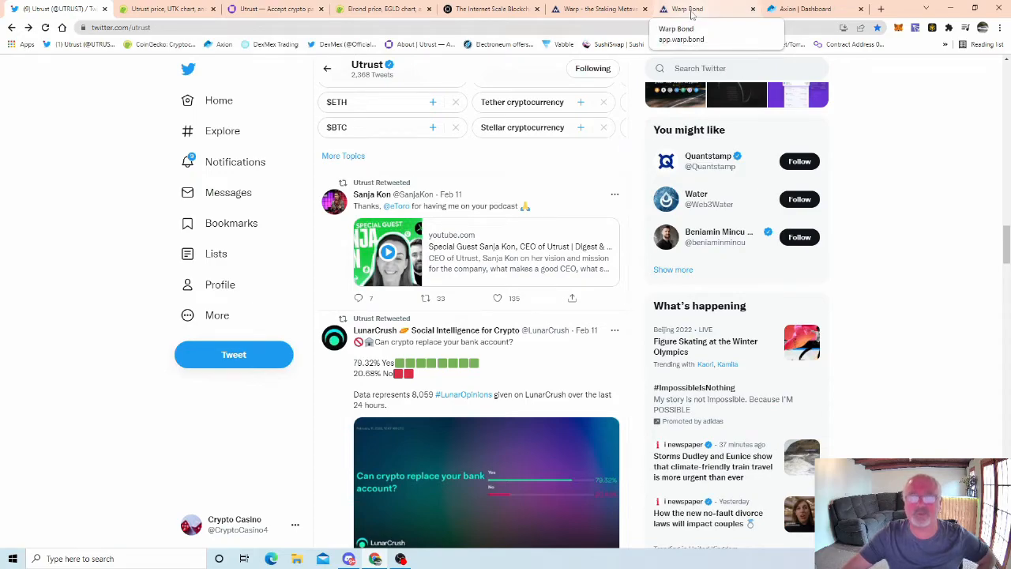
pyautogui.click(703, 9)
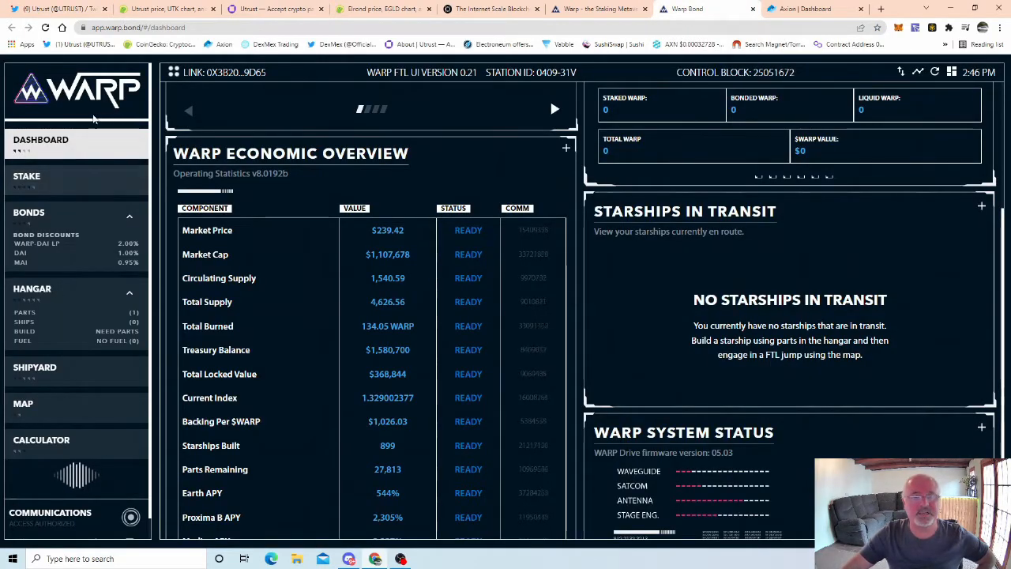
pyautogui.moveTo(51, 9)
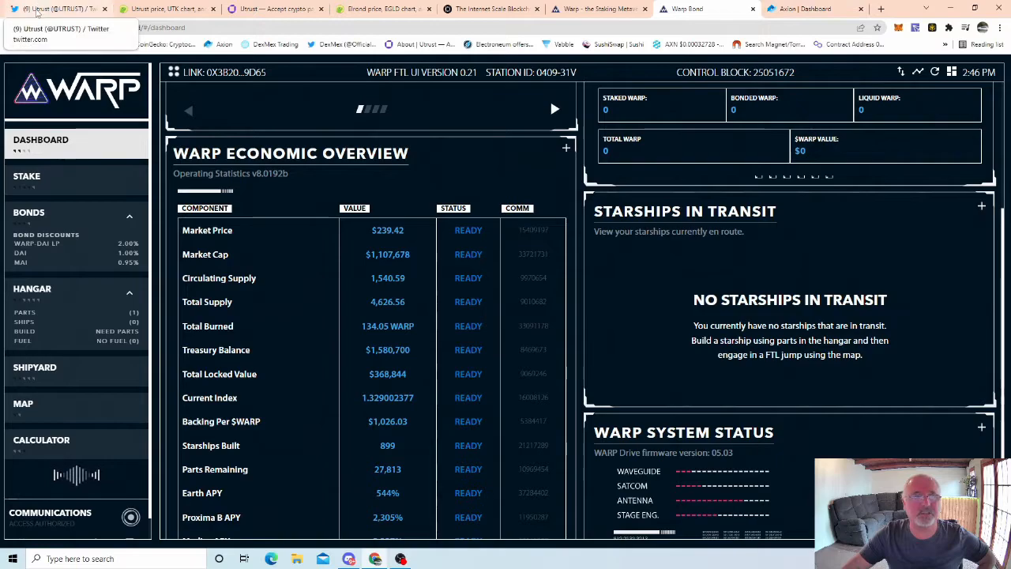
pyautogui.click(55, 9)
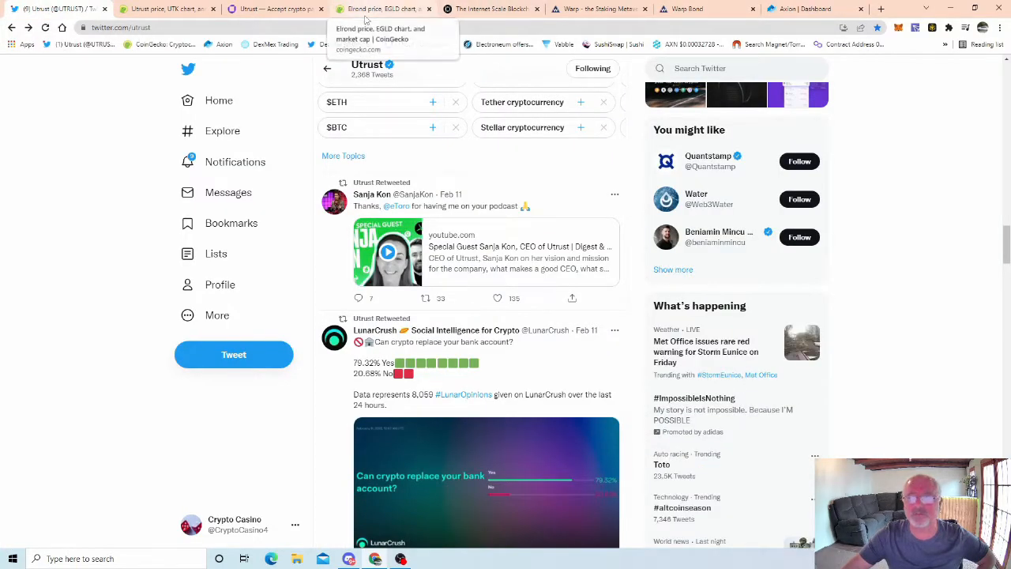
pyautogui.moveTo(534, 217)
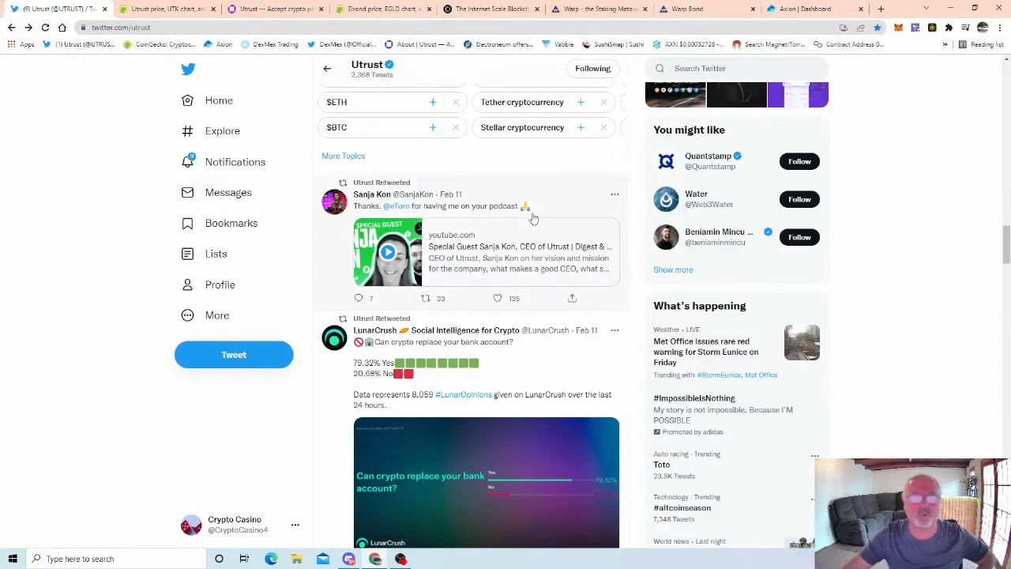
pyautogui.moveTo(305, 269)
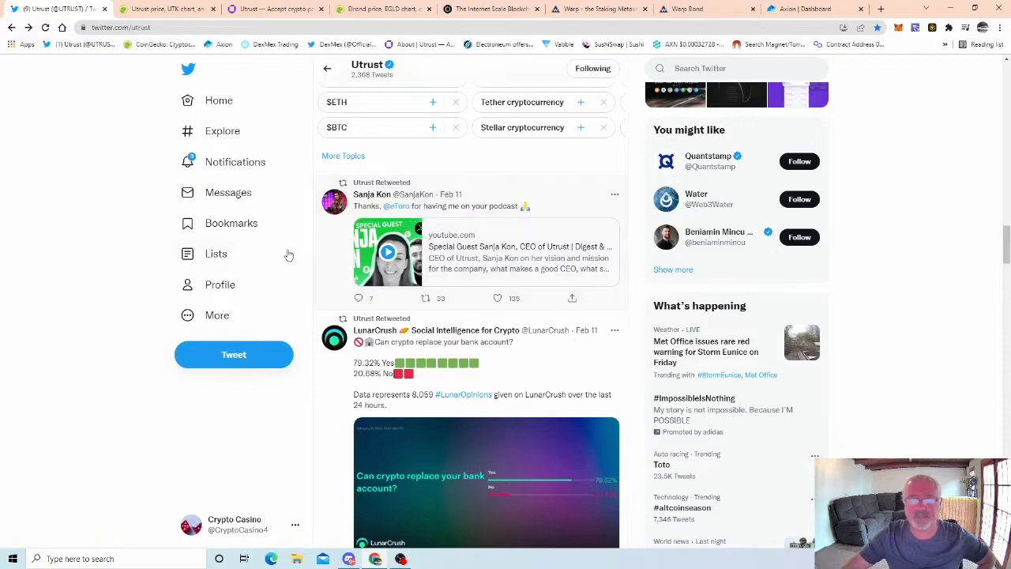
pyautogui.moveTo(374, 102)
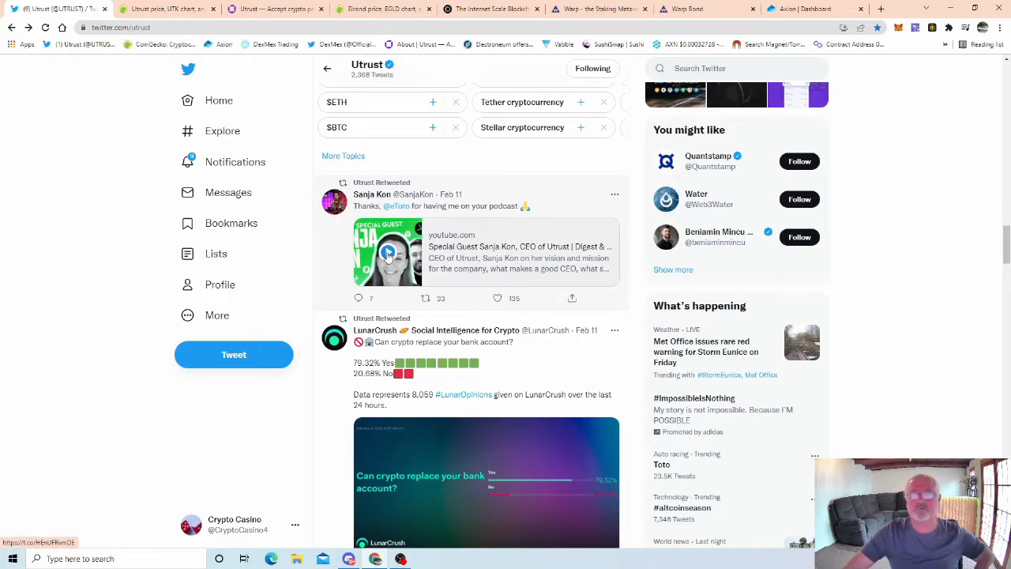
pyautogui.moveTo(435, 280)
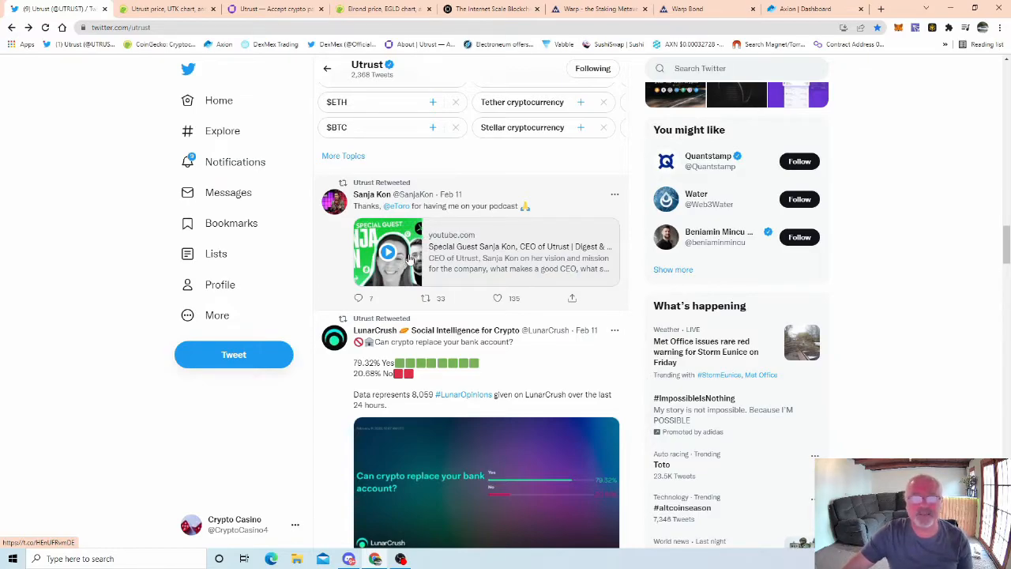
pyautogui.moveTo(454, 268)
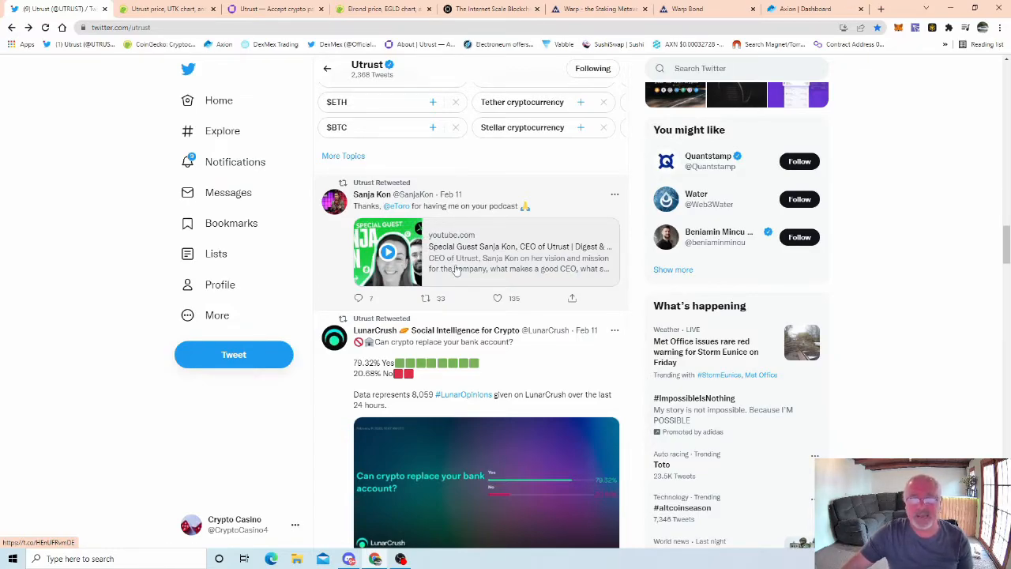
pyautogui.moveTo(395, 274)
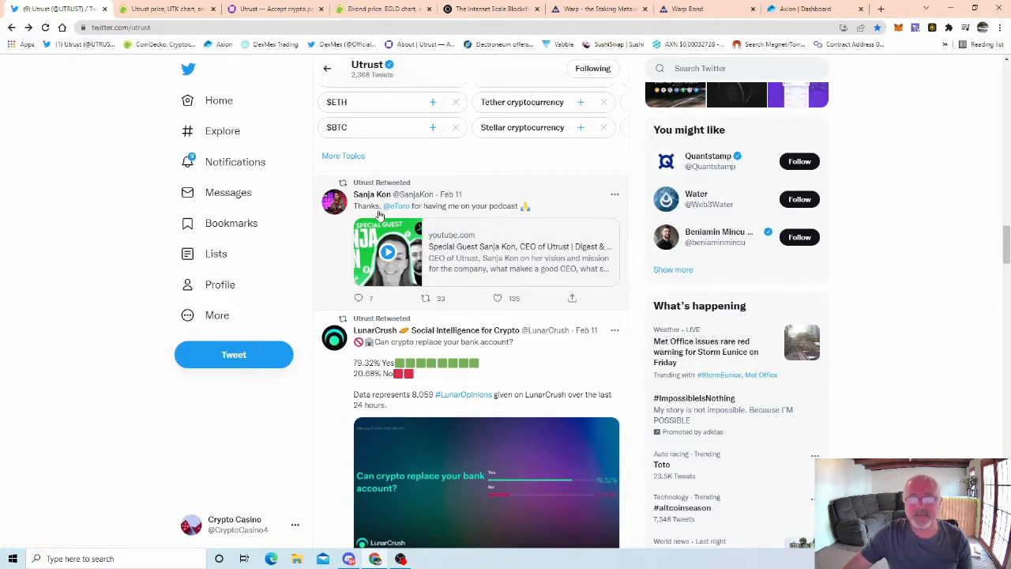
pyautogui.moveTo(398, 206)
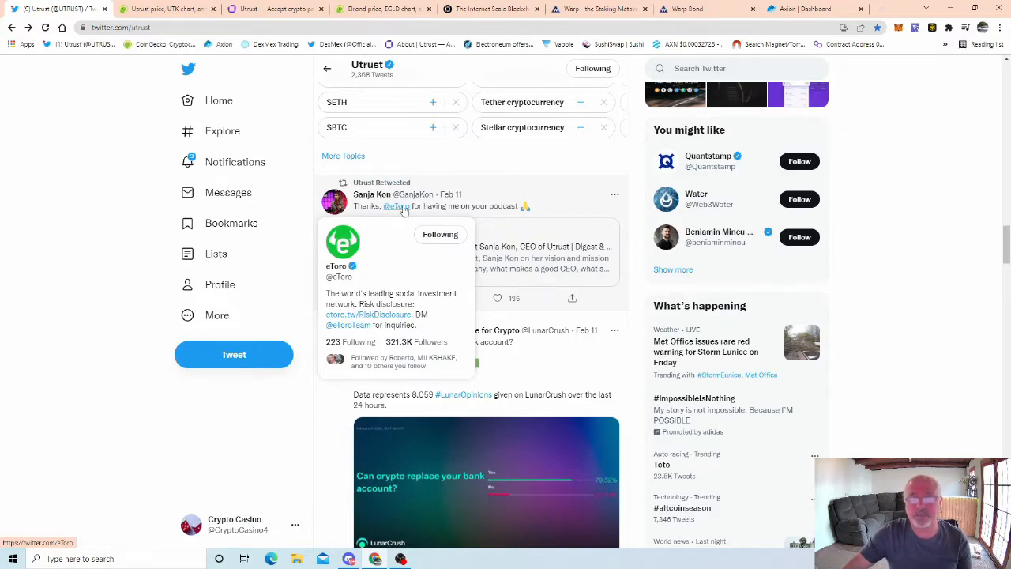
pyautogui.moveTo(388, 249)
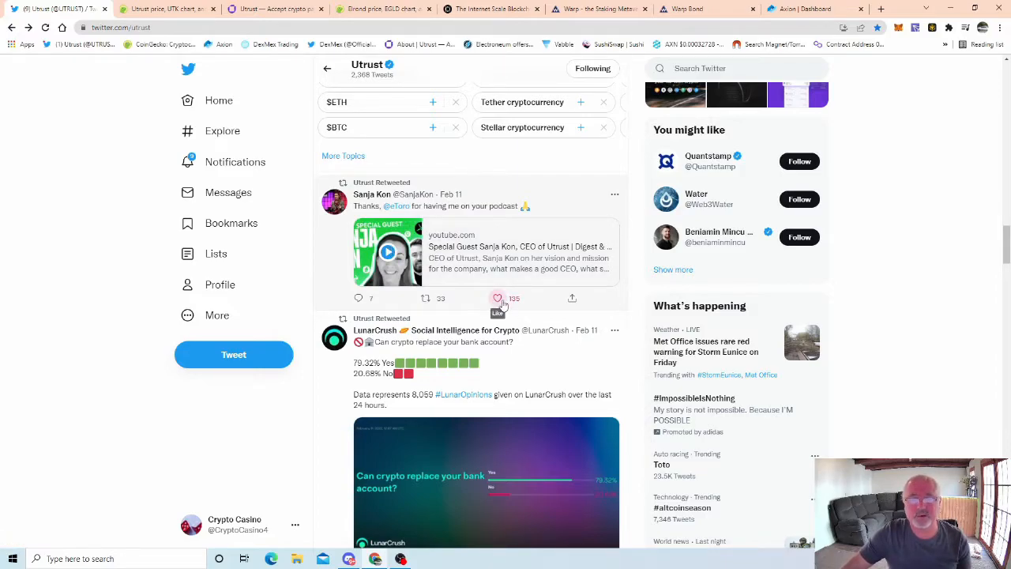
# - Like the Sanja Kon podcast tweet retweeted by Utrust, bringing it to 136 likes
pyautogui.click(497, 299)
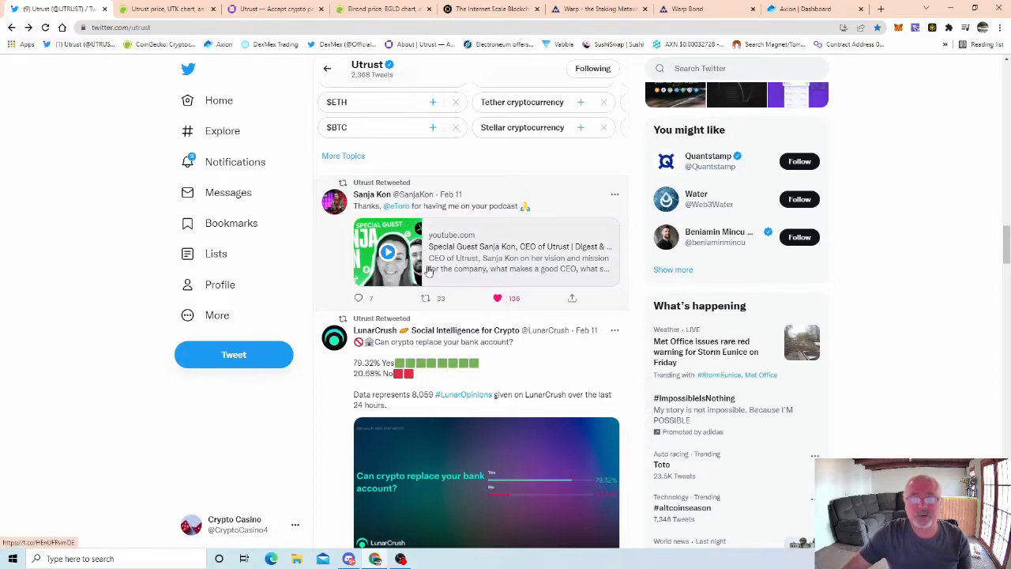
pyautogui.moveTo(533, 263)
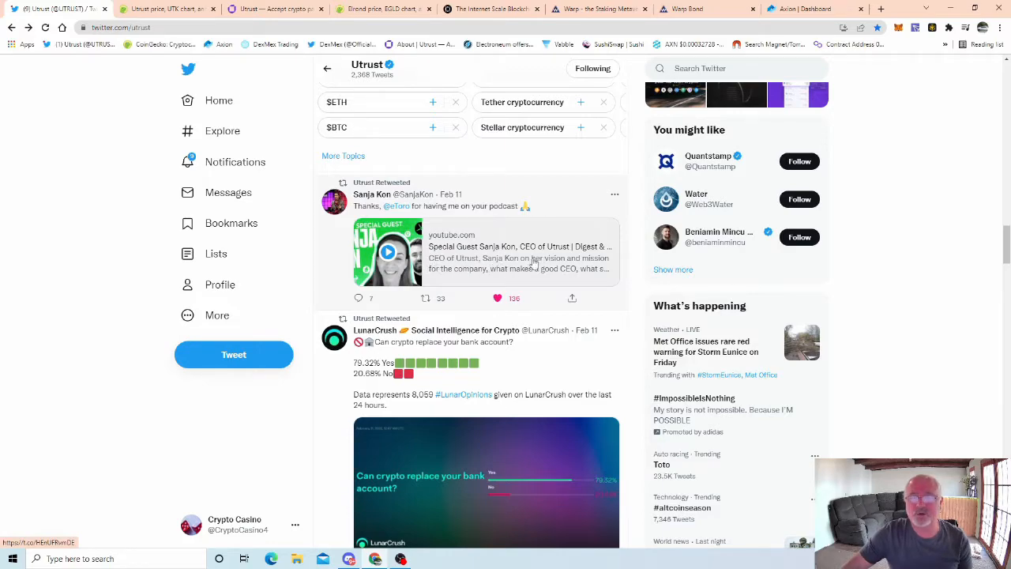
pyautogui.moveTo(443, 280)
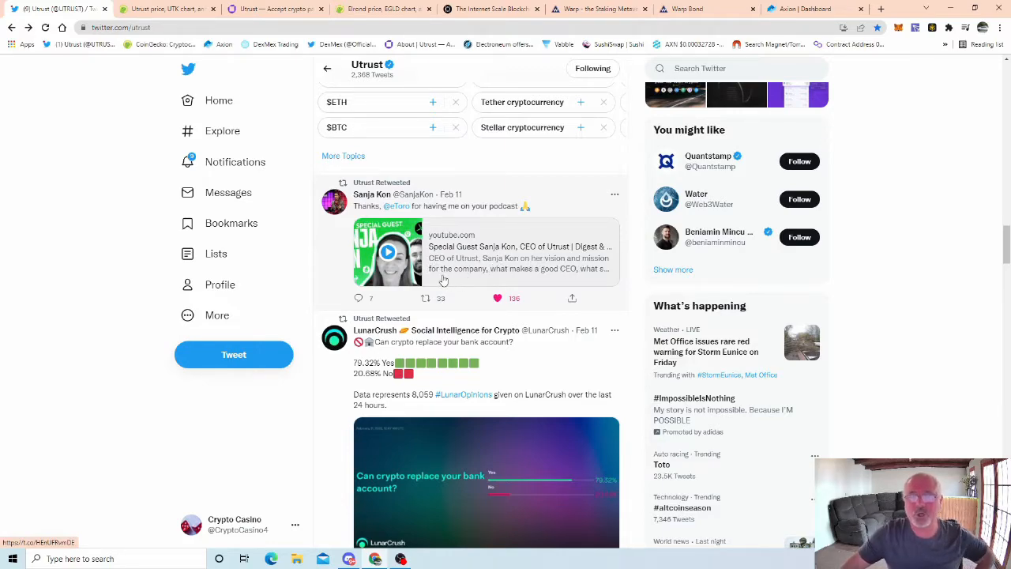
pyautogui.moveTo(576, 276)
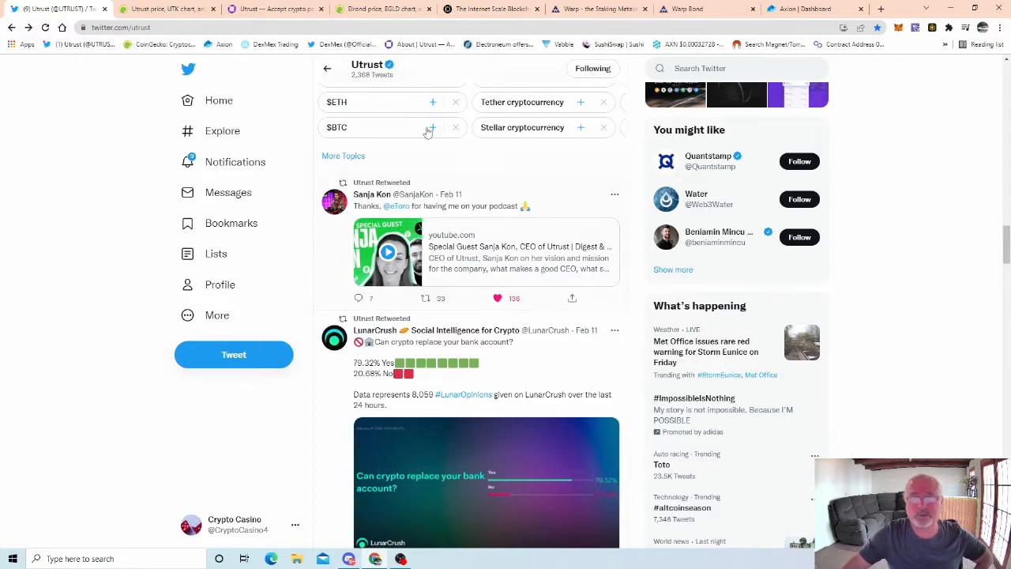
pyautogui.moveTo(399, 183)
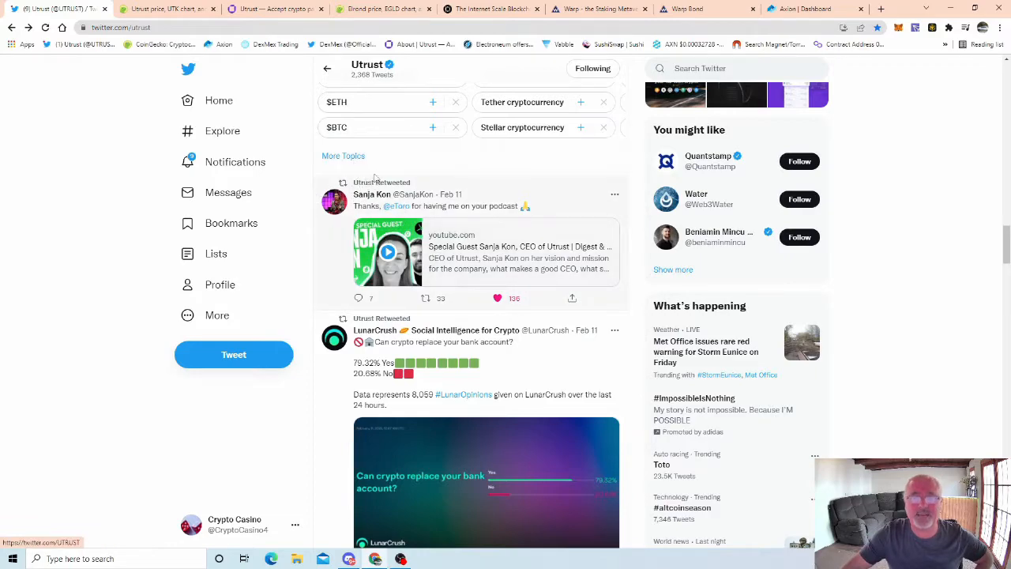
pyautogui.moveTo(388, 253)
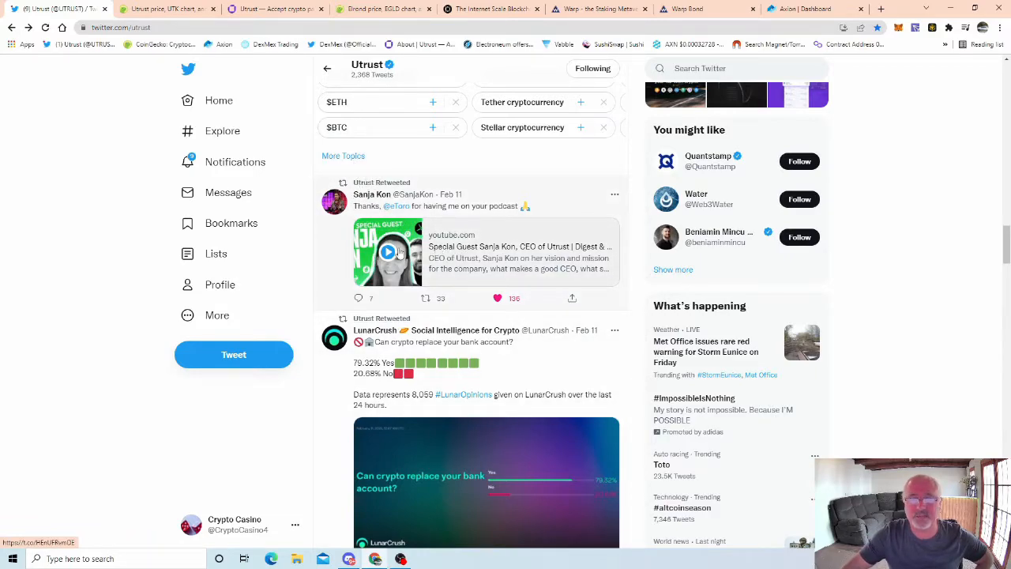
pyautogui.moveTo(439, 285)
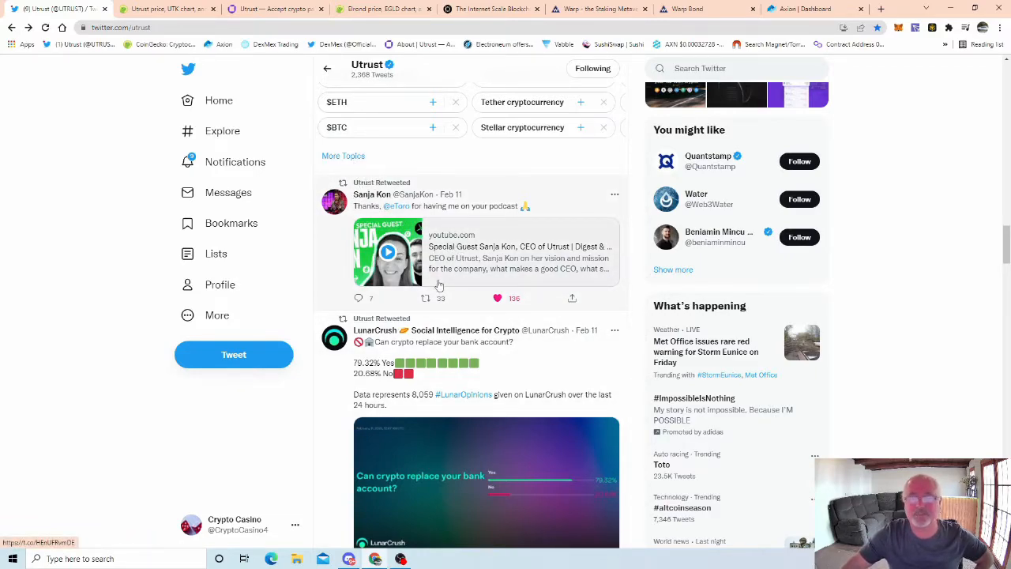
pyautogui.moveTo(158, 9)
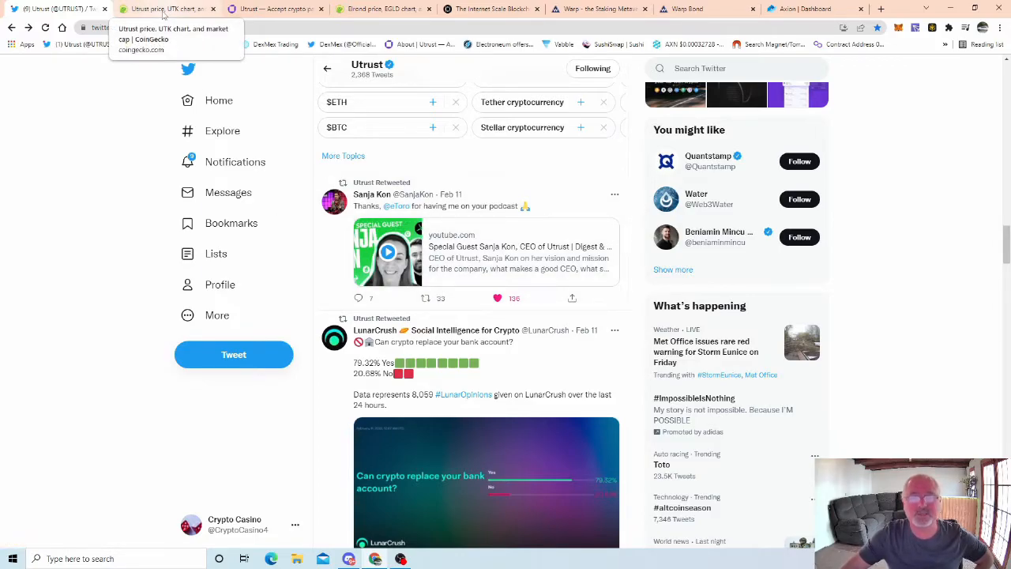
pyautogui.moveTo(275, 8)
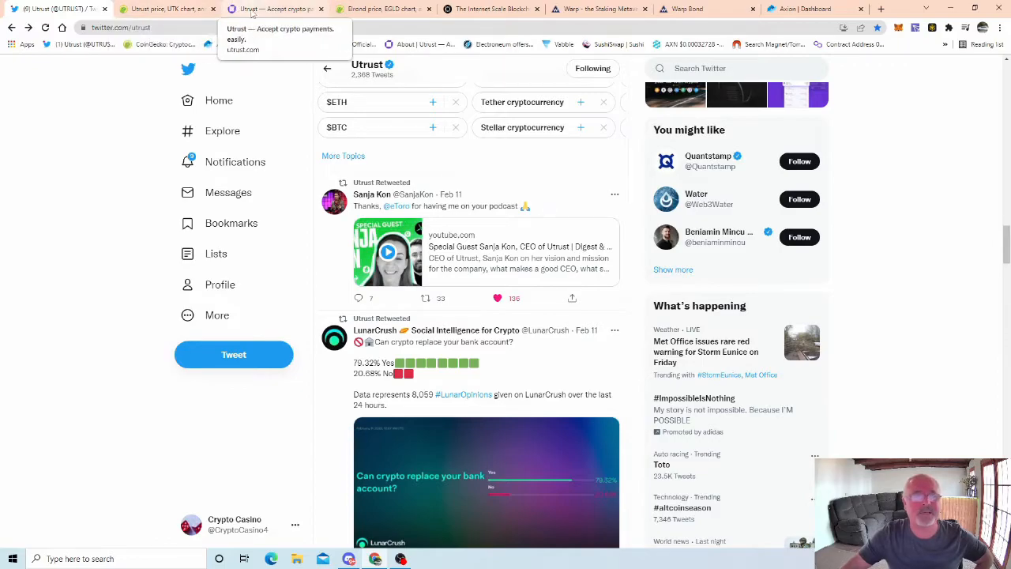
# - Browse utrust.com's e-commerce integration, merchant dashboard and borderless-payments sections
pyautogui.click(276, 9)
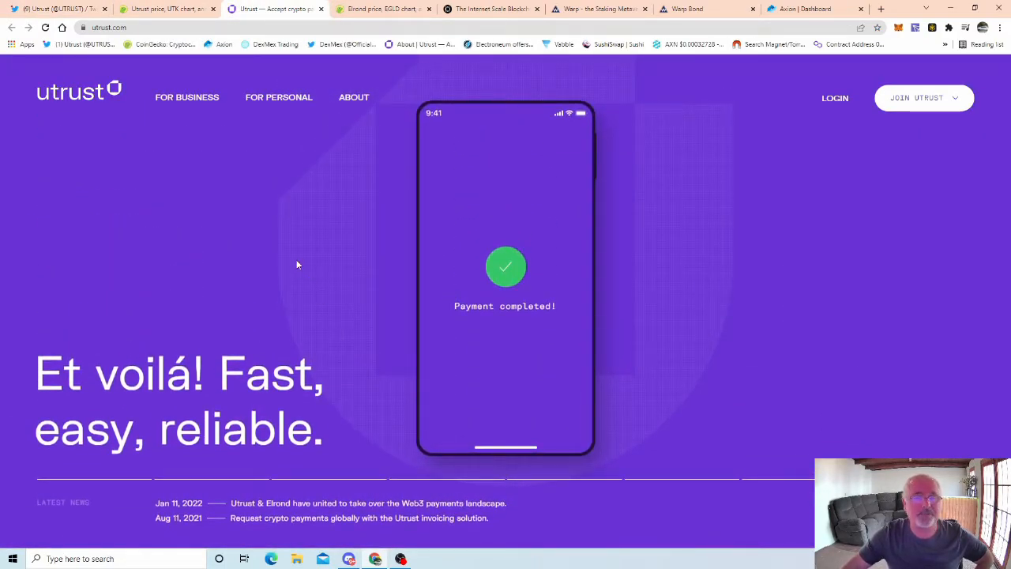
pyautogui.scroll(-3)
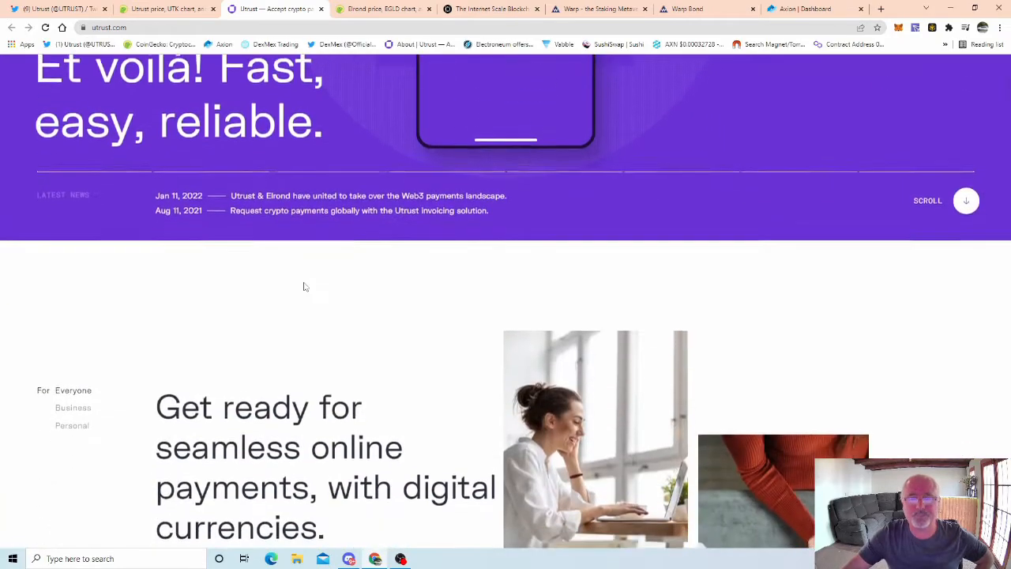
pyautogui.scroll(-3)
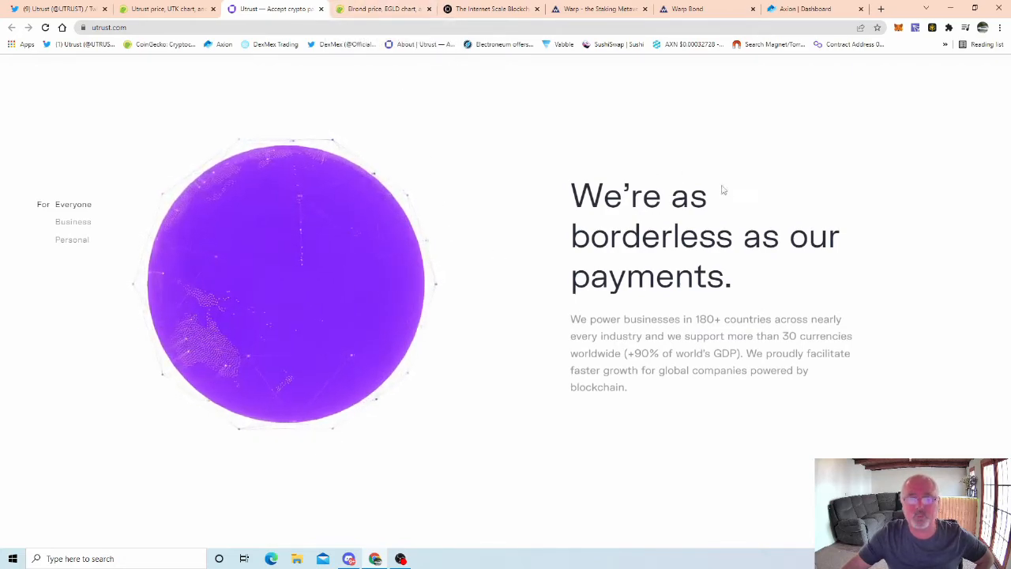
pyautogui.scroll(-3)
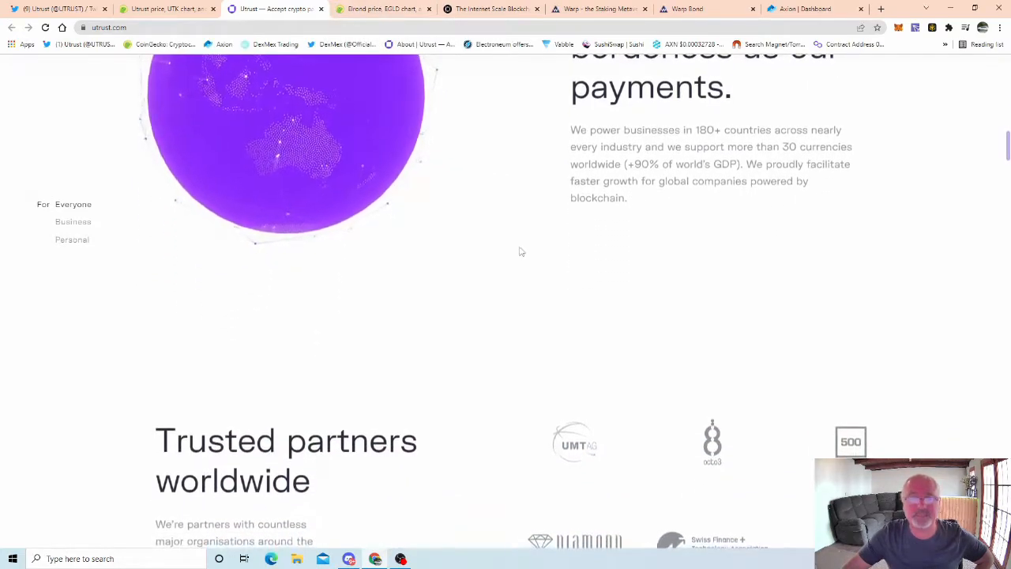
pyautogui.scroll(-3)
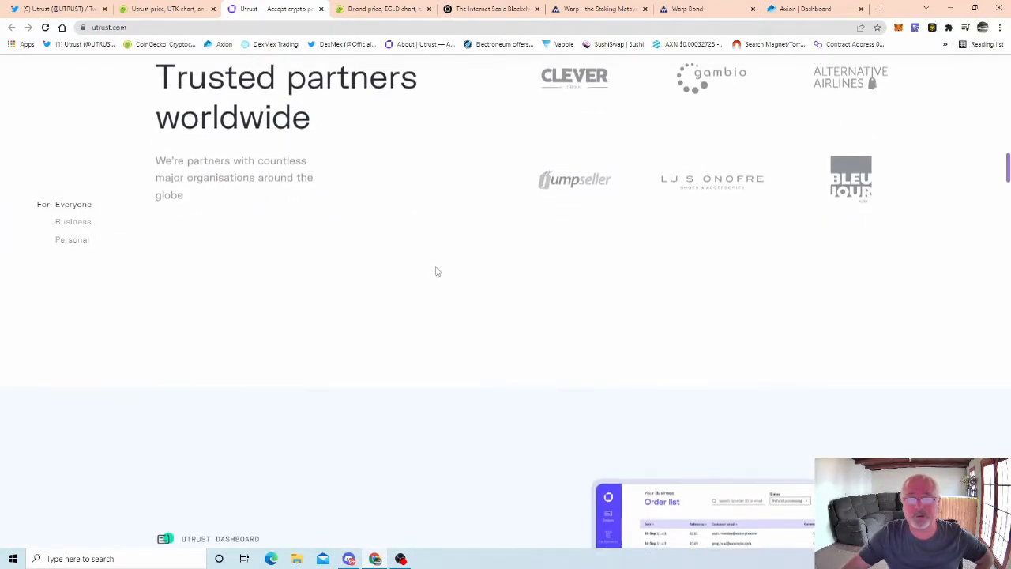
pyautogui.scroll(-3)
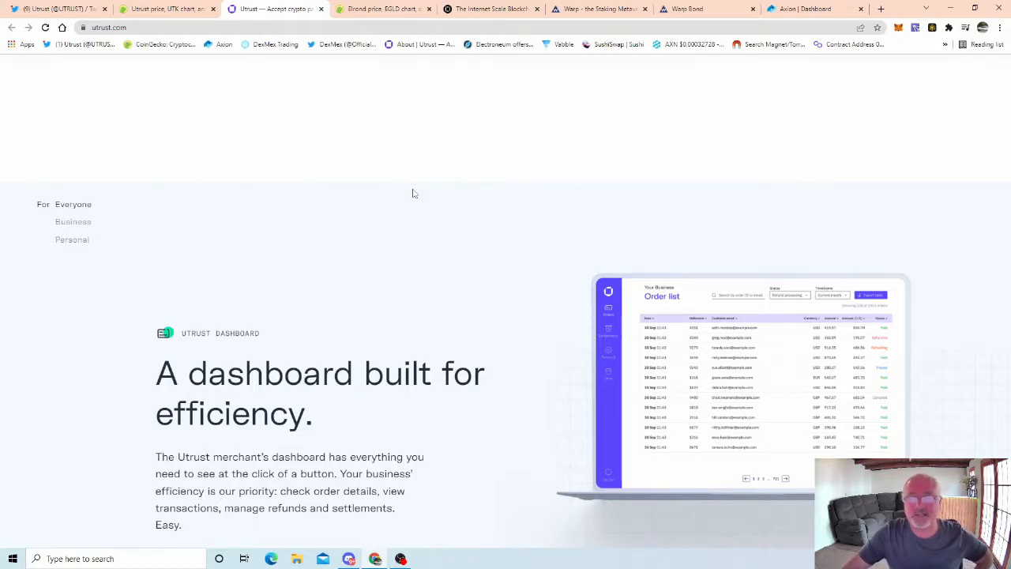
pyautogui.scroll(-3)
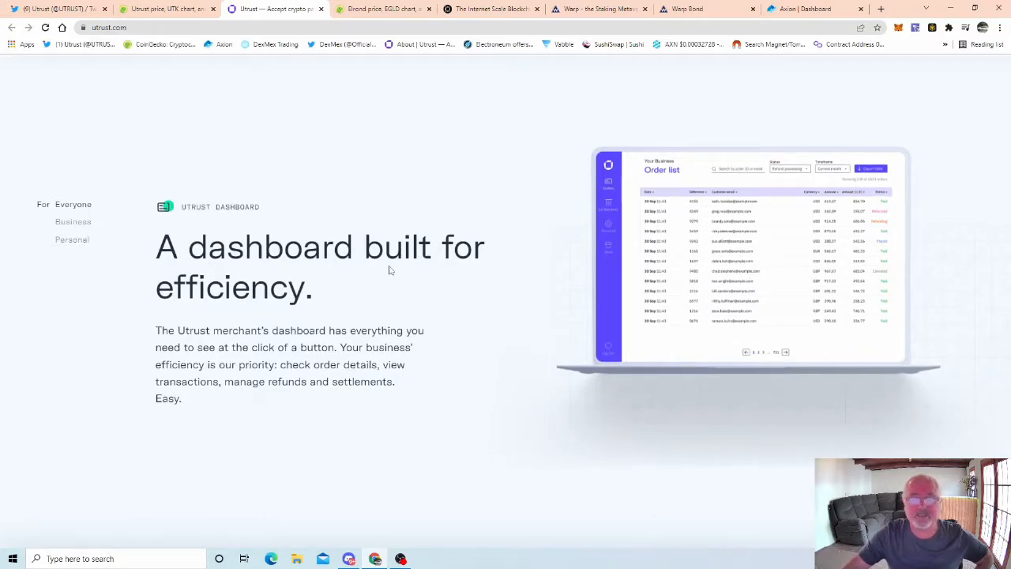
pyautogui.moveTo(352, 227)
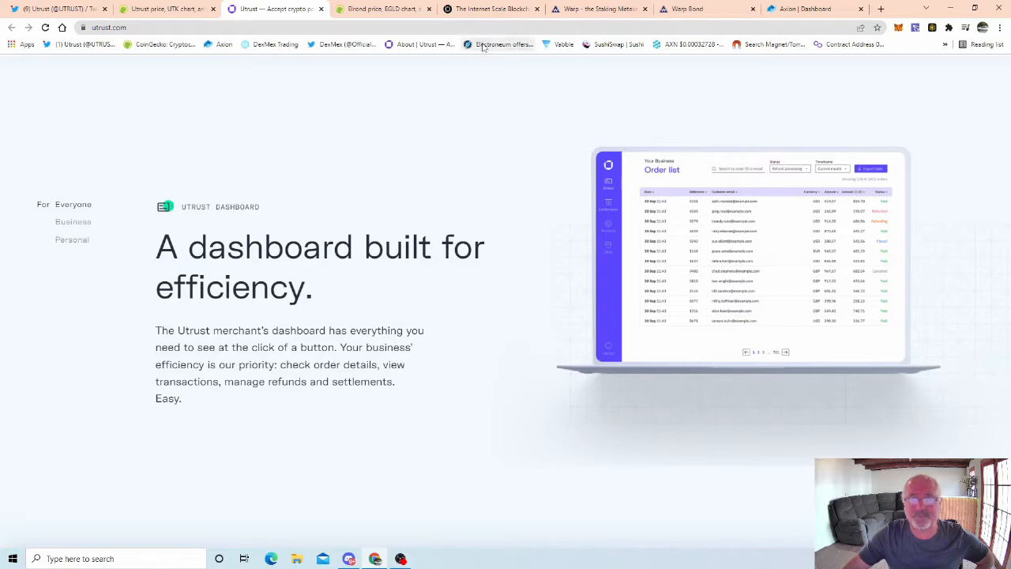
pyautogui.moveTo(423, 290)
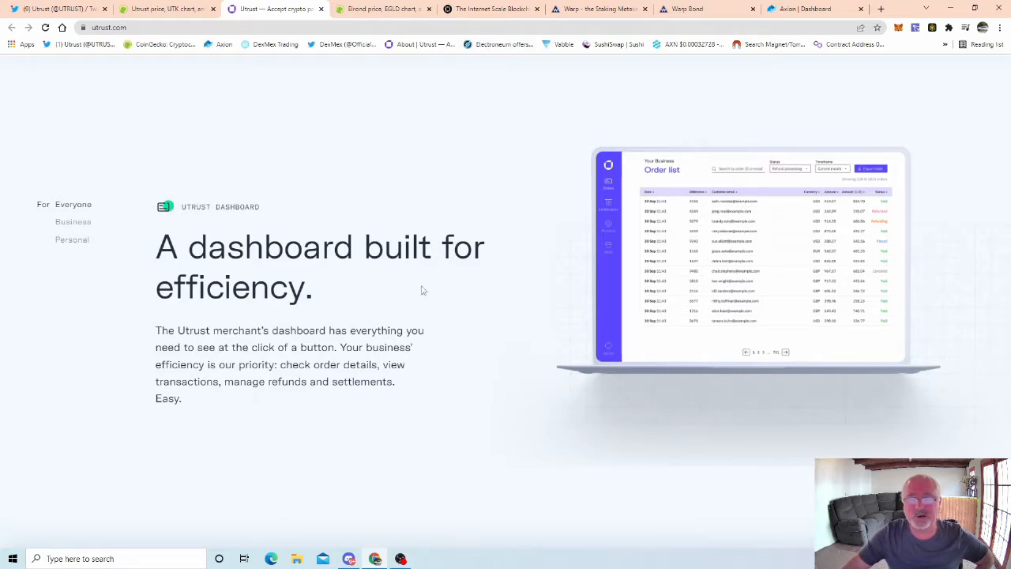
pyautogui.scroll(-3)
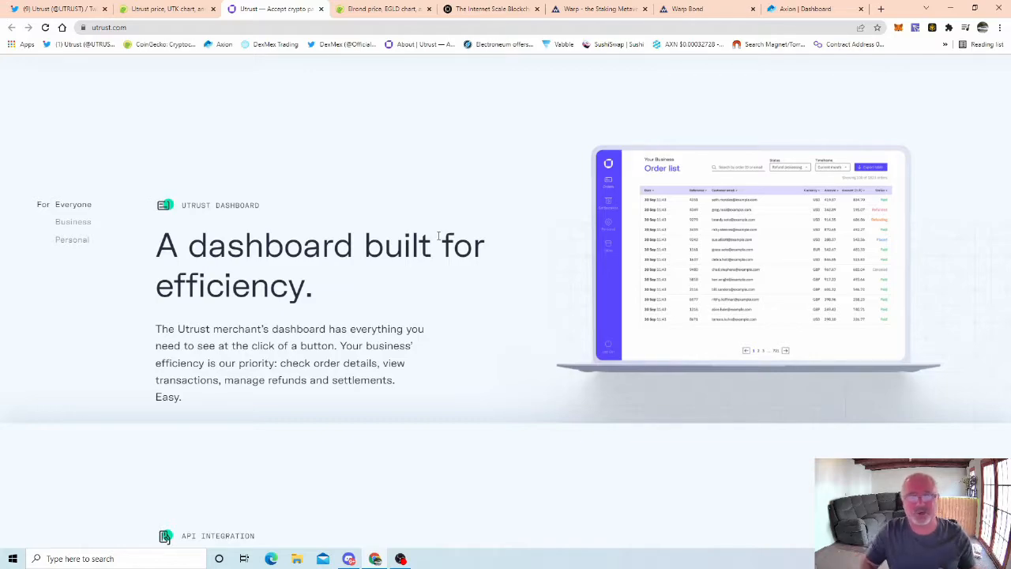
pyautogui.moveTo(479, 226)
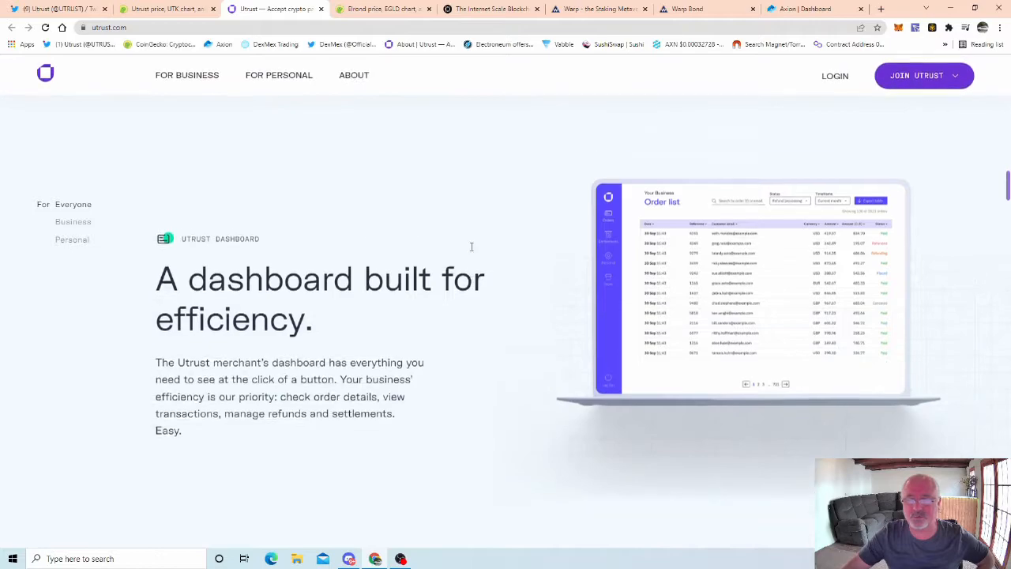
pyautogui.scroll(-3)
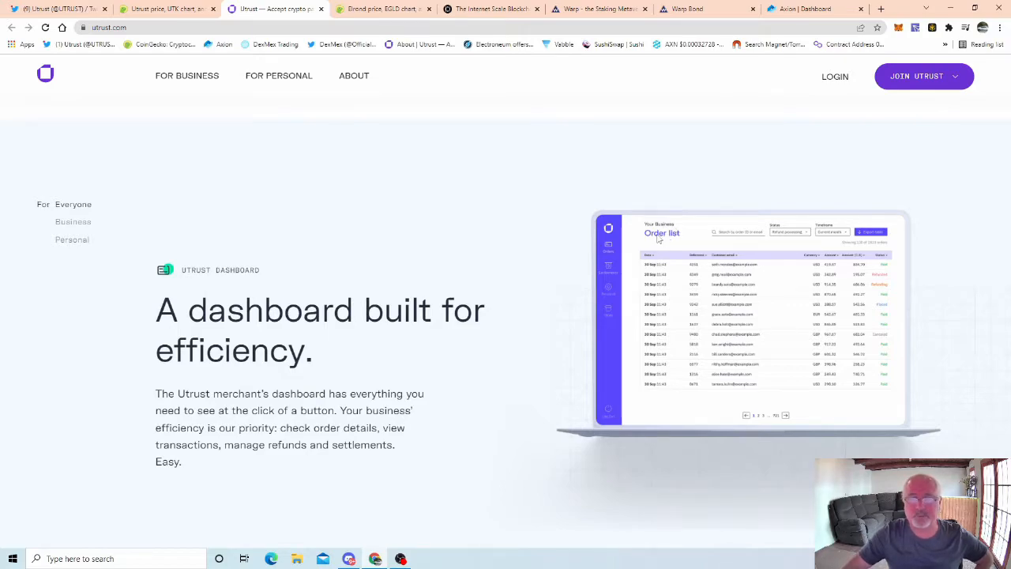
pyautogui.moveTo(767, 265)
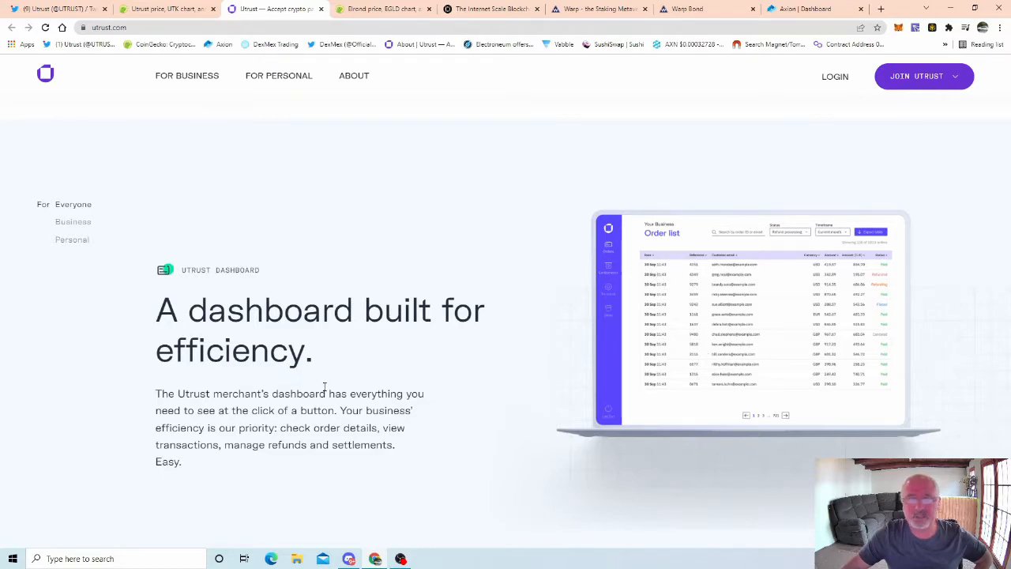
pyautogui.scroll(-3)
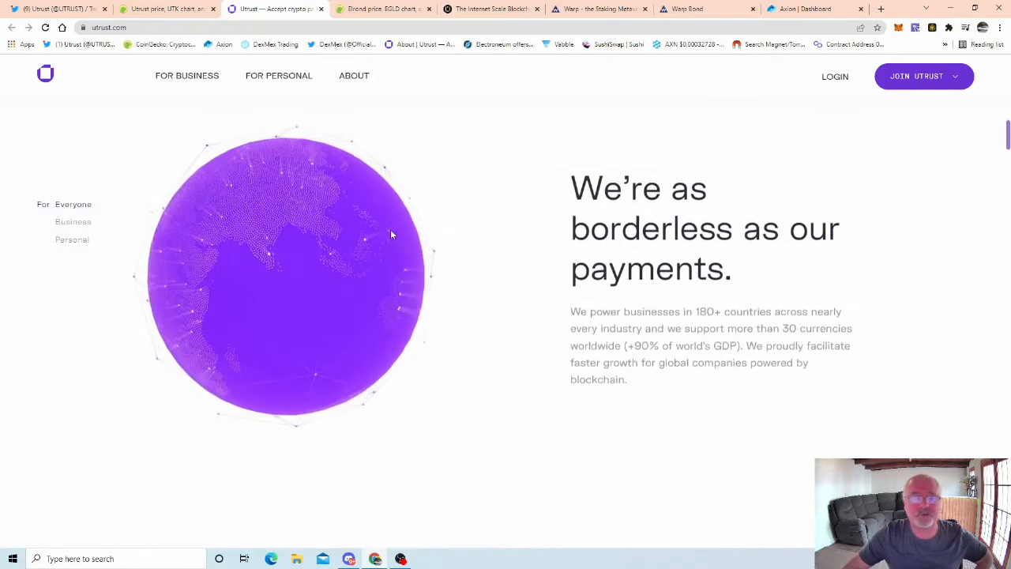
pyautogui.scroll(3)
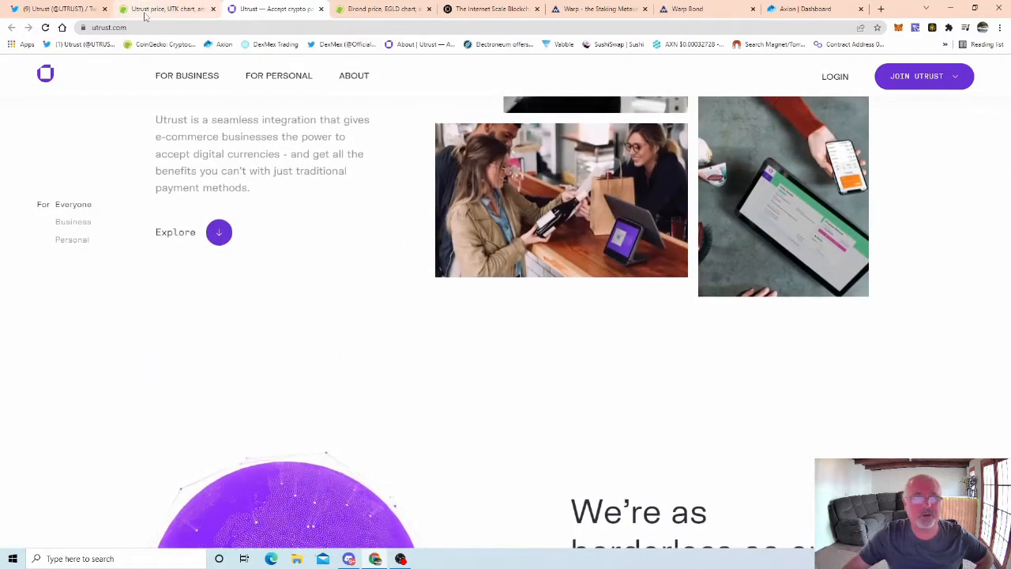
pyautogui.click(166, 9)
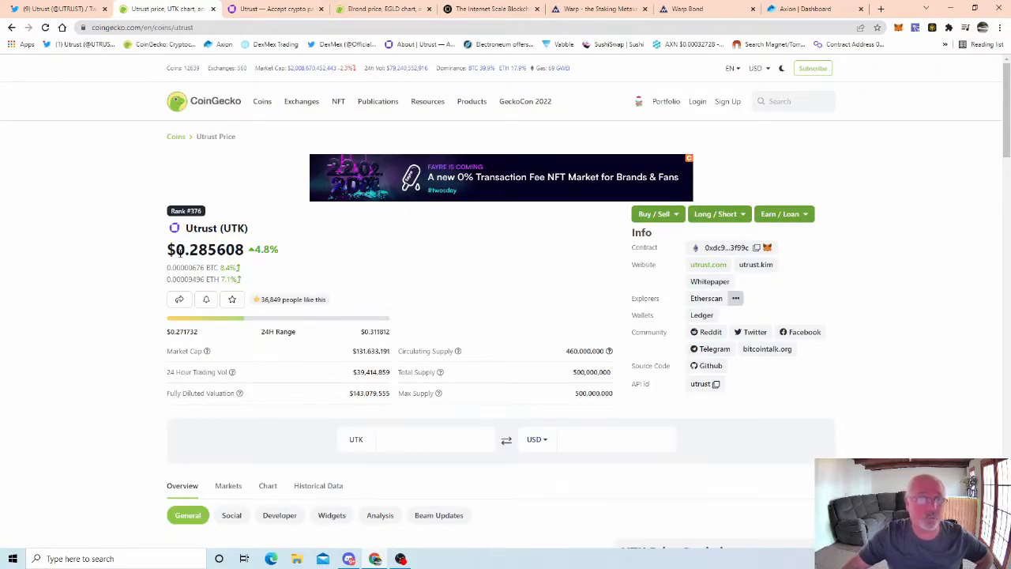
pyautogui.scroll(-3)
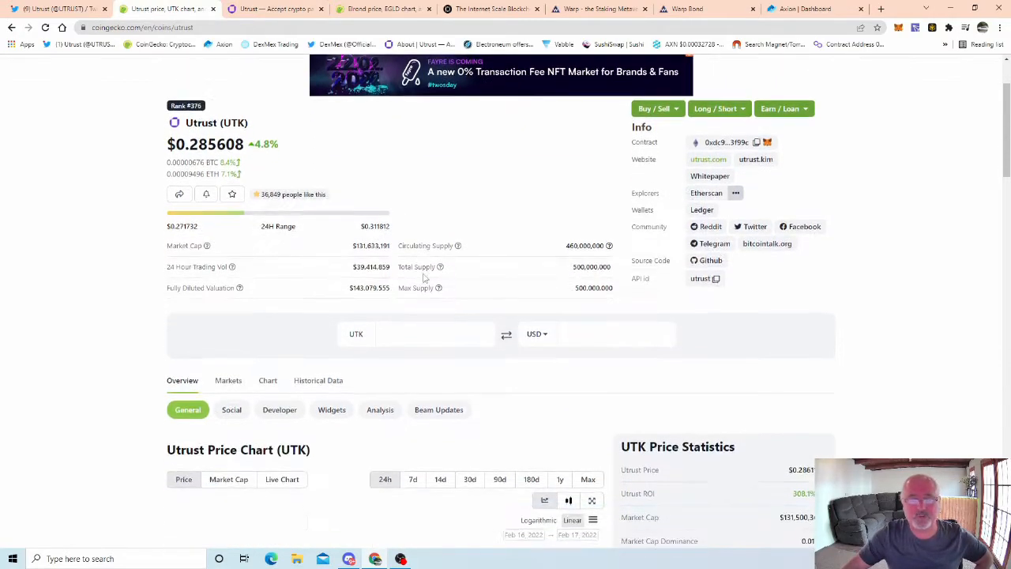
pyautogui.scroll(-3)
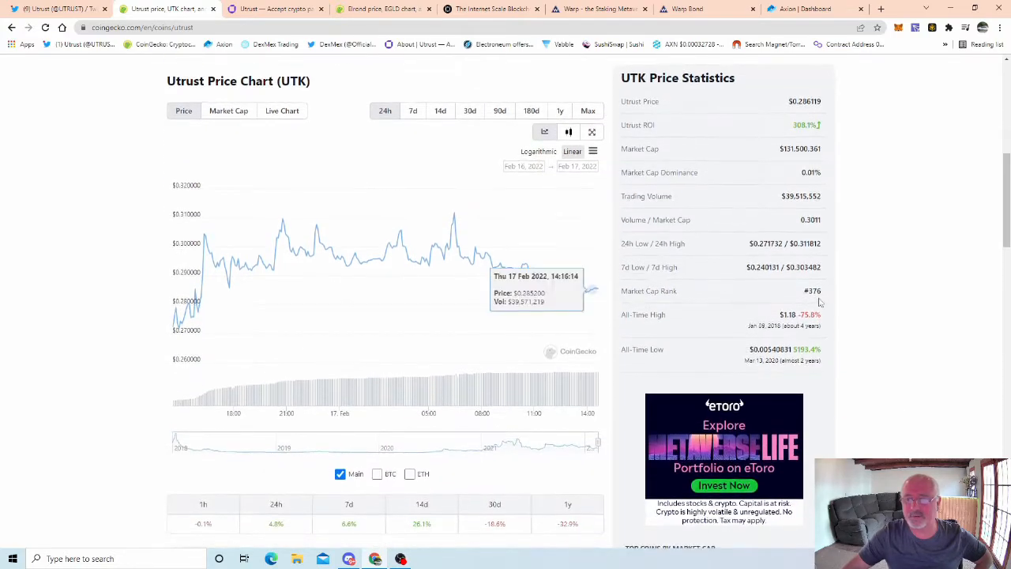
pyautogui.doubleClick(788, 314)
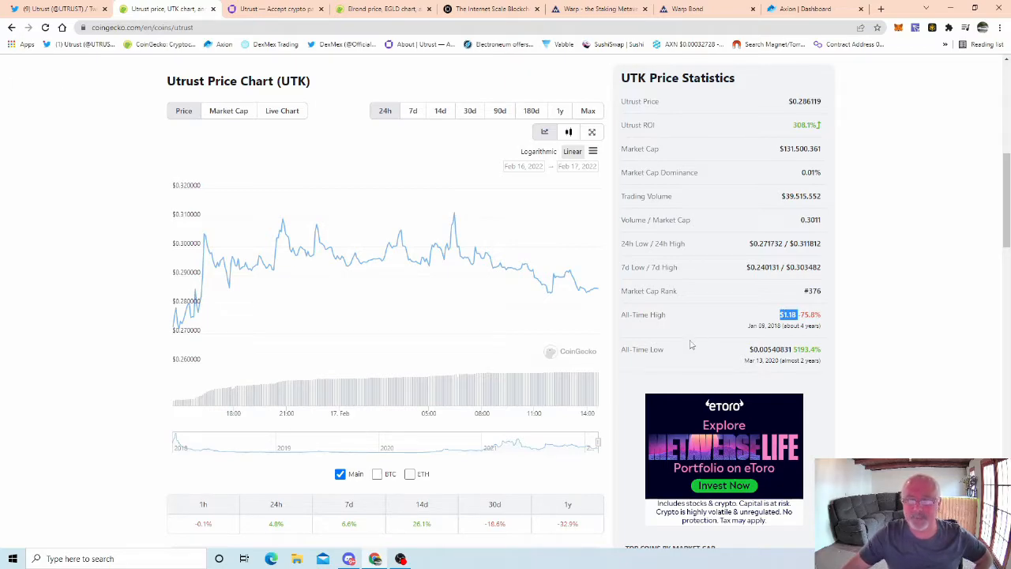
pyautogui.moveTo(763, 350)
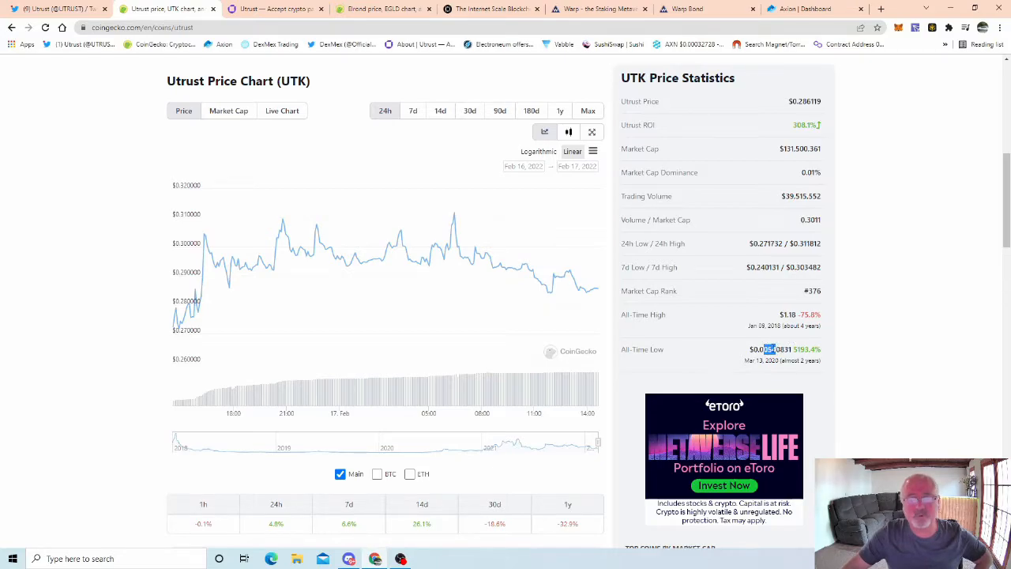
pyautogui.moveTo(778, 316)
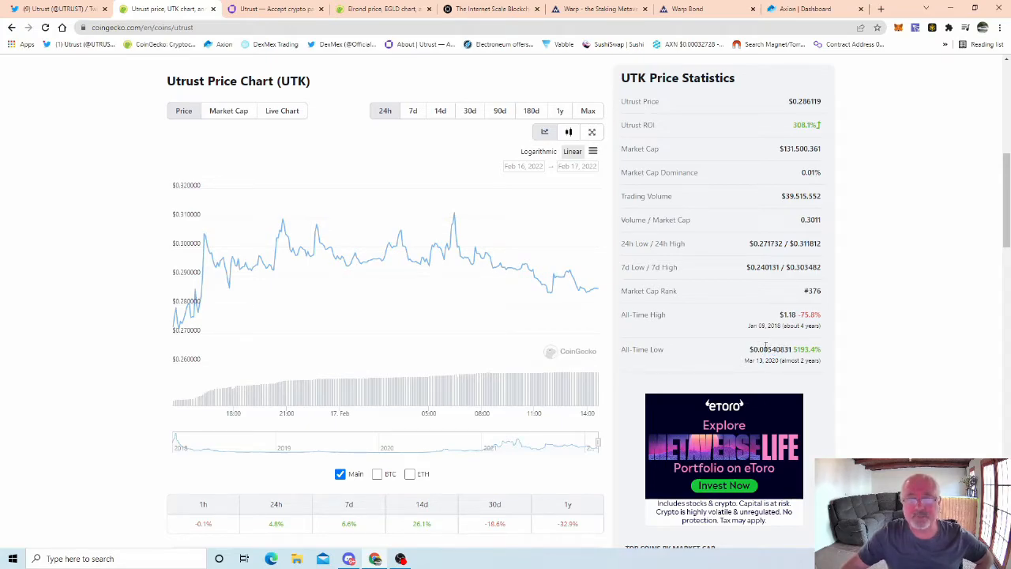
pyautogui.moveTo(766, 325)
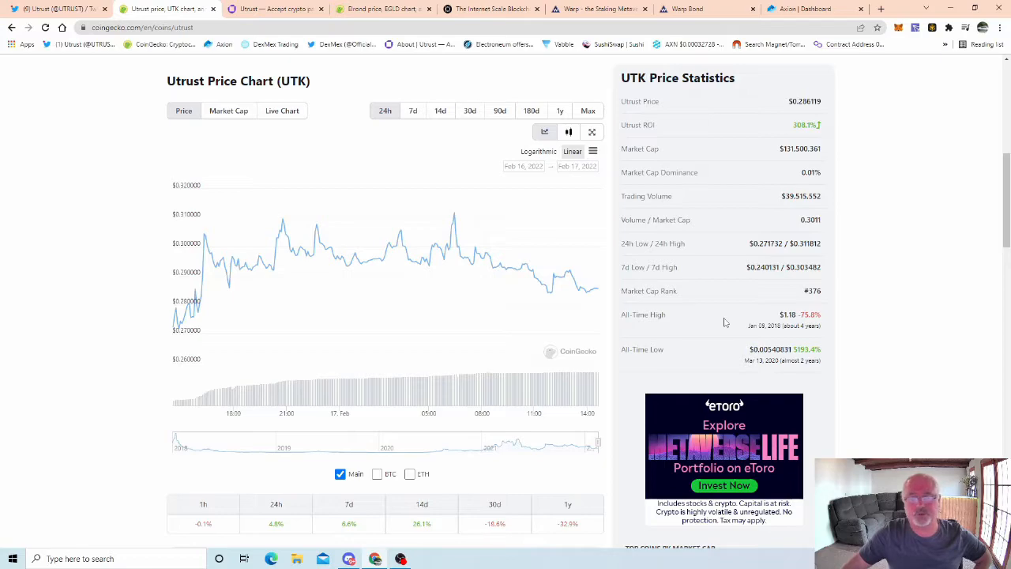
pyautogui.moveTo(791, 313)
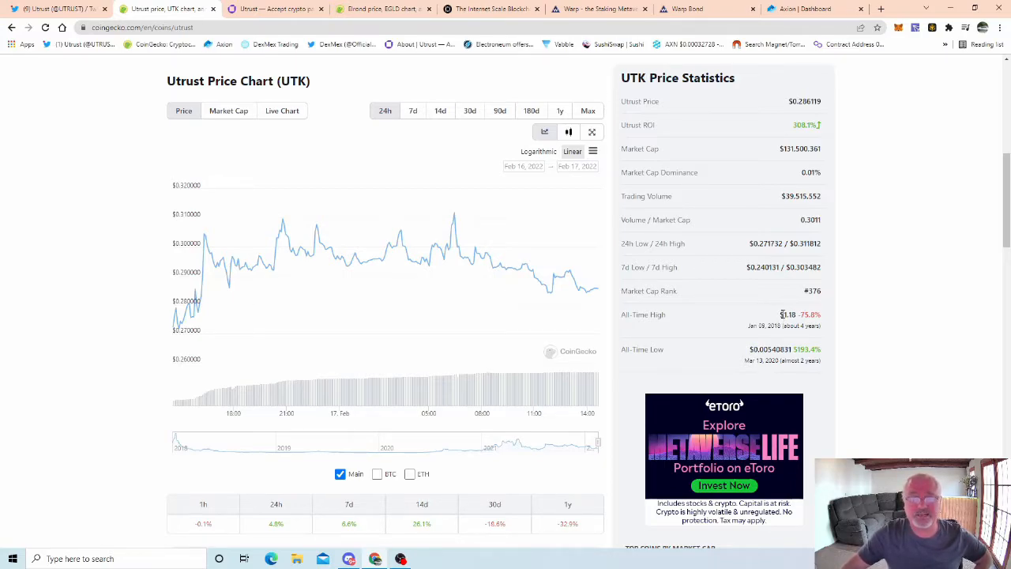
pyautogui.doubleClick(788, 315)
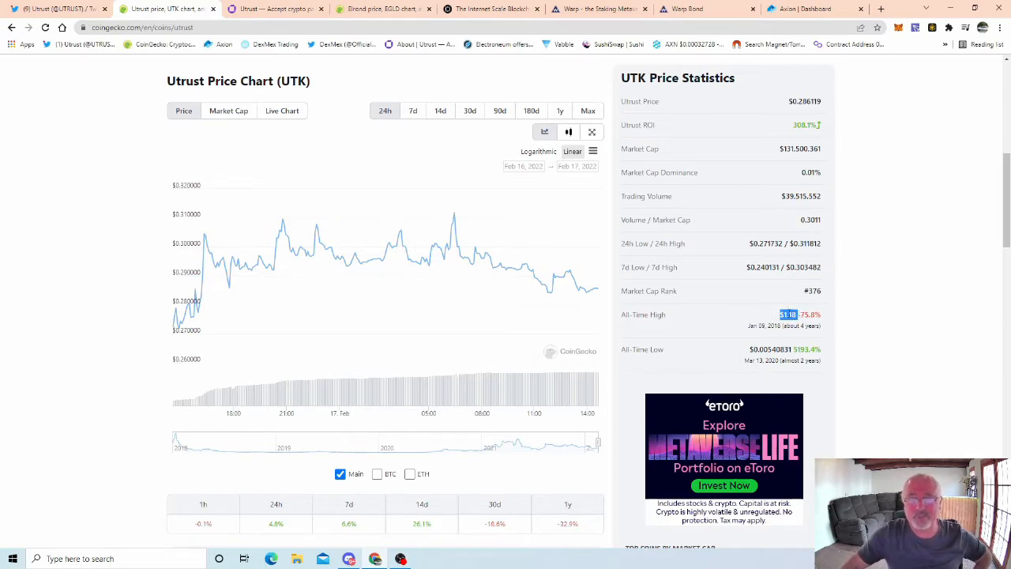
pyautogui.moveTo(767, 314)
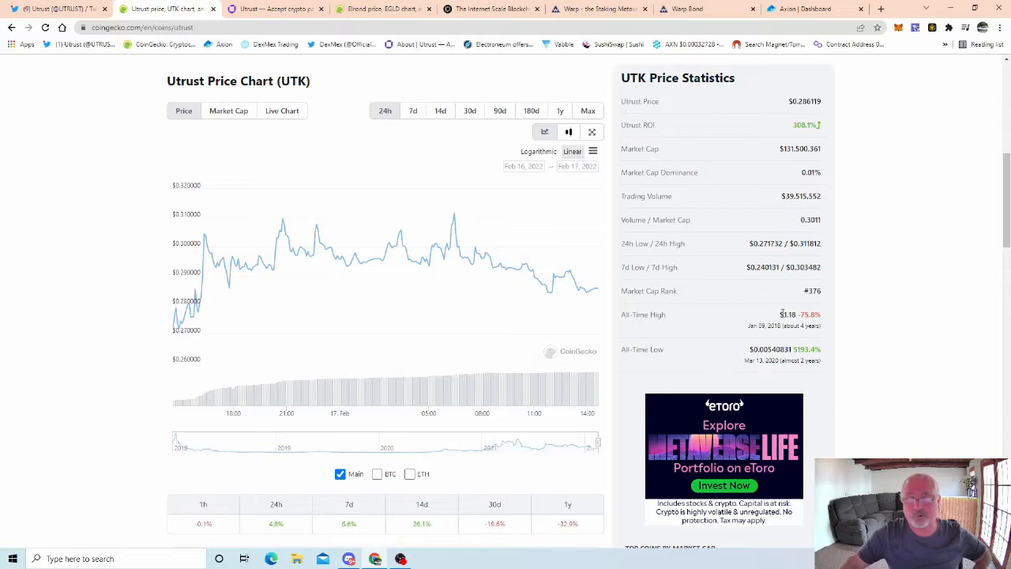
pyautogui.moveTo(775, 306)
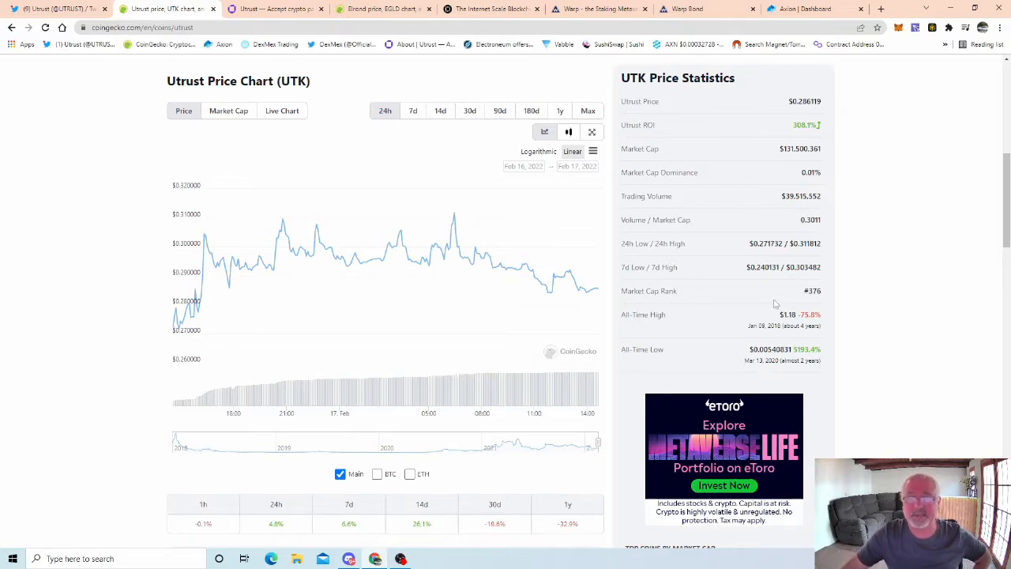
pyautogui.moveTo(782, 317)
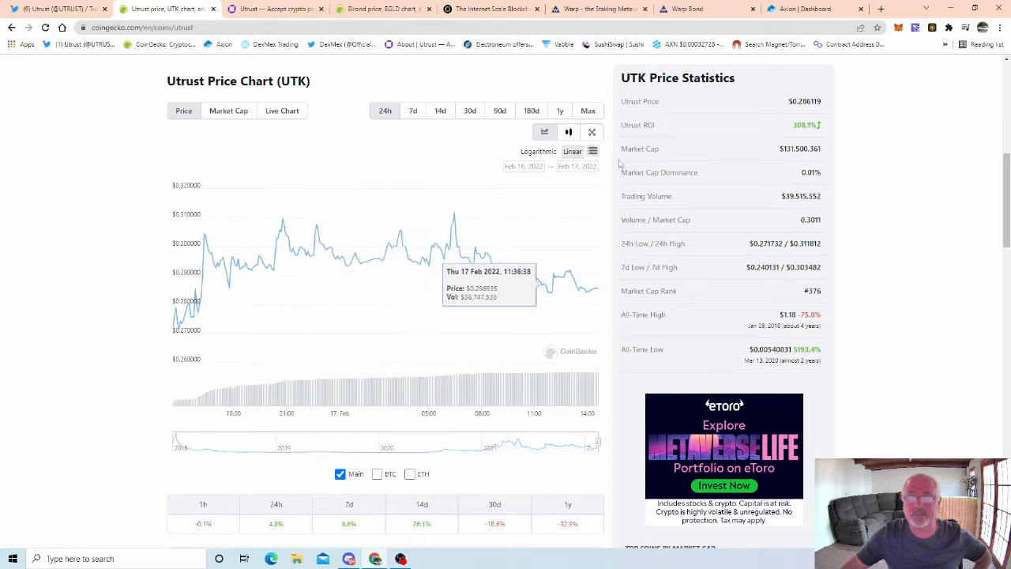
pyautogui.moveTo(687, 300)
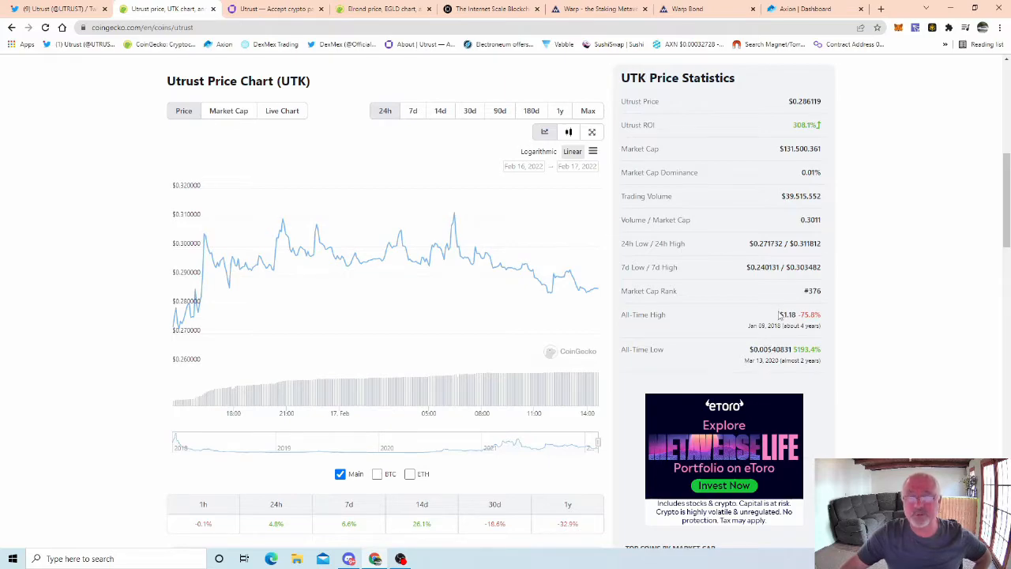
pyautogui.doubleClick(788, 315)
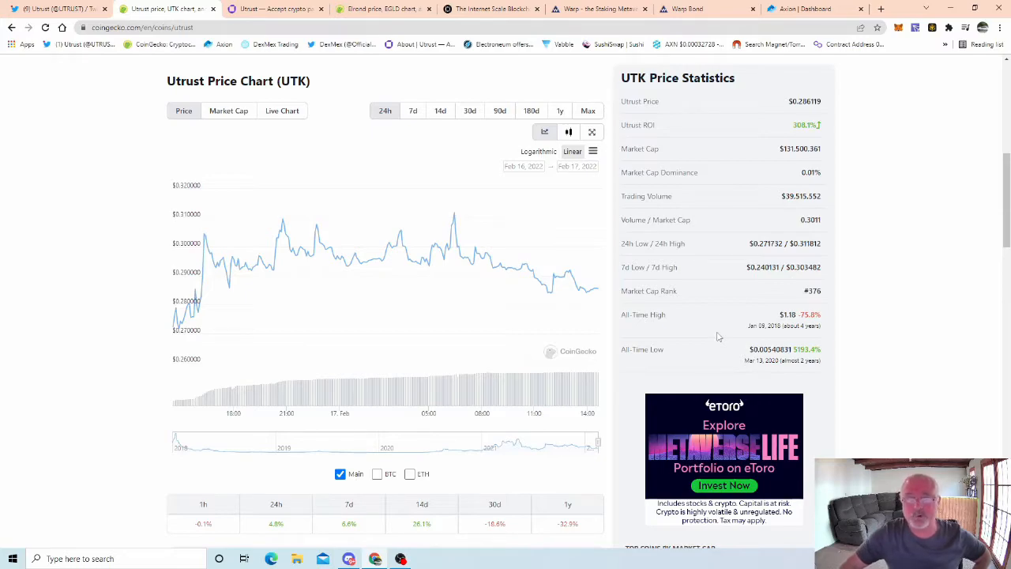
pyautogui.moveTo(748, 321)
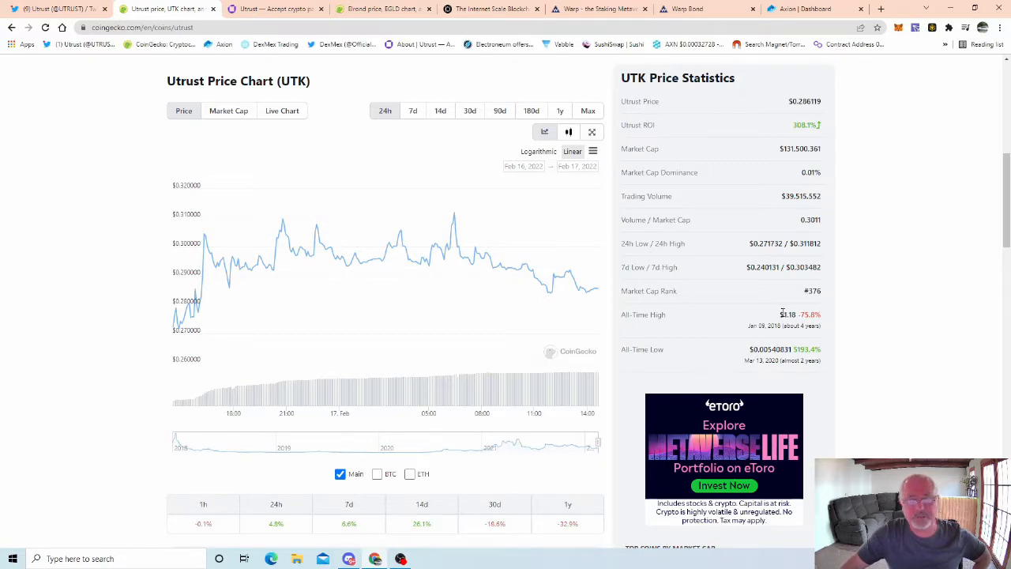
pyautogui.moveTo(782, 371)
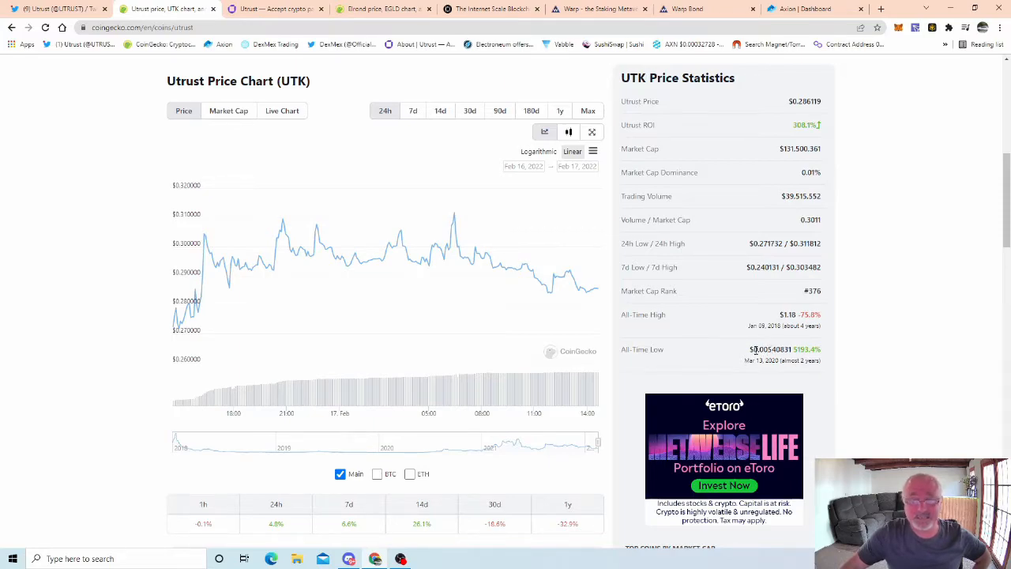
# - Highlight Utrust's all-time low, then scroll up to its $131.6M market cap and supply figures
pyautogui.doubleClick(765, 349)
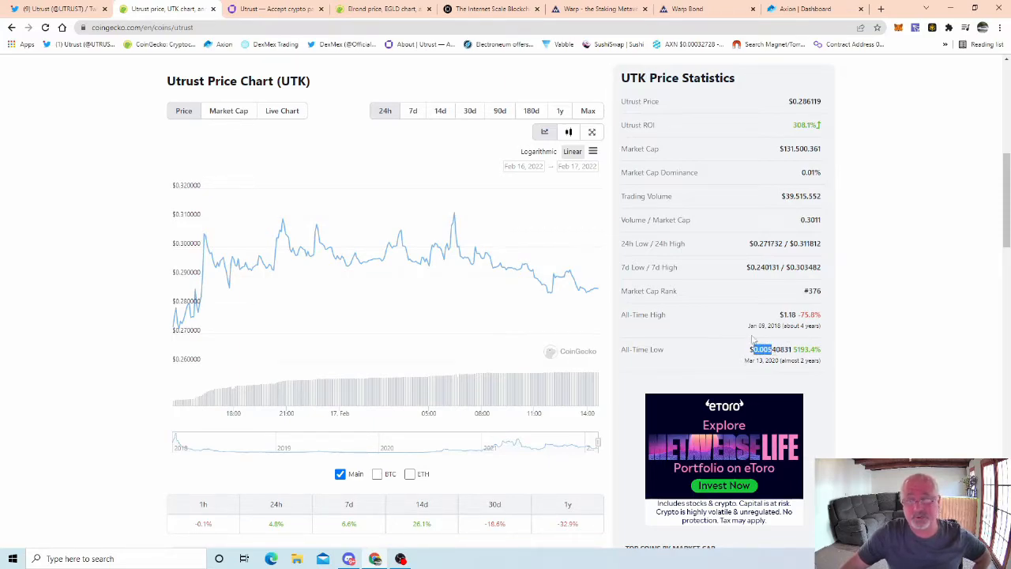
pyautogui.moveTo(545, 269)
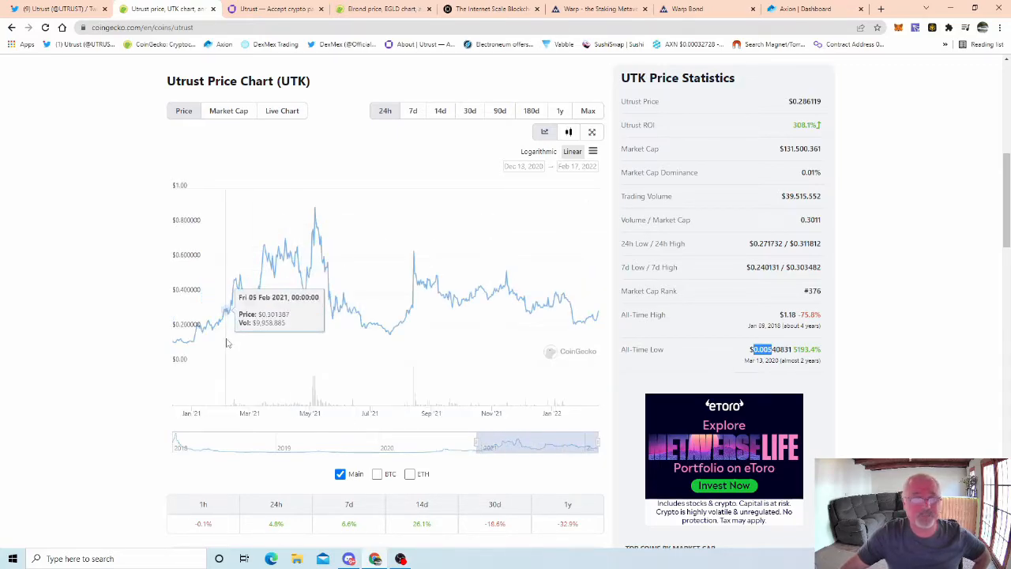
pyautogui.moveTo(313, 421)
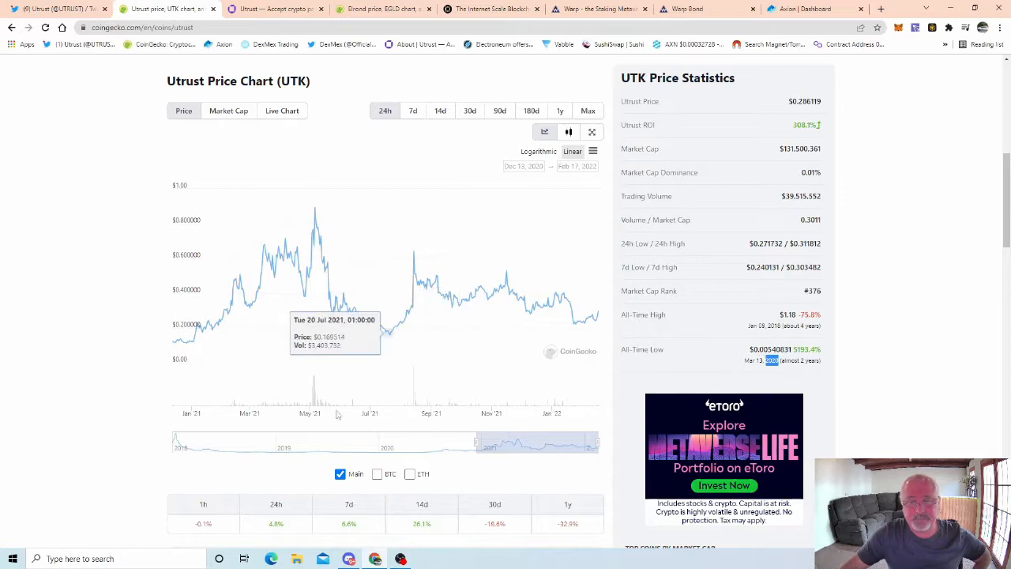
pyautogui.moveTo(272, 261)
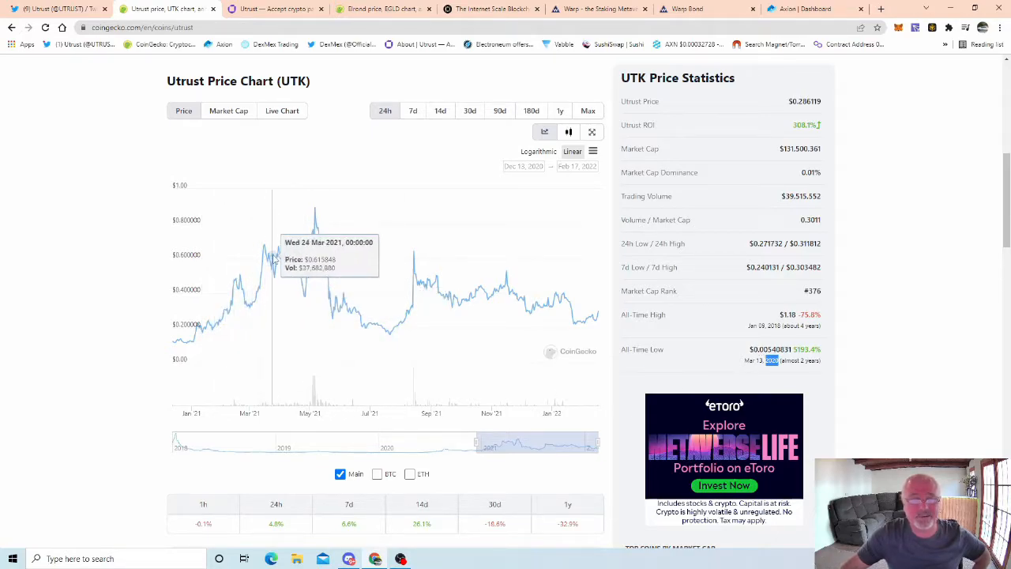
pyautogui.moveTo(287, 245)
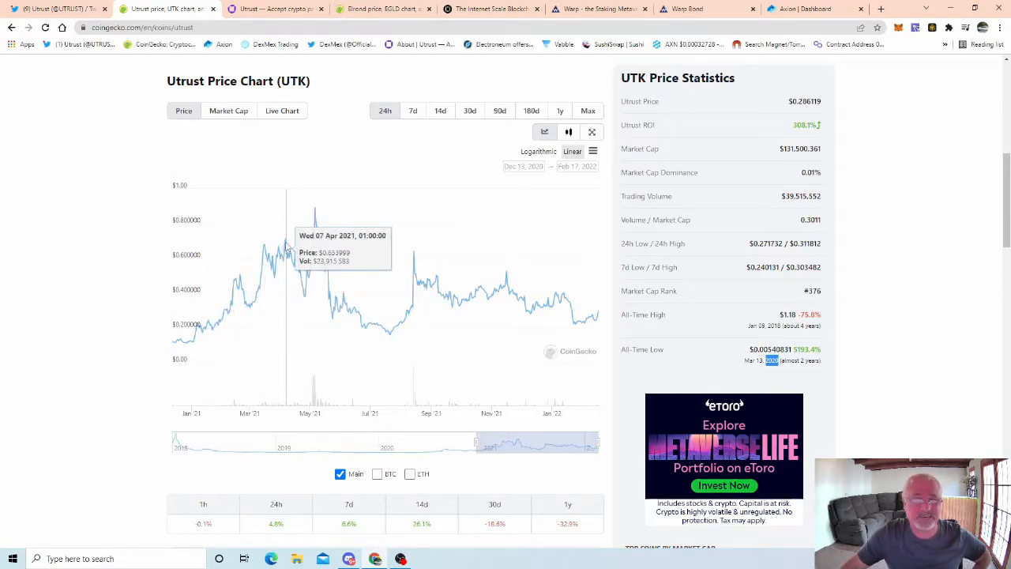
pyautogui.moveTo(284, 241)
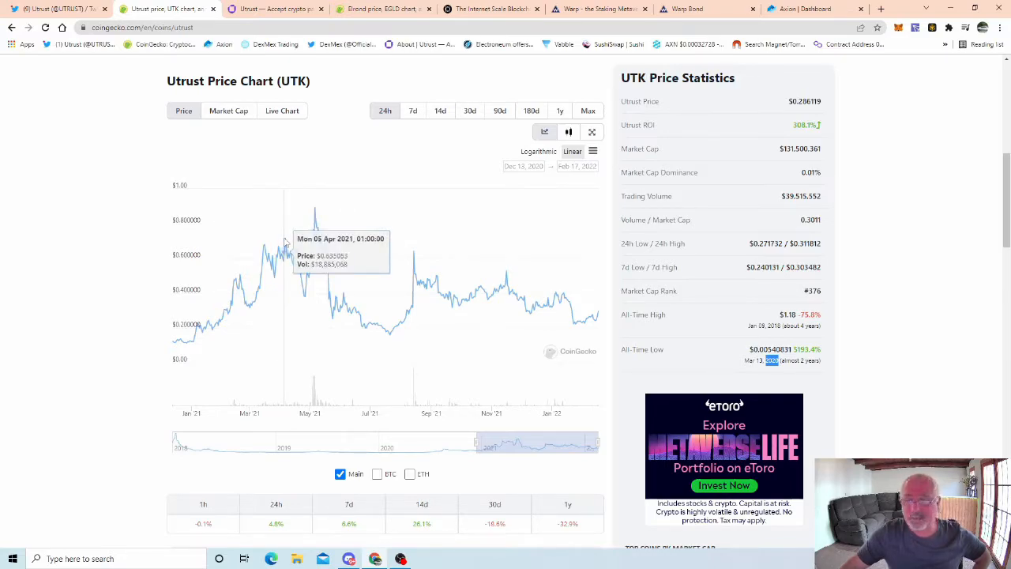
pyautogui.moveTo(278, 245)
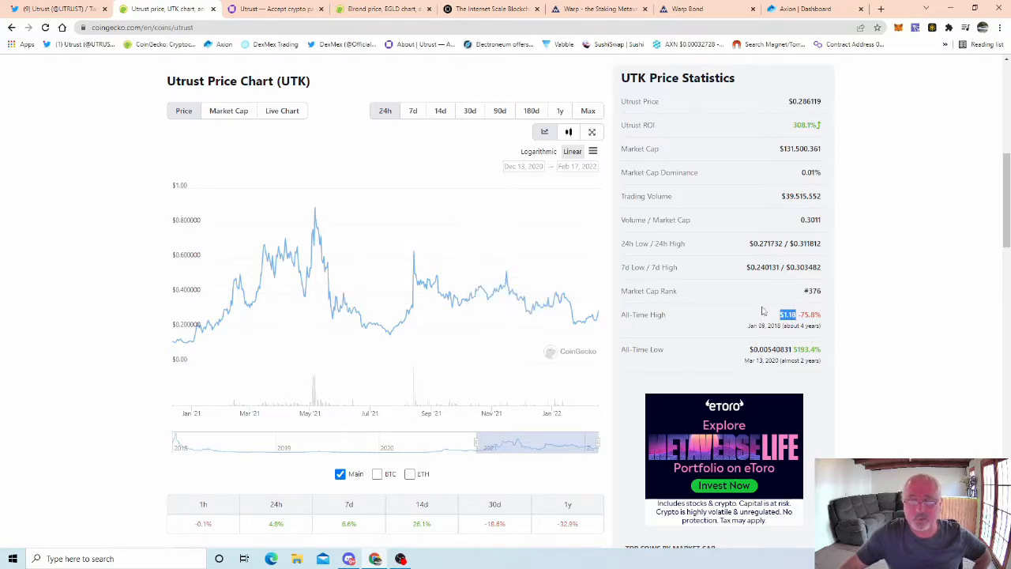
pyautogui.moveTo(563, 327)
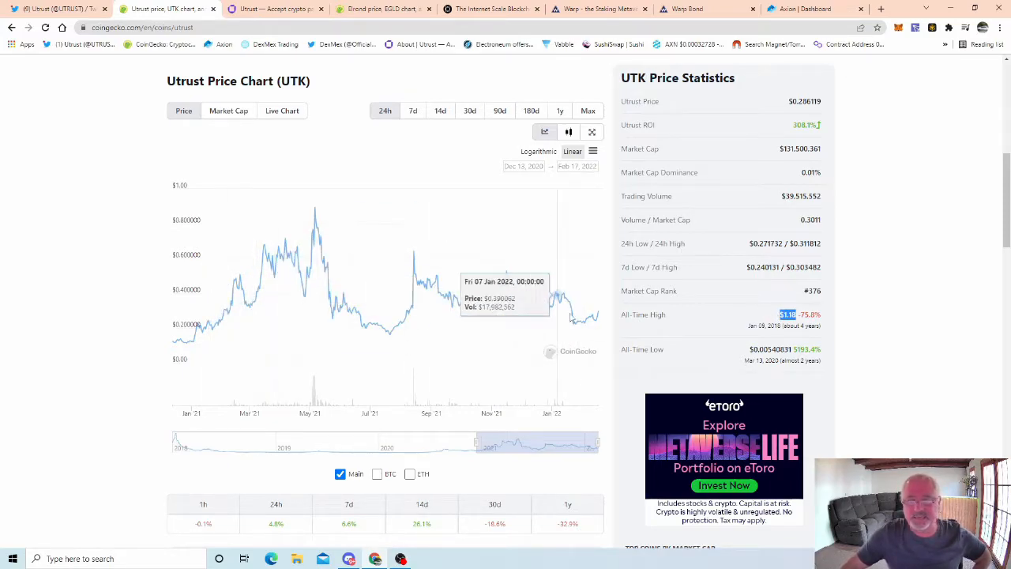
pyautogui.scroll(3)
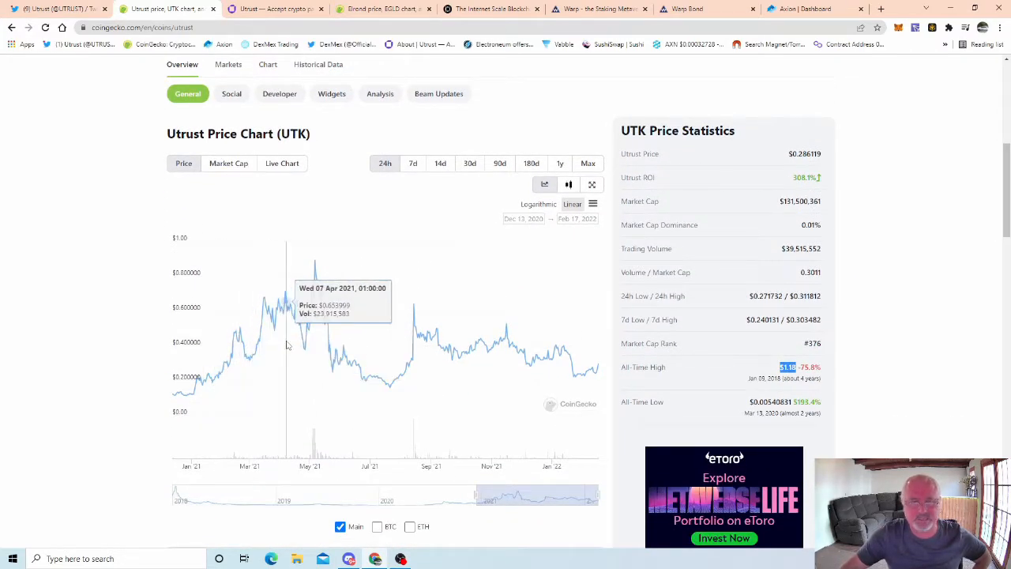
pyautogui.moveTo(298, 322)
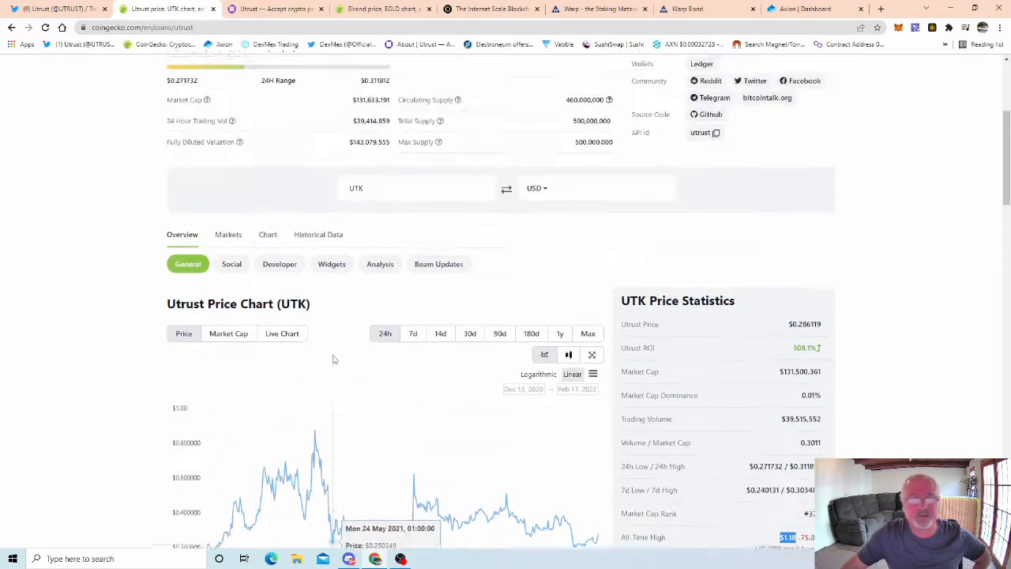
pyautogui.scroll(3)
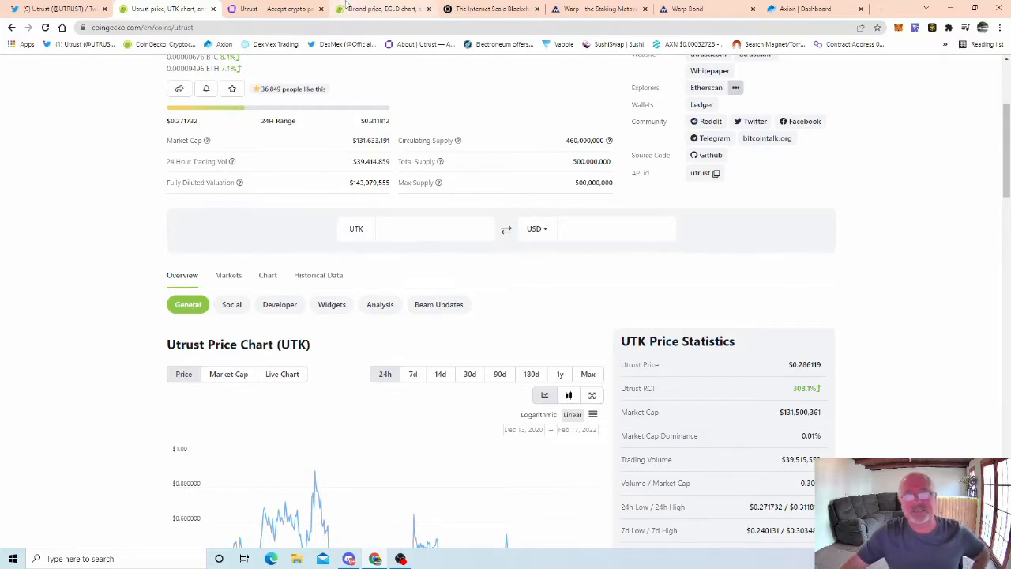
# - Review Elrond's $182.68 price statistics and $6.51 all-time low on CoinGecko
pyautogui.click(385, 9)
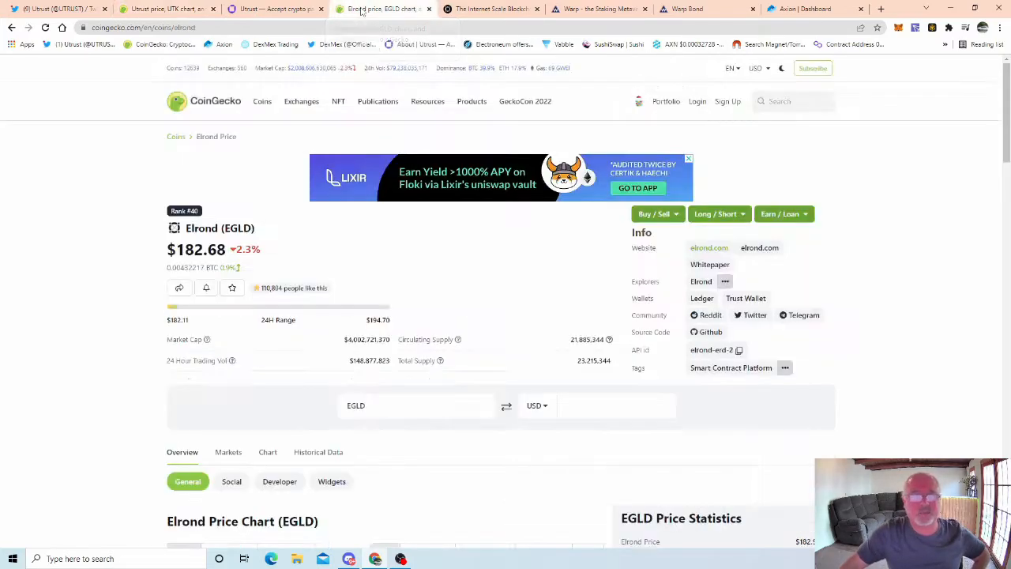
pyautogui.scroll(-3)
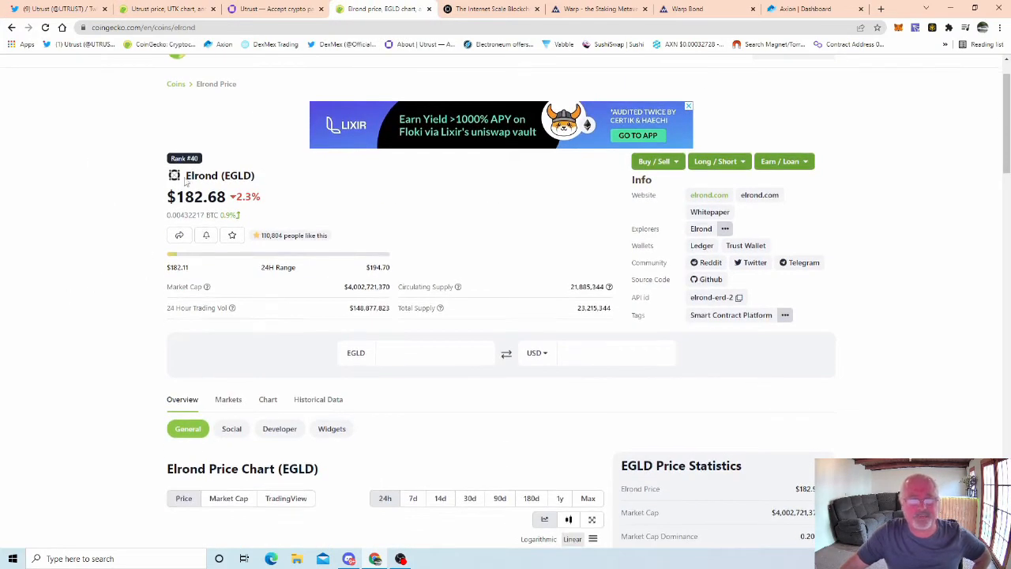
pyautogui.scroll(-3)
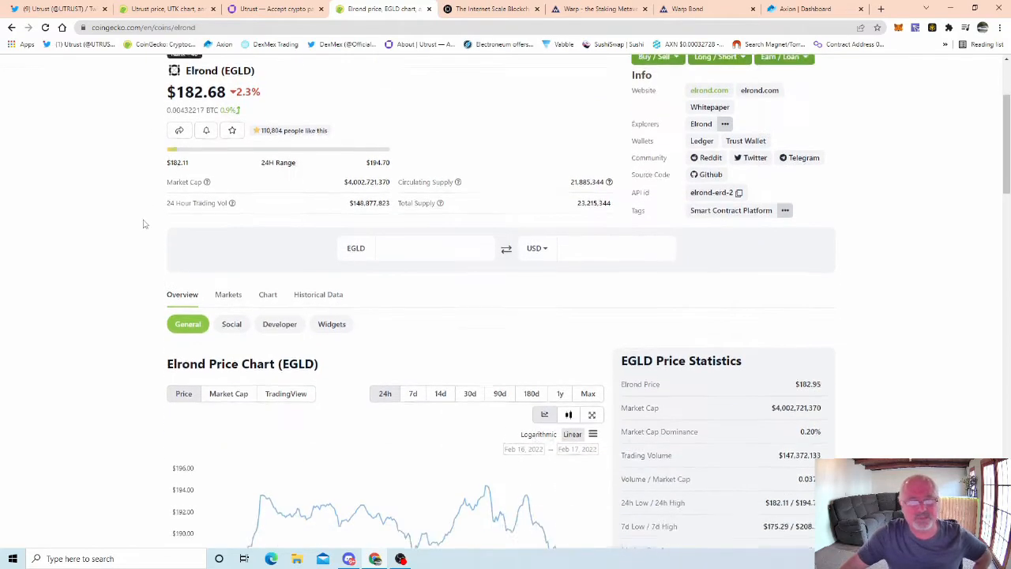
pyautogui.scroll(-3)
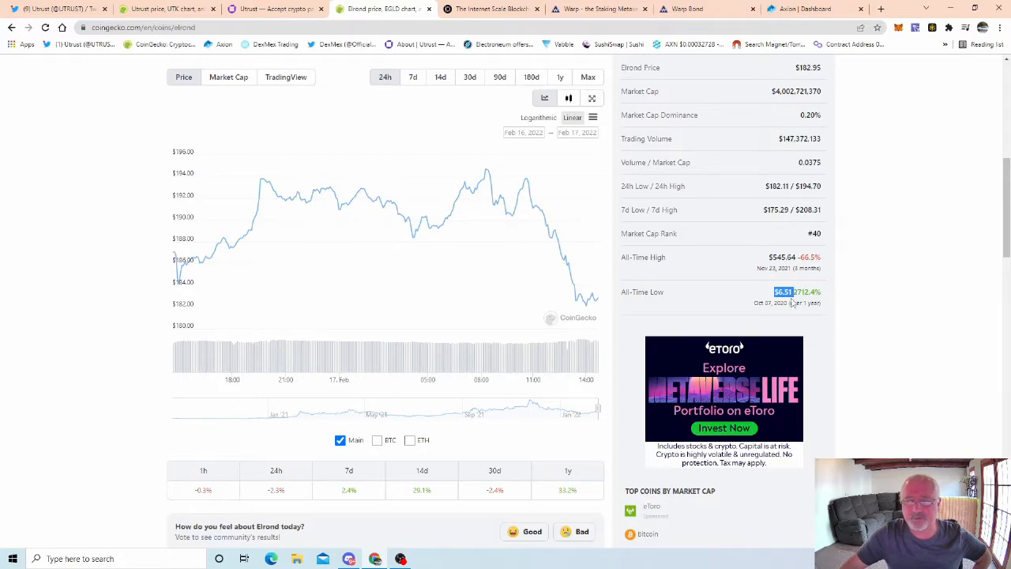
pyautogui.moveTo(753, 328)
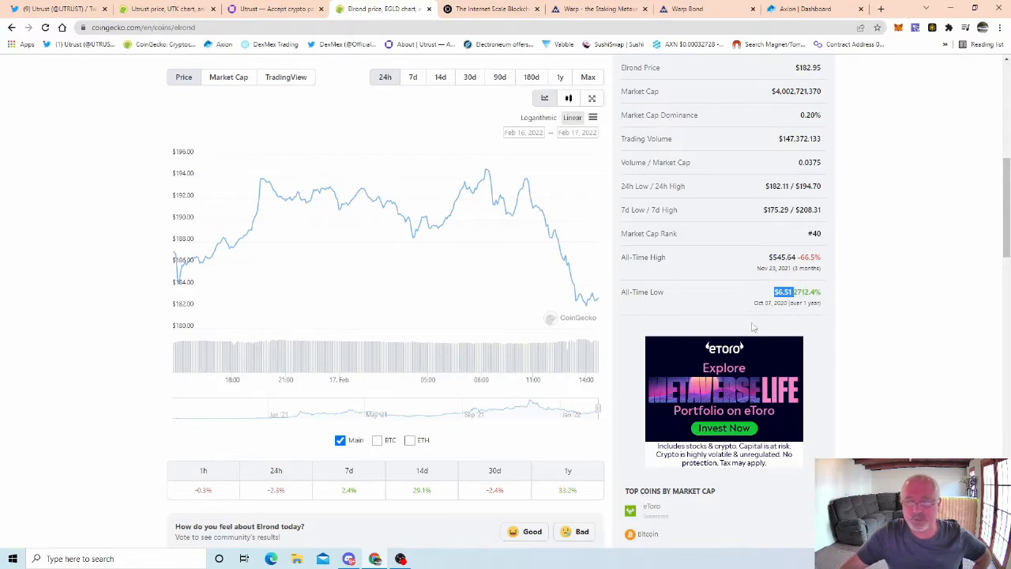
pyautogui.scroll(3)
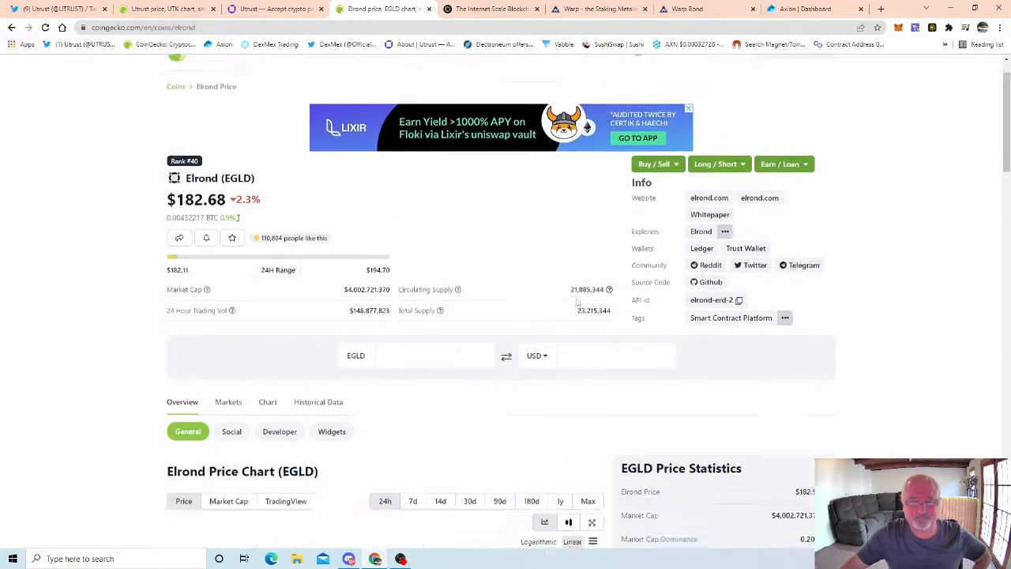
pyautogui.scroll(-3)
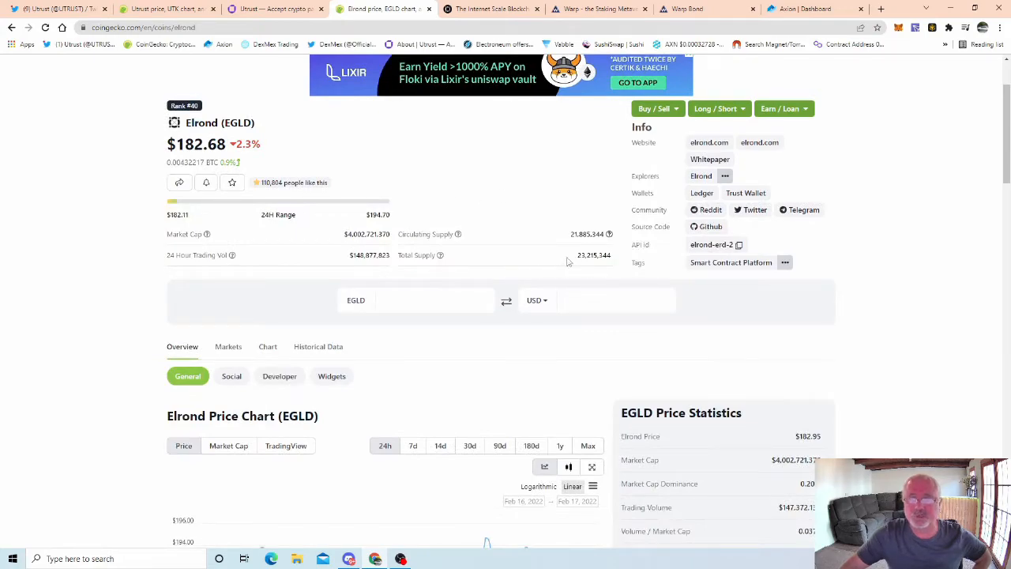
pyautogui.doubleClick(594, 255)
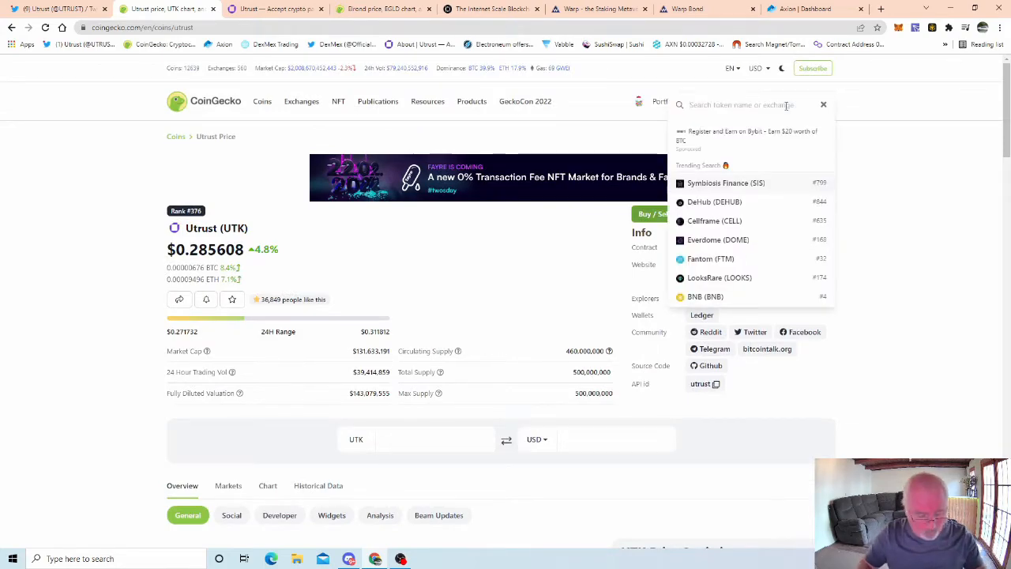
# - Search 'warp', open Warp Bond (WARP), and highlight its $238.98 price and 24-hour volume
pyautogui.write('warp')
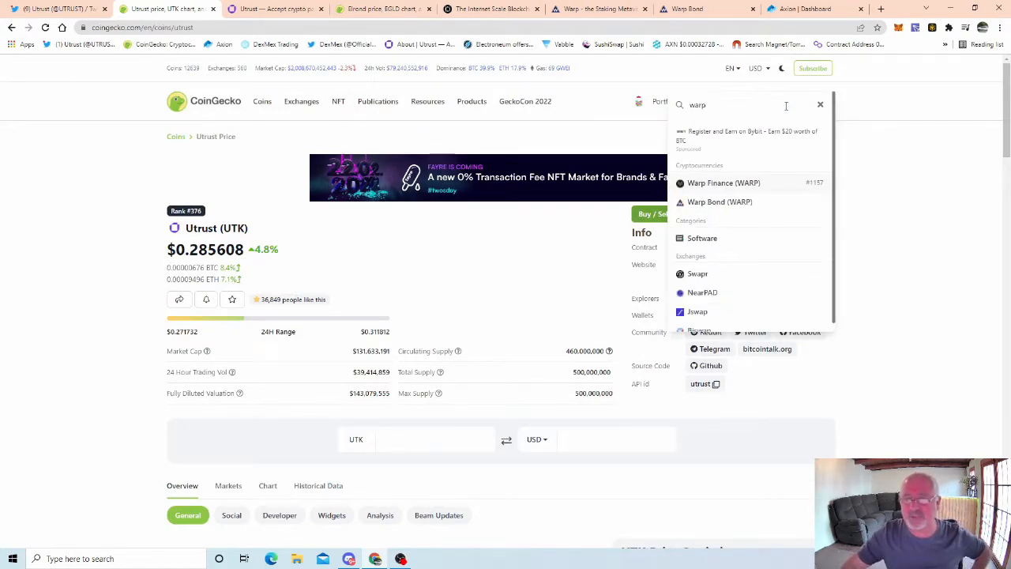
pyautogui.click(719, 201)
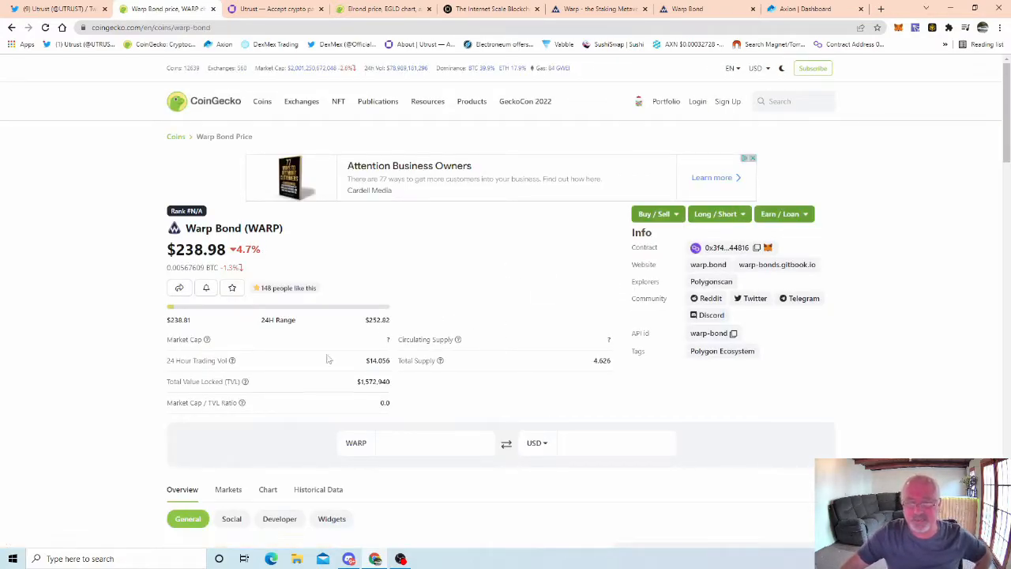
pyautogui.moveTo(625, 371)
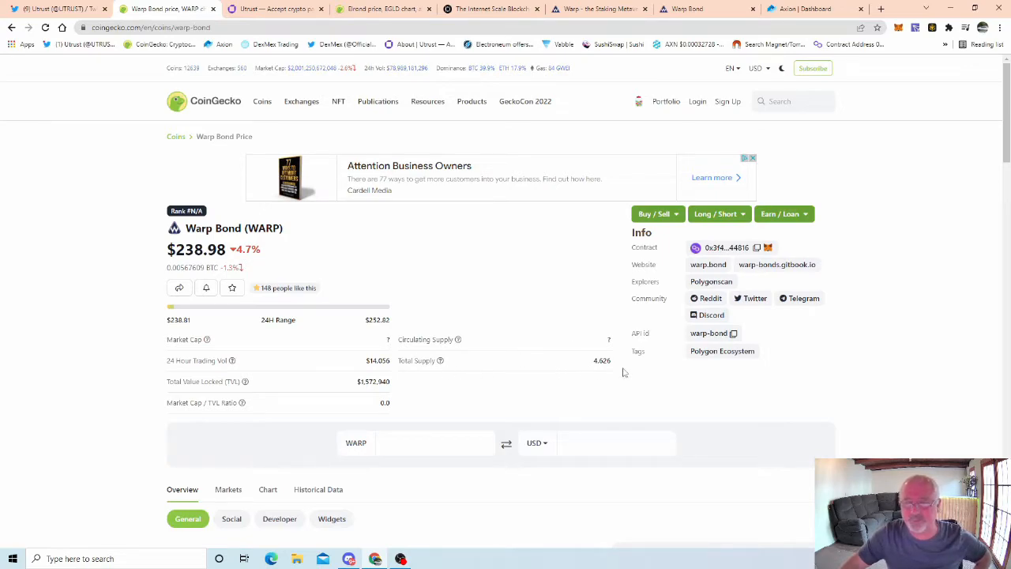
pyautogui.moveTo(619, 370)
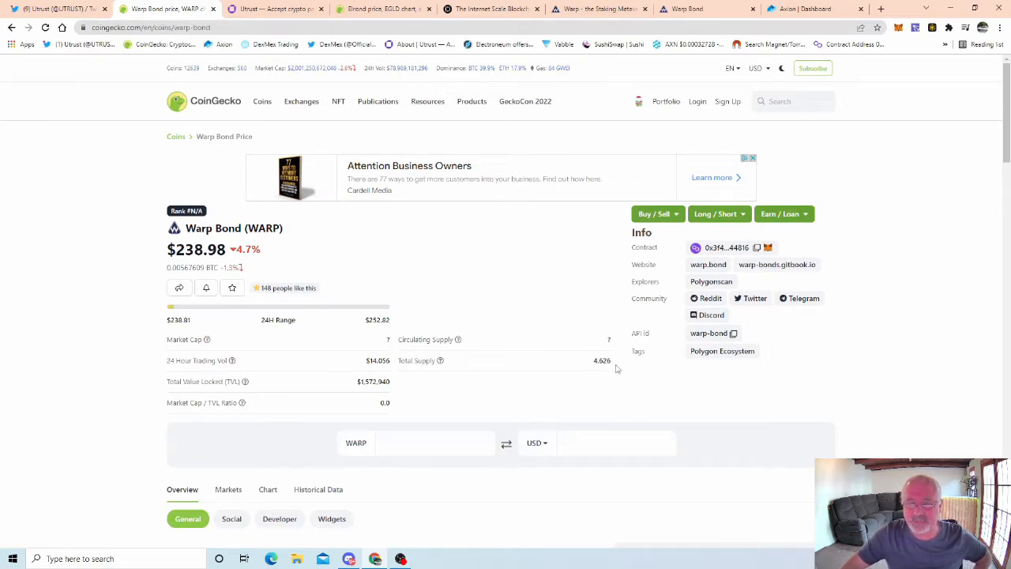
pyautogui.moveTo(616, 367)
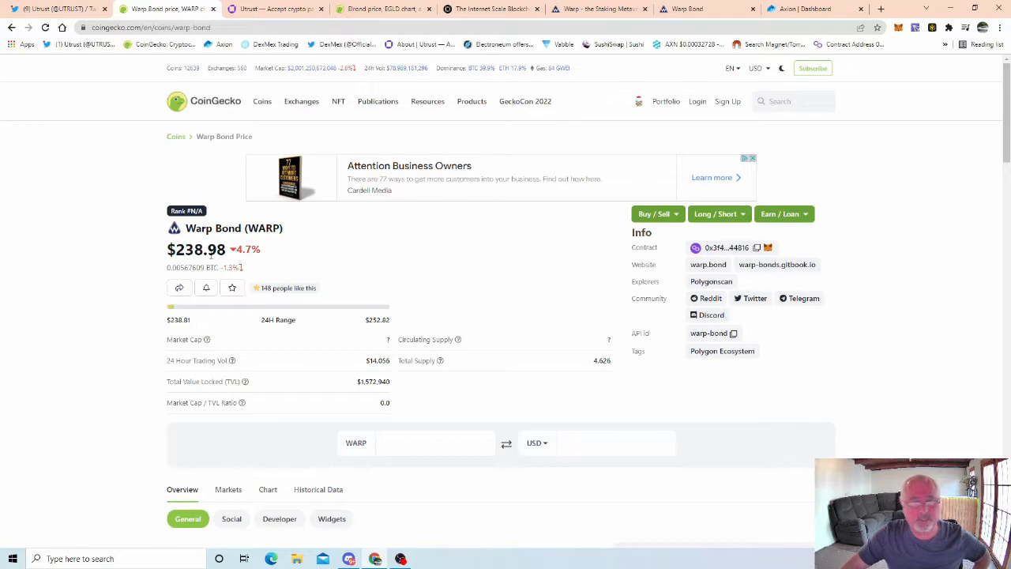
pyautogui.doubleClick(188, 249)
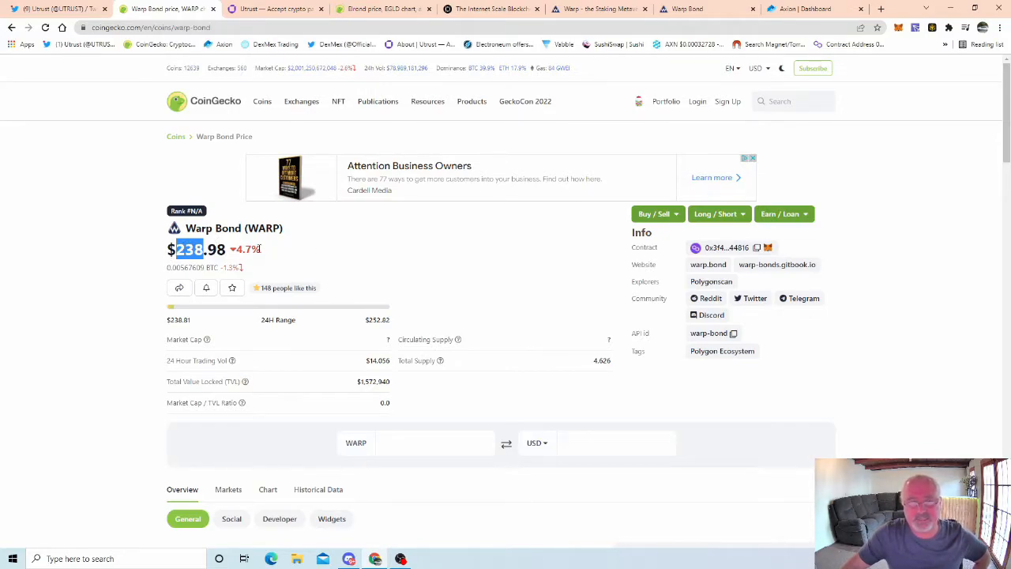
pyautogui.scroll(-3)
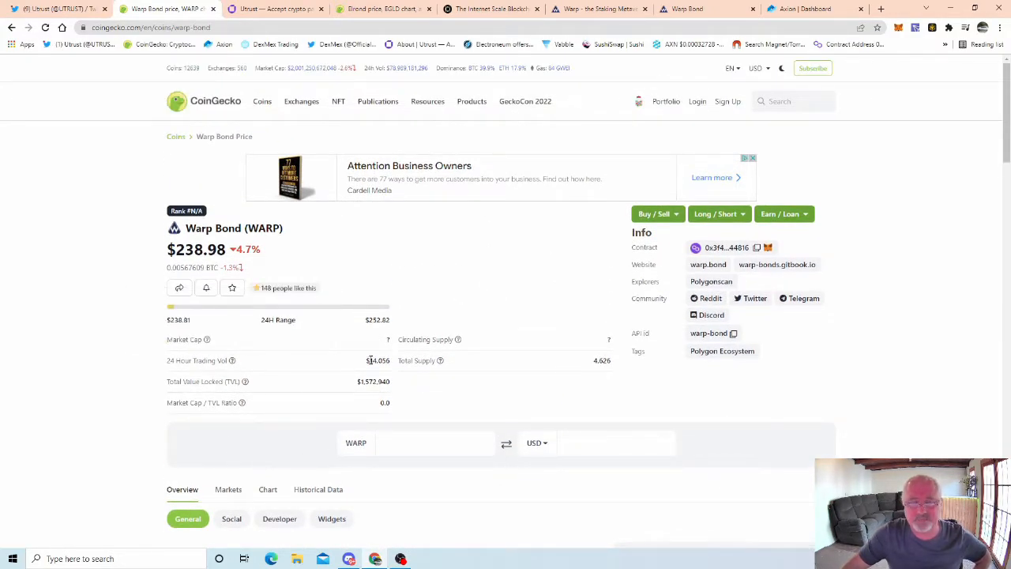
pyautogui.doubleClick(377, 360)
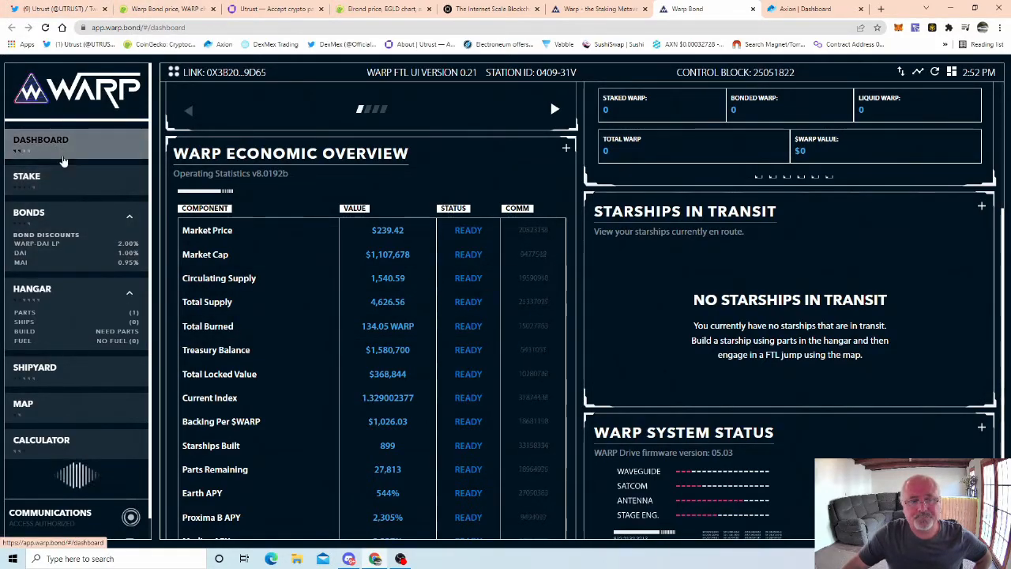
# - View the Starship Hangar parts: one Hull (value 251), no bridge, engine or fuel cell
pyautogui.click(29, 212)
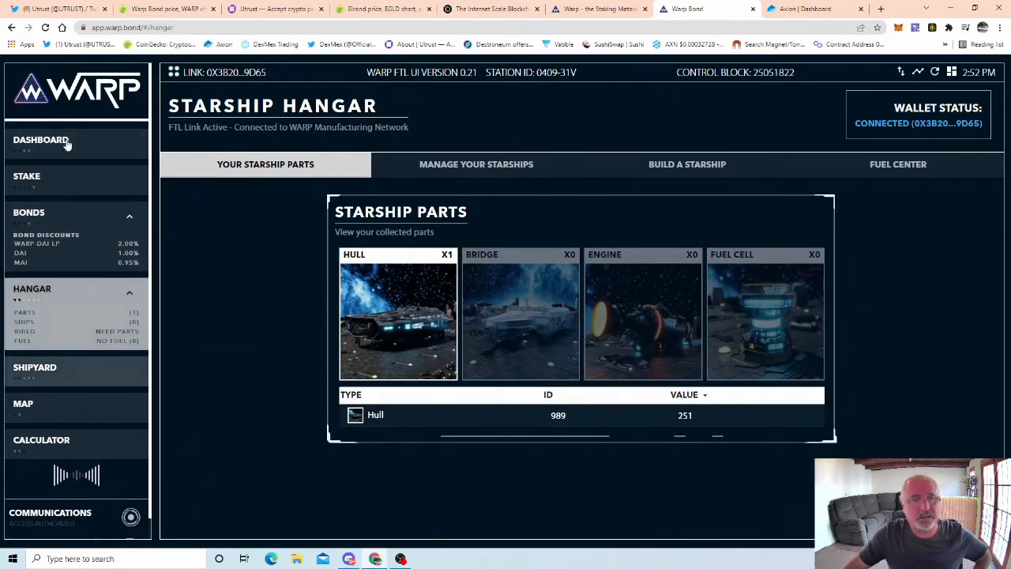
pyautogui.moveTo(182, 242)
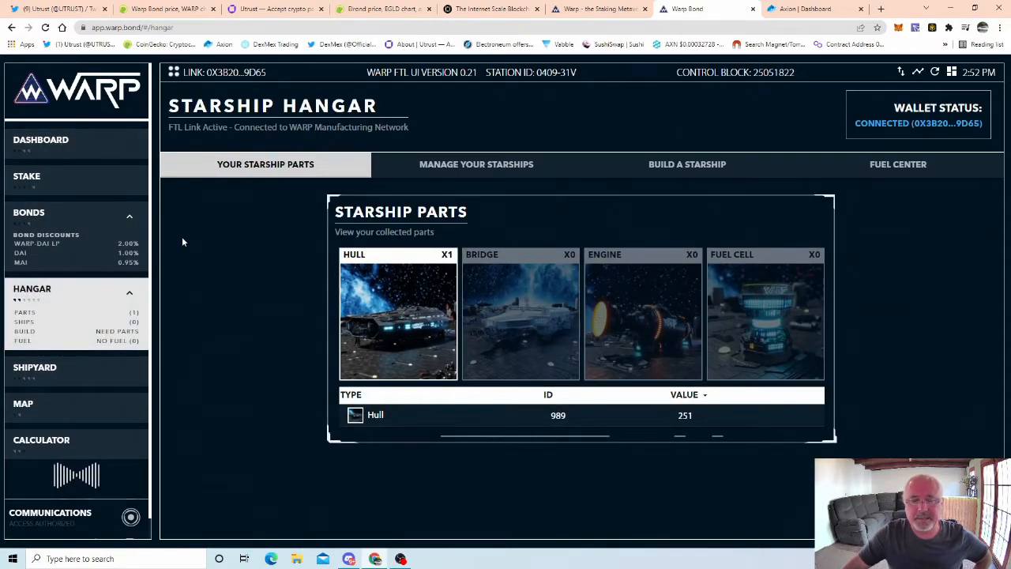
pyautogui.moveTo(226, 397)
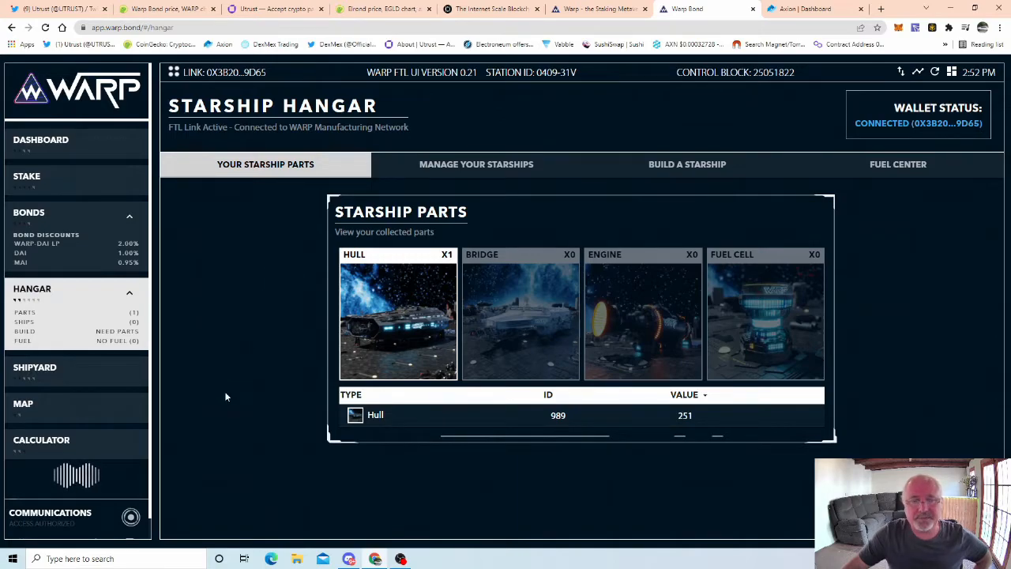
pyautogui.moveTo(533, 340)
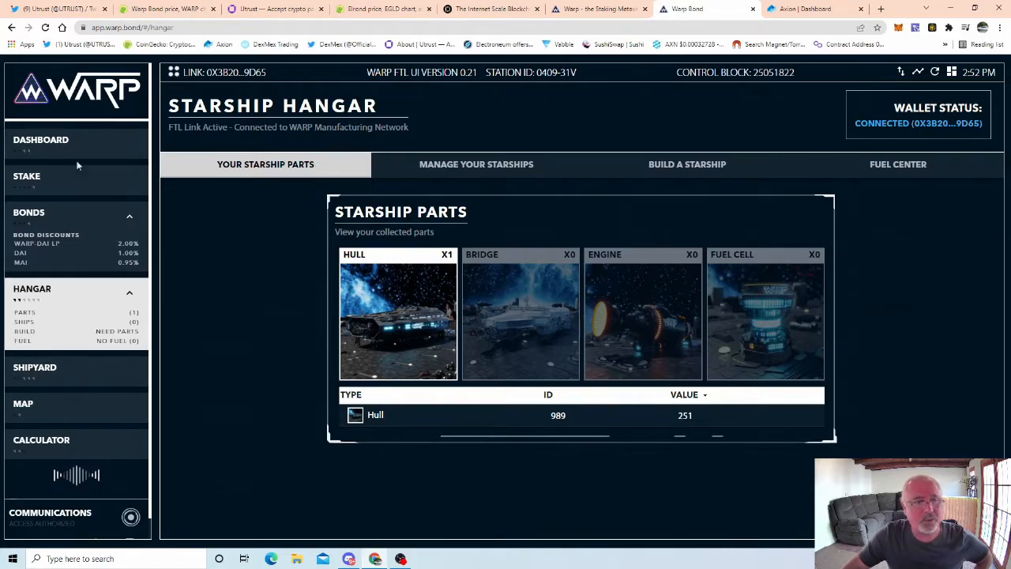
# - Compare Proxima B and Medius (2,327% APY) staking panels, then return to Utrust Twitter
pyautogui.click(27, 175)
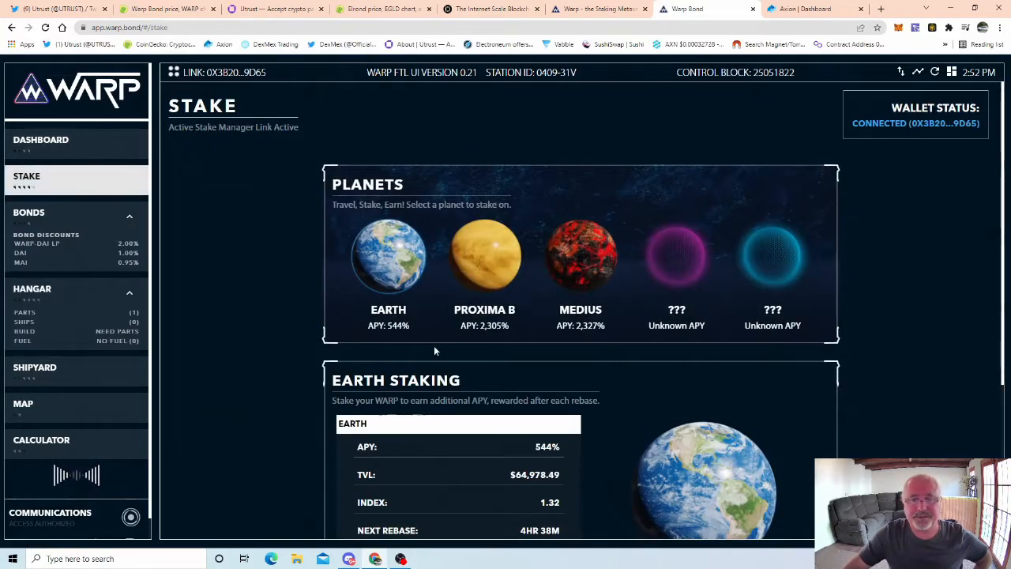
pyautogui.moveTo(357, 313)
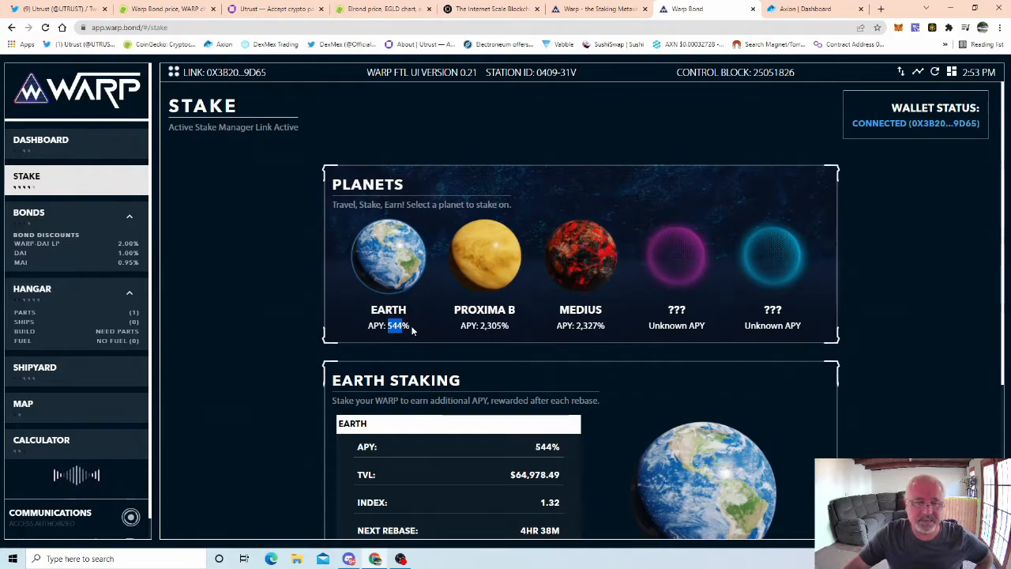
pyautogui.click(485, 255)
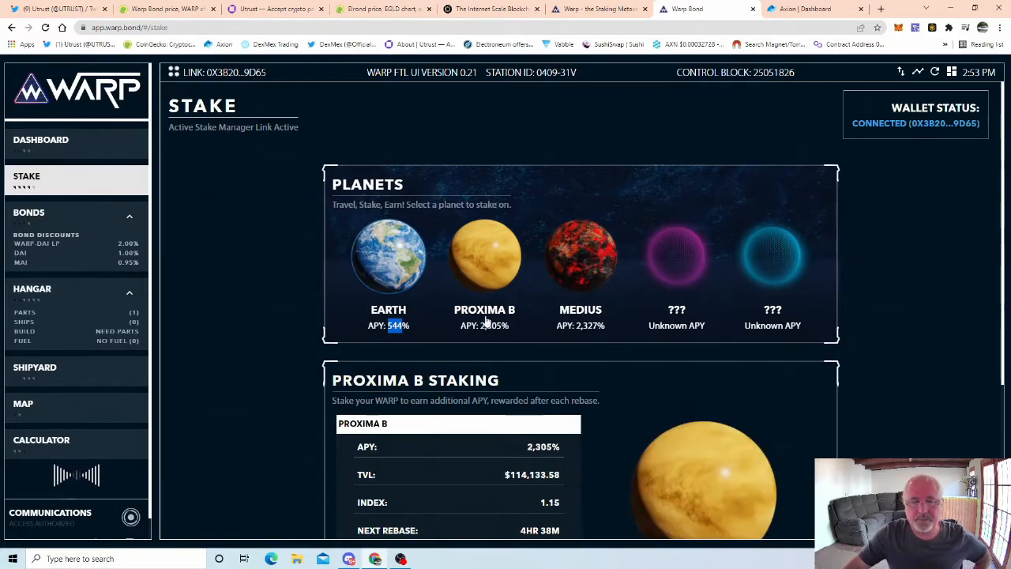
pyautogui.moveTo(564, 346)
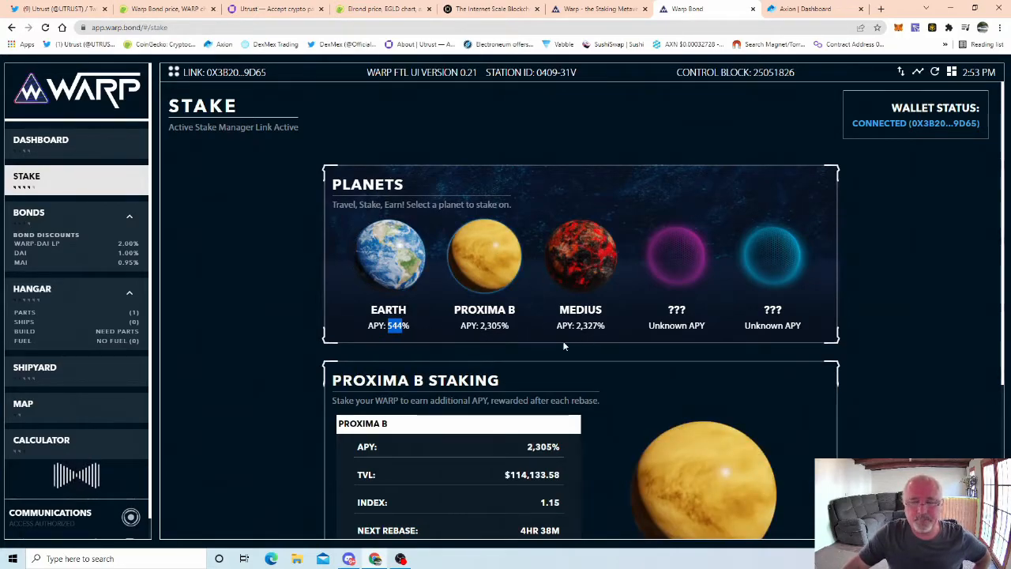
pyautogui.click(581, 254)
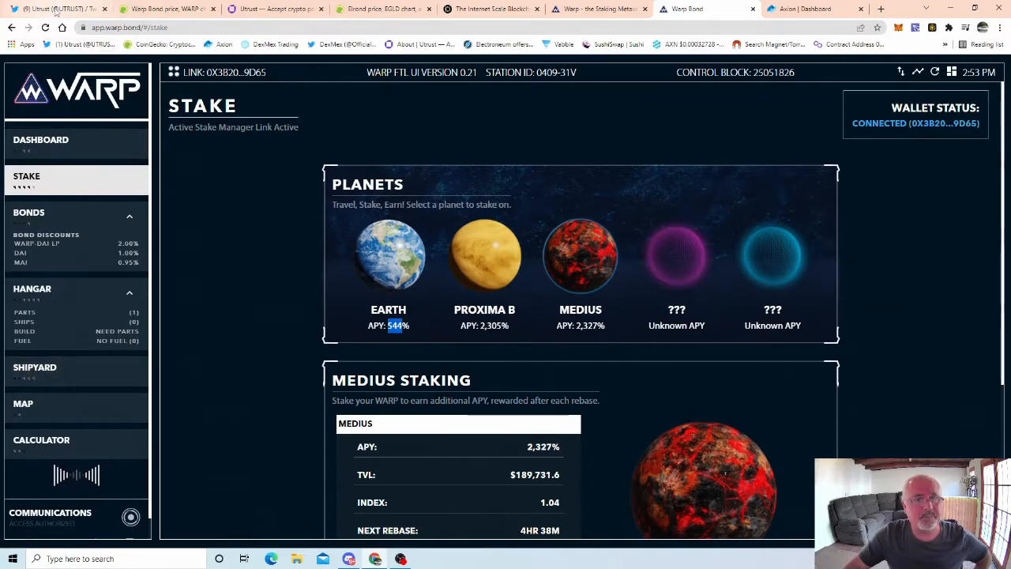
pyautogui.click(55, 8)
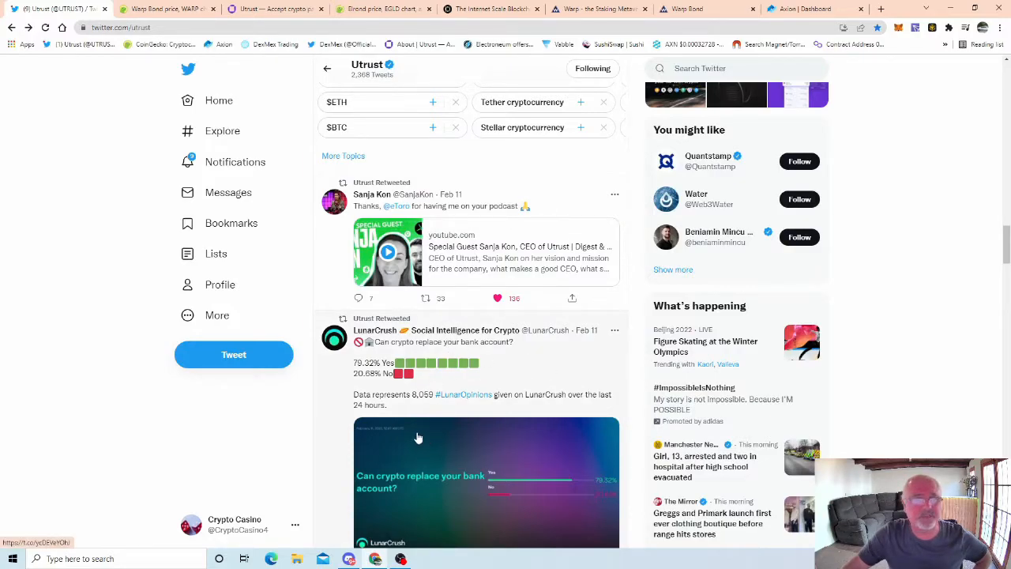
pyautogui.moveTo(334, 202)
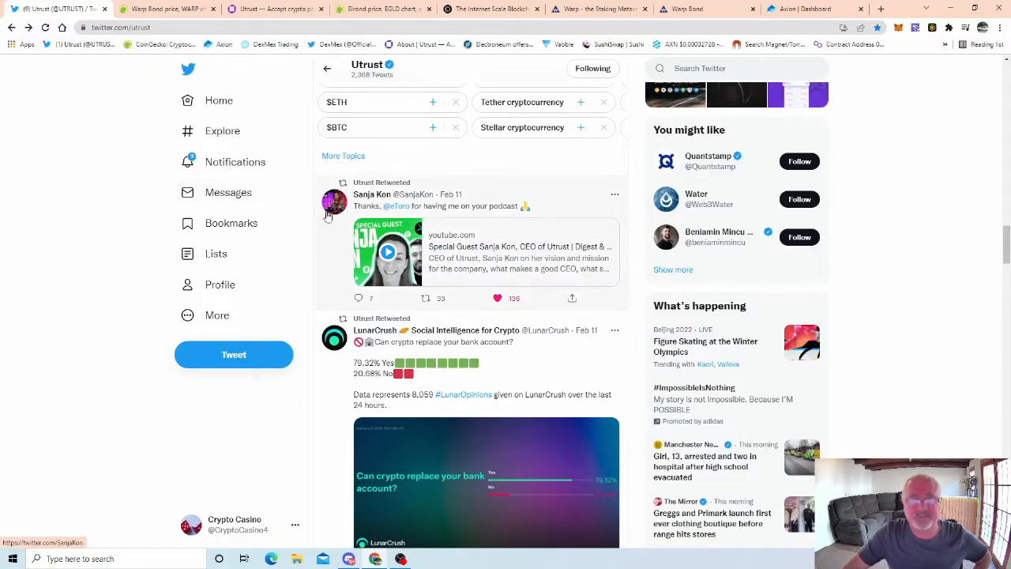
pyautogui.moveTo(324, 273)
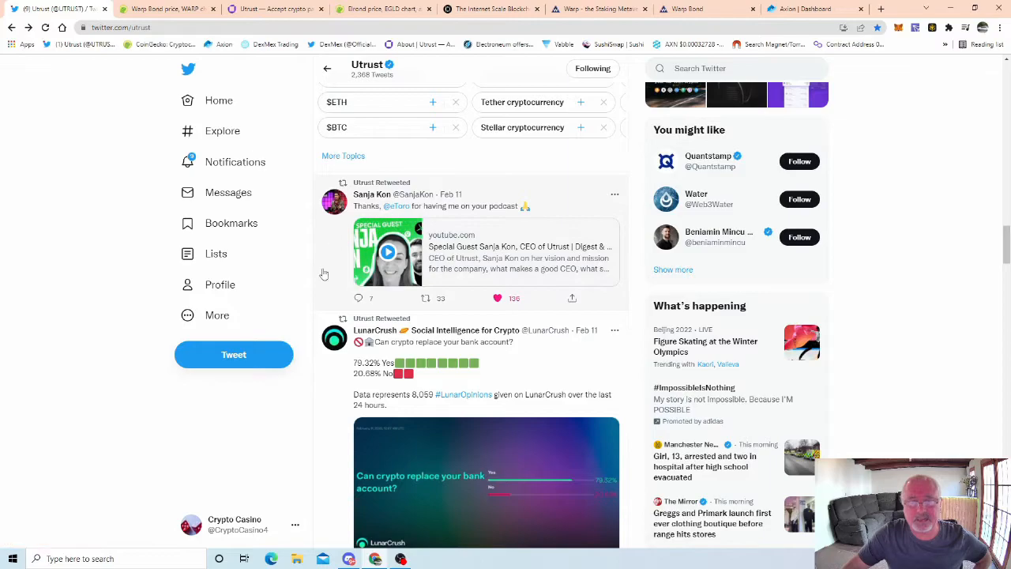
# - Scroll the Utrust timeline to the tech.eu Online fintech event tweet
pyautogui.scroll(-3)
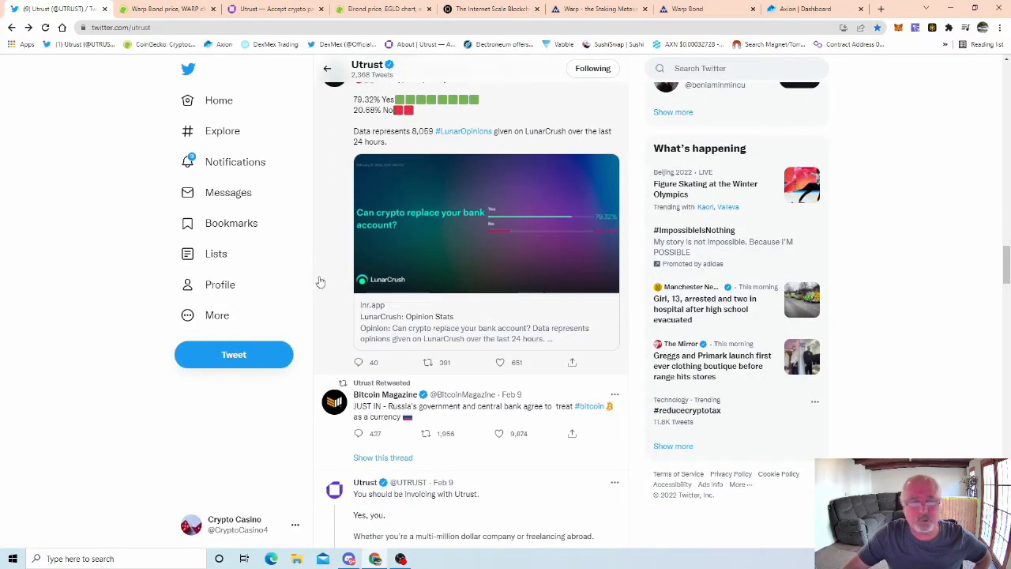
pyautogui.scroll(3)
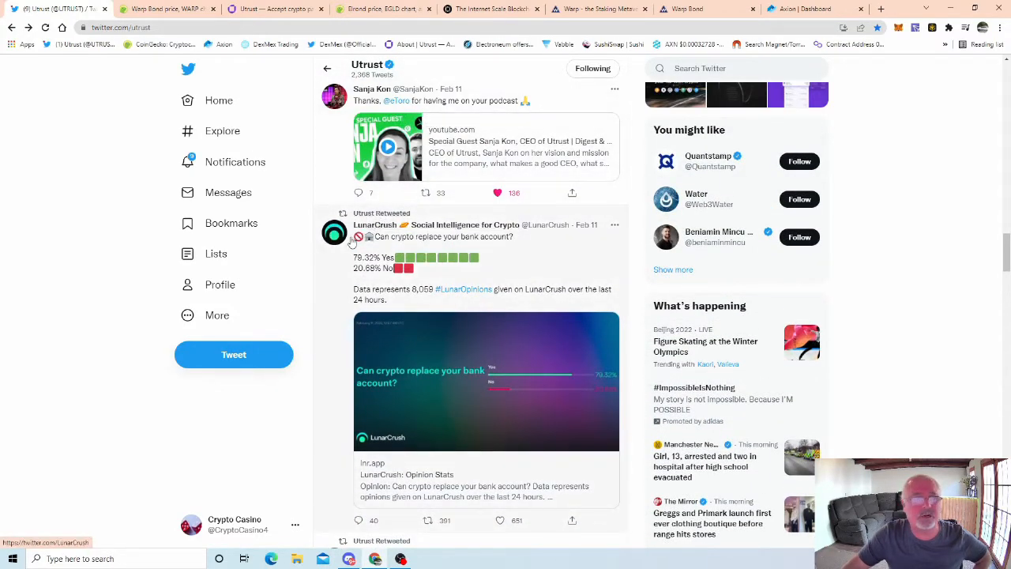
pyautogui.scroll(-3)
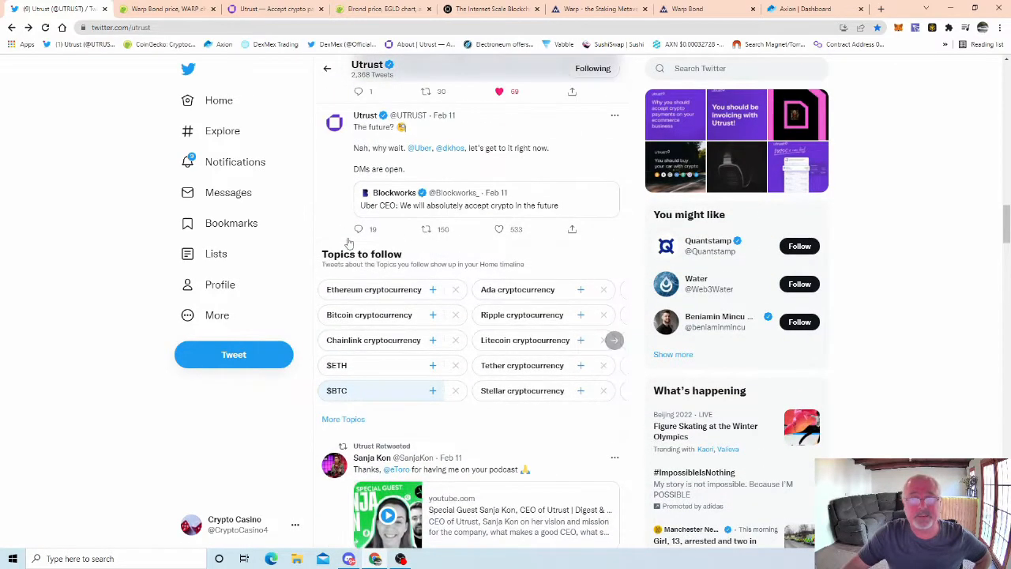
pyautogui.scroll(3)
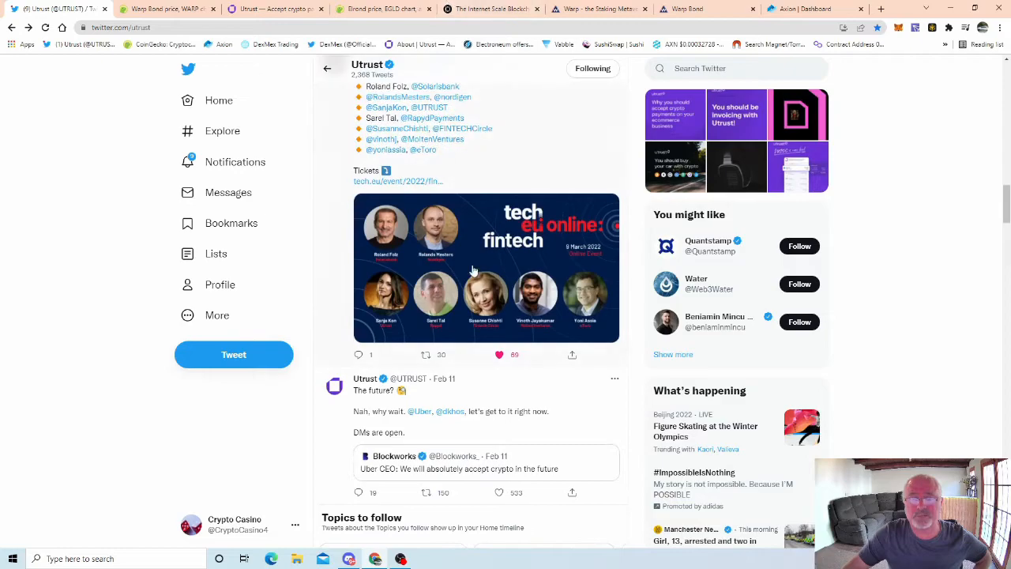
# - View the tech.eu fintech speaker lineup image full-size, then return to the Warp Bond price tab
pyautogui.click(474, 268)
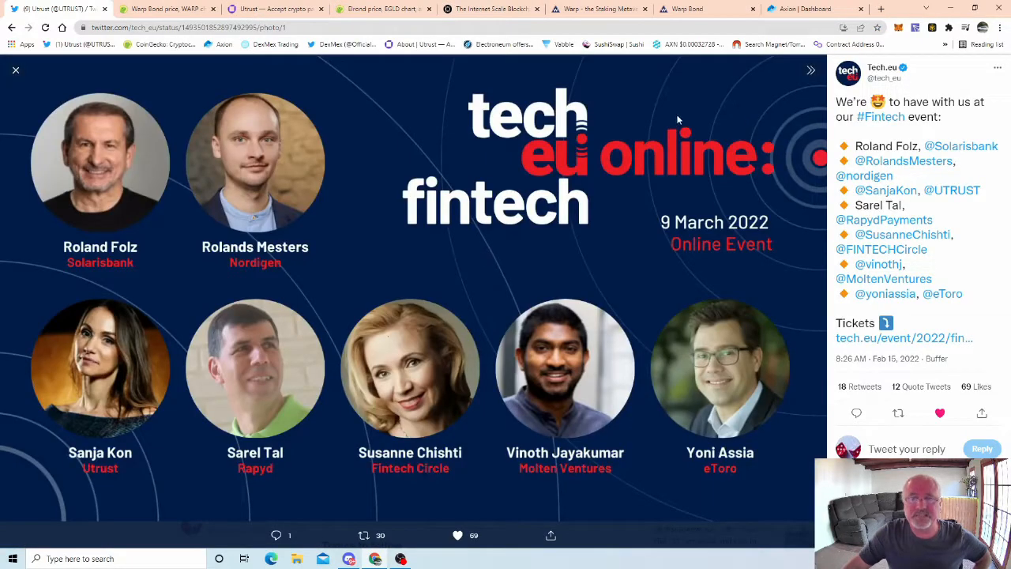
pyautogui.moveTo(764, 227)
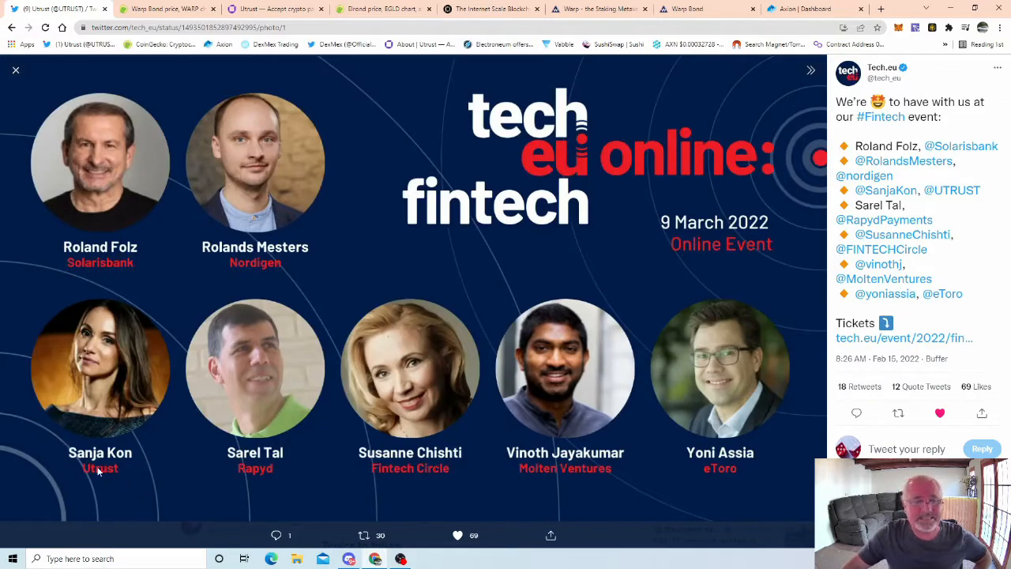
pyautogui.moveTo(124, 486)
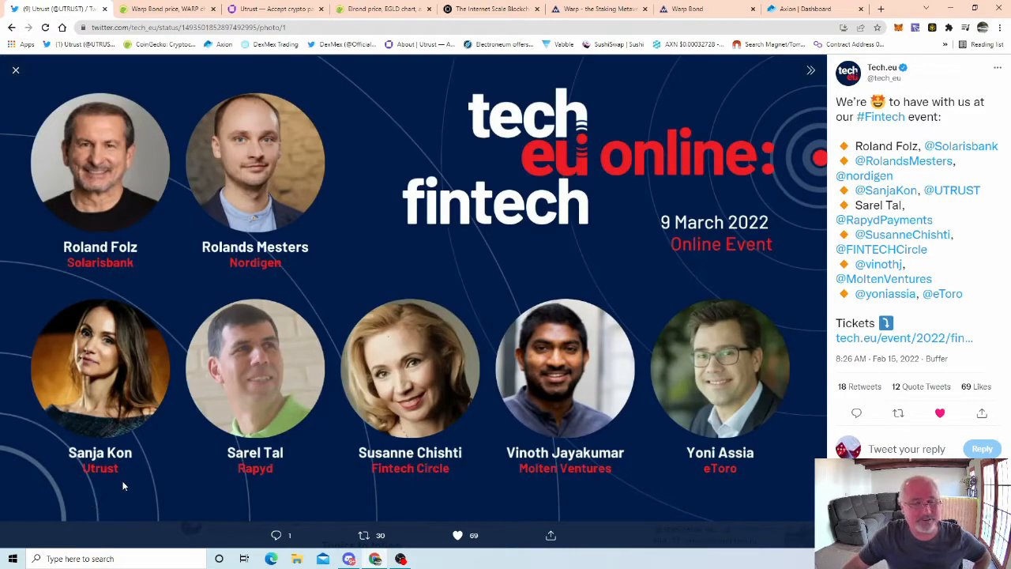
pyautogui.moveTo(78, 399)
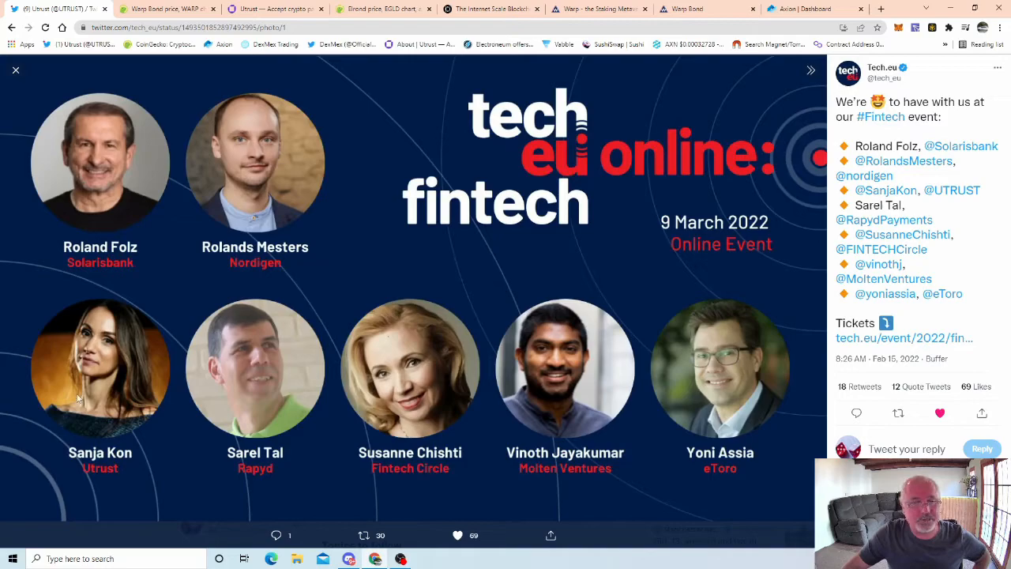
pyautogui.moveTo(109, 183)
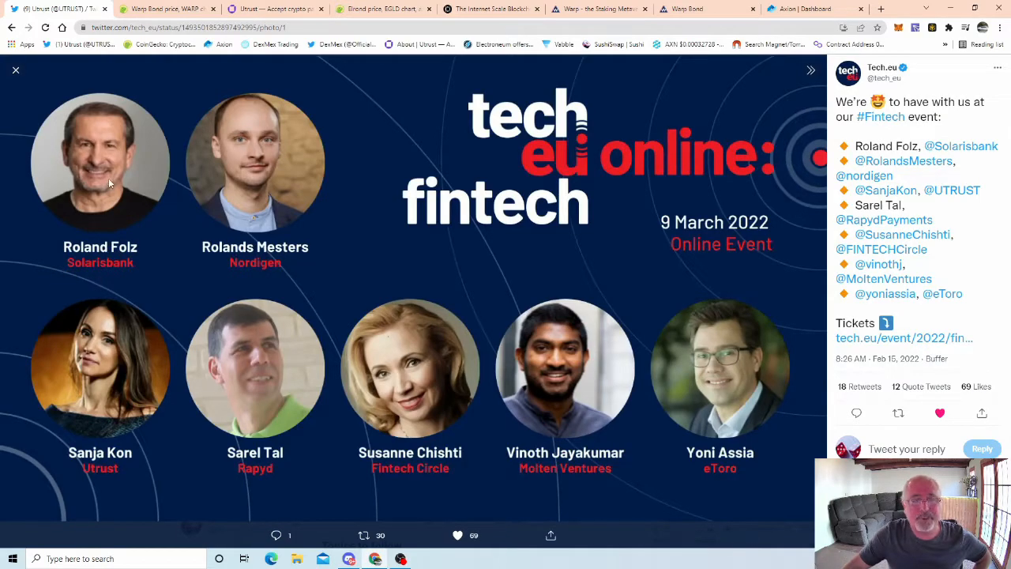
pyautogui.moveTo(738, 457)
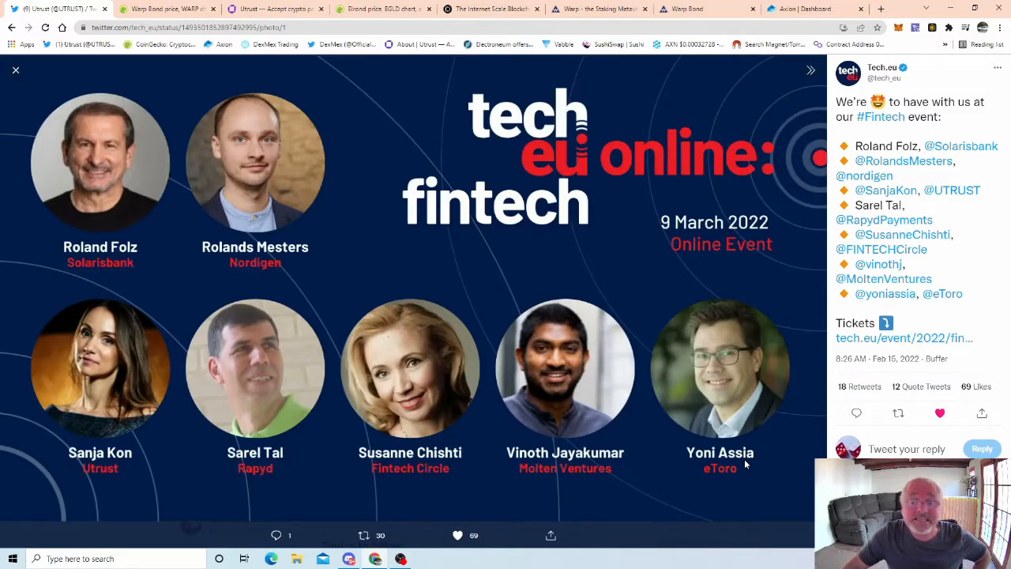
pyautogui.moveTo(723, 385)
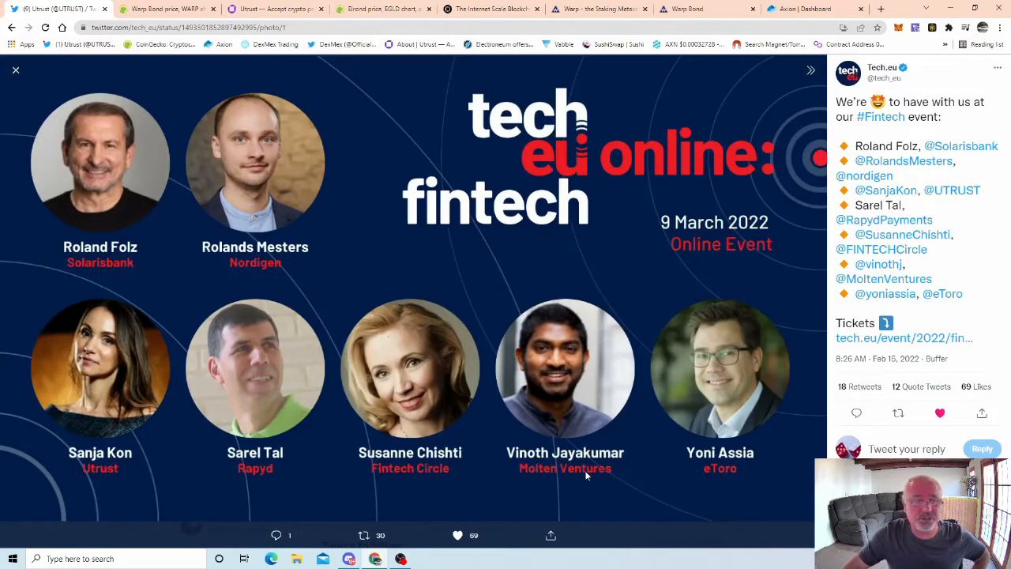
pyautogui.moveTo(243, 276)
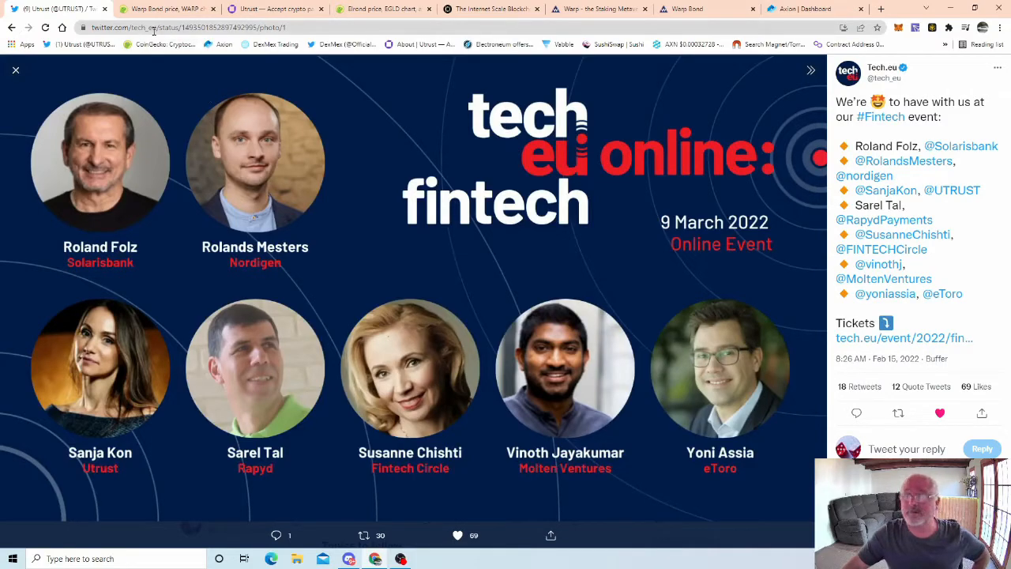
pyautogui.moveTo(652, 225)
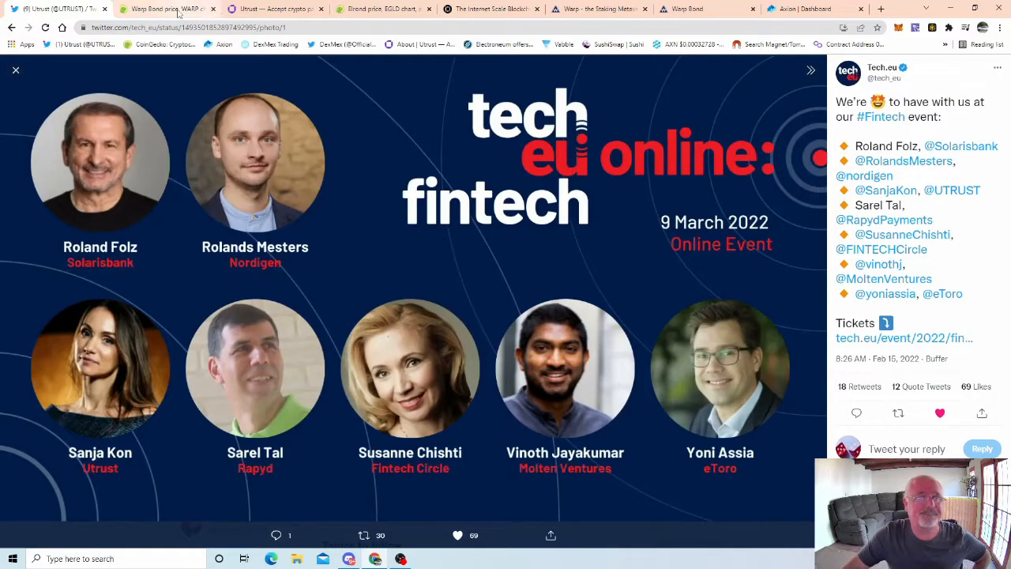
pyautogui.click(166, 9)
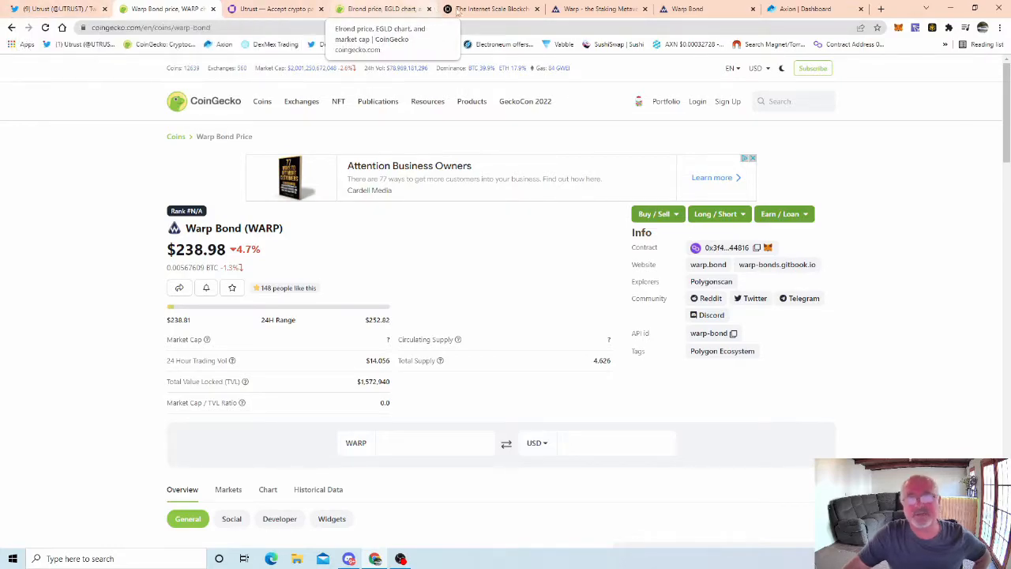
# - Bring up the Elrond website tab, showing the staking calculator's 21.45% yearly return
pyautogui.click(383, 8)
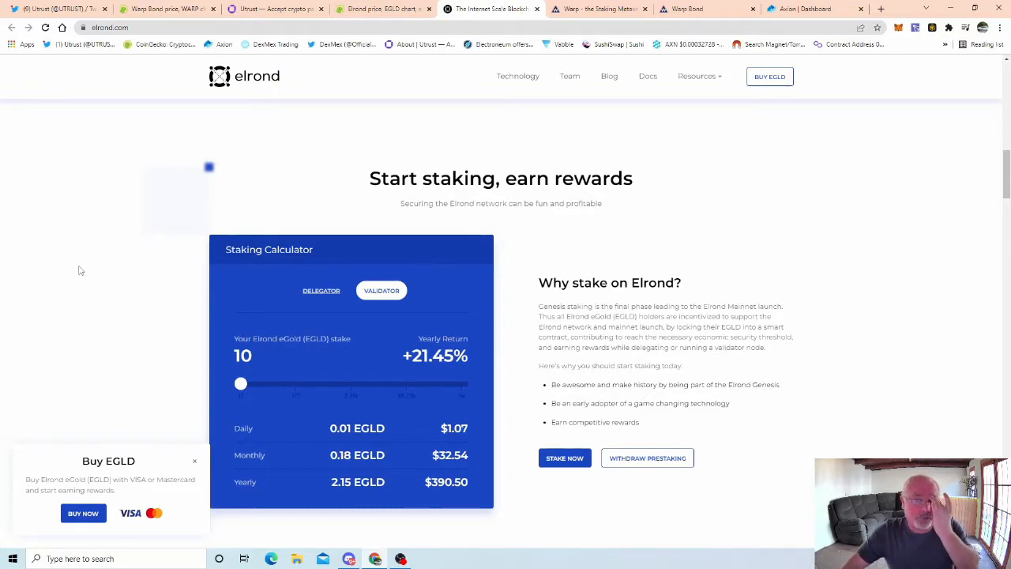
pyautogui.moveTo(113, 214)
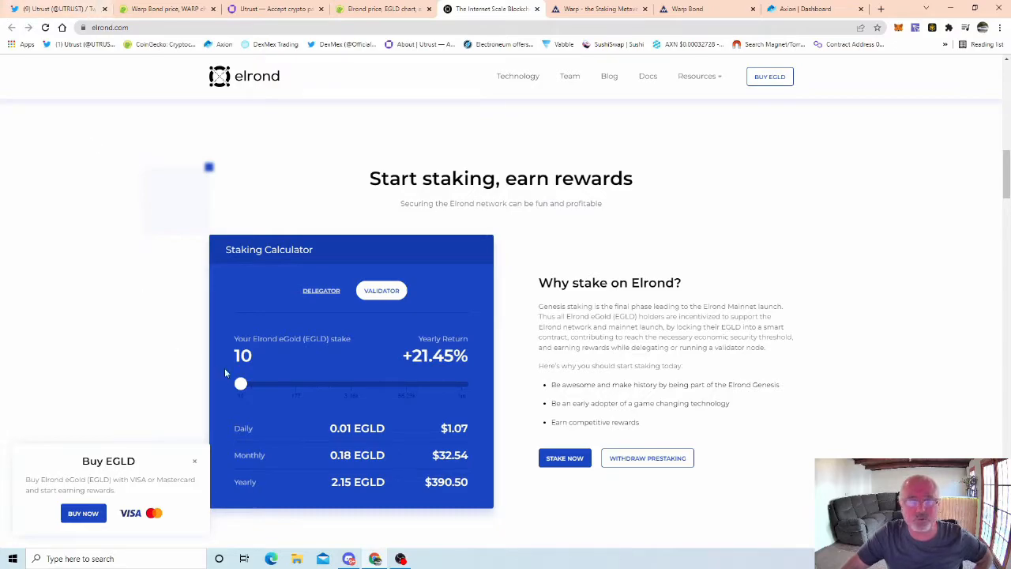
pyautogui.moveTo(190, 314)
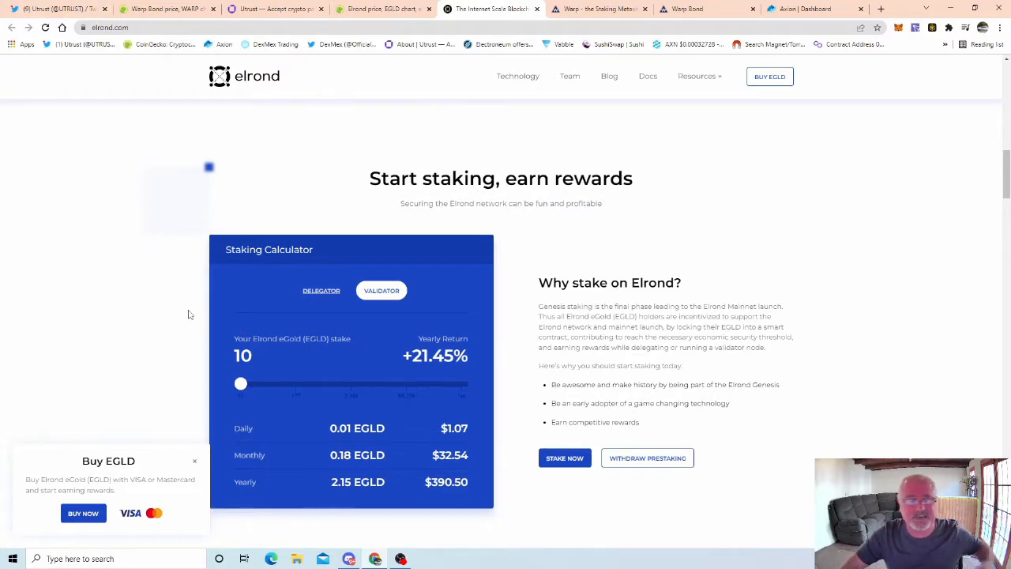
pyautogui.moveTo(300, 179)
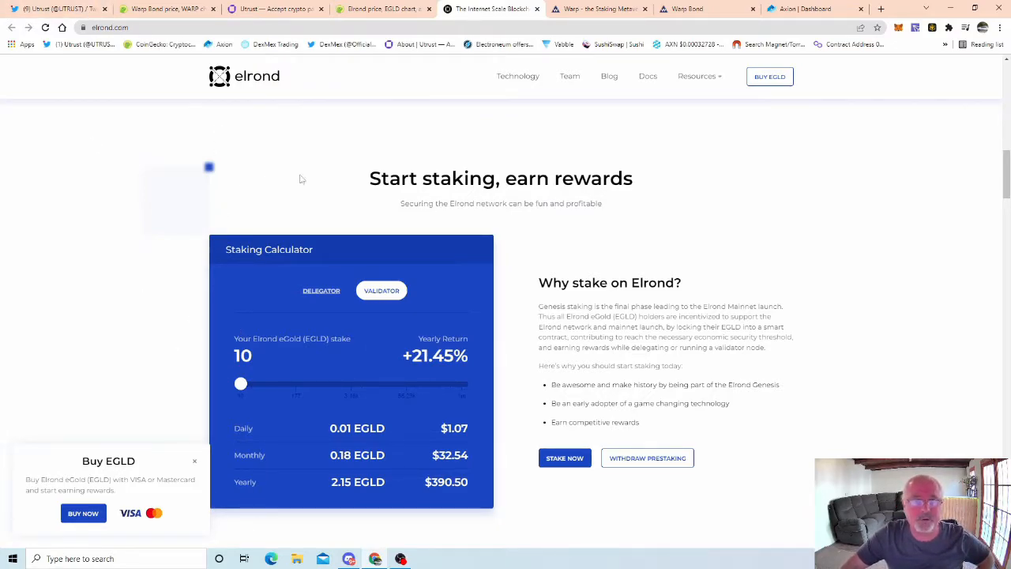
pyautogui.moveTo(599, 9)
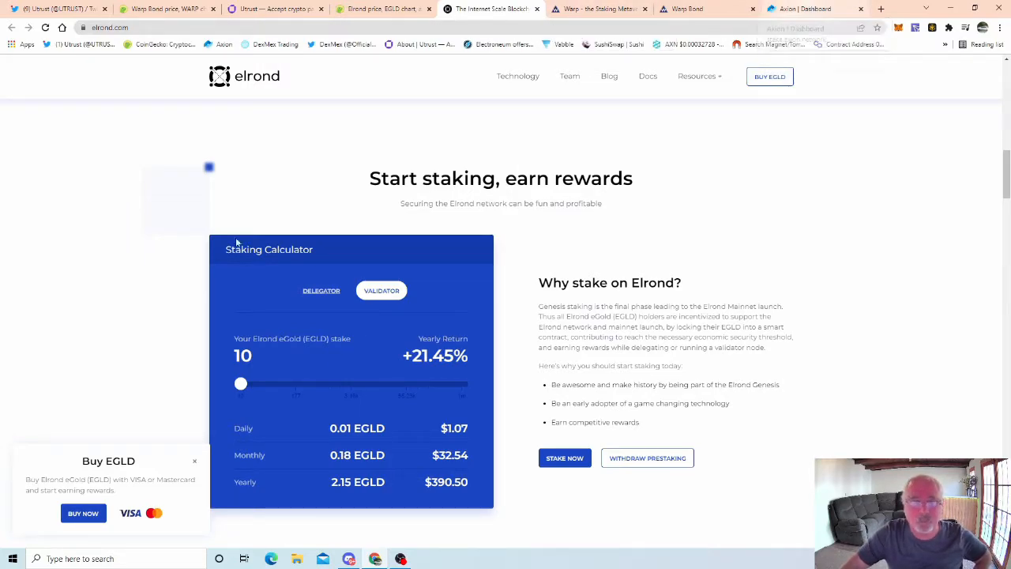
pyautogui.moveTo(125, 249)
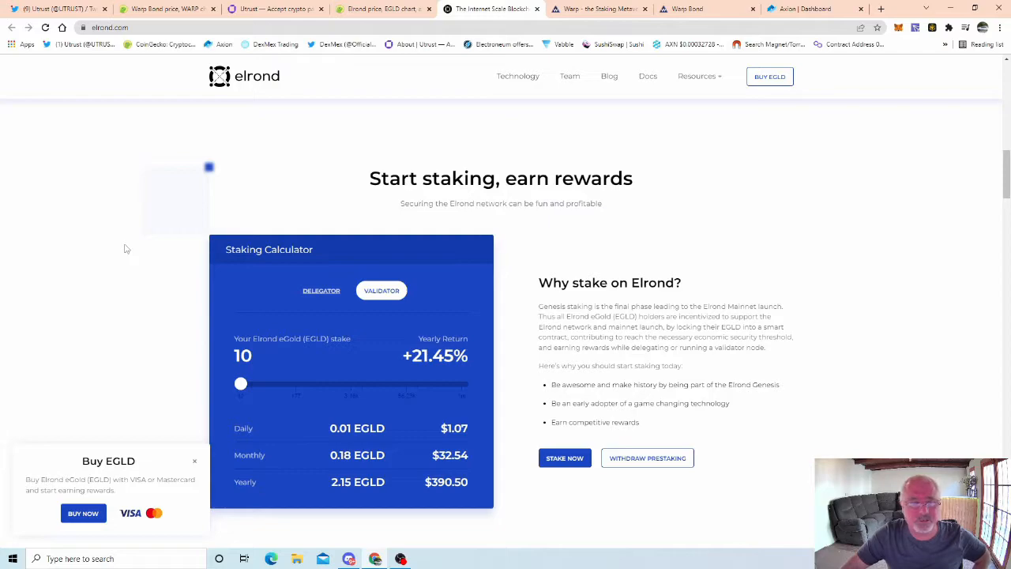
pyautogui.moveTo(113, 189)
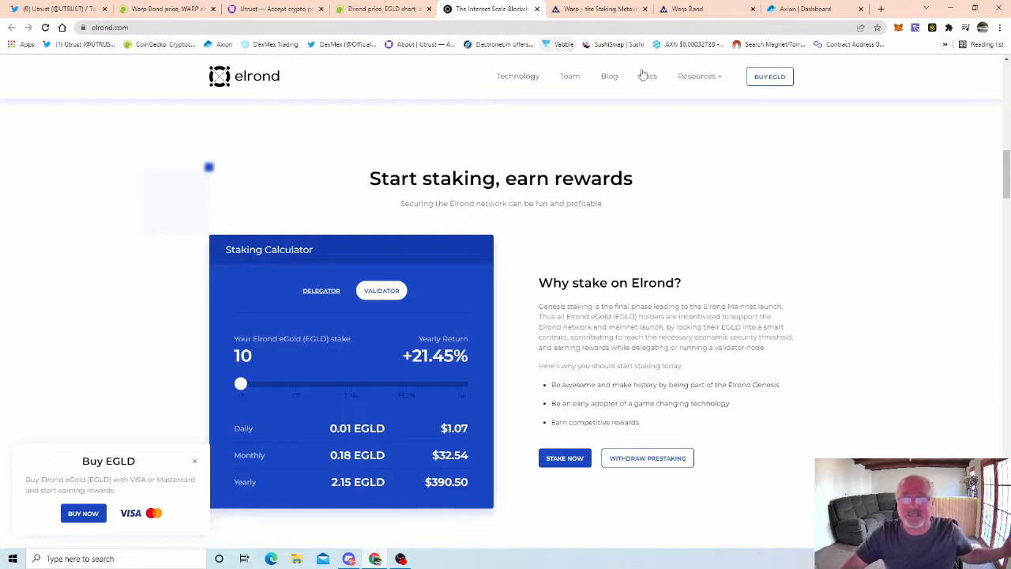
pyautogui.moveTo(589, 147)
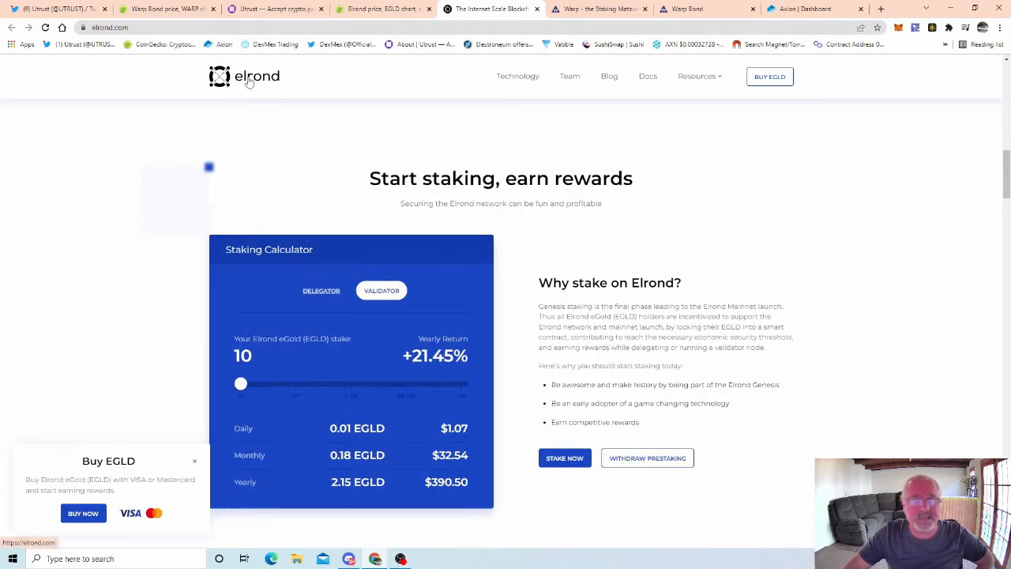
pyautogui.moveTo(269, 387)
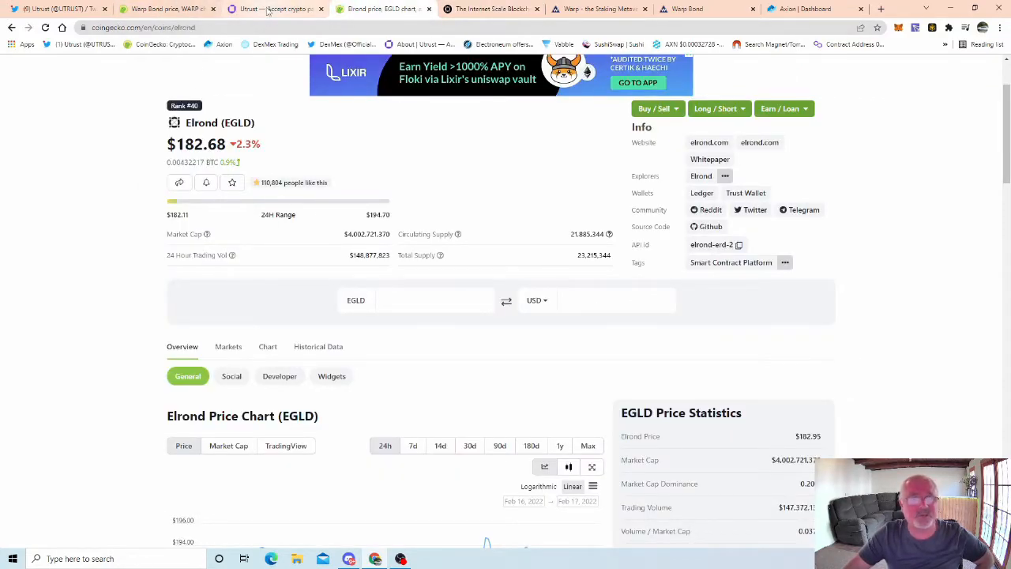
pyautogui.moveTo(490, 8)
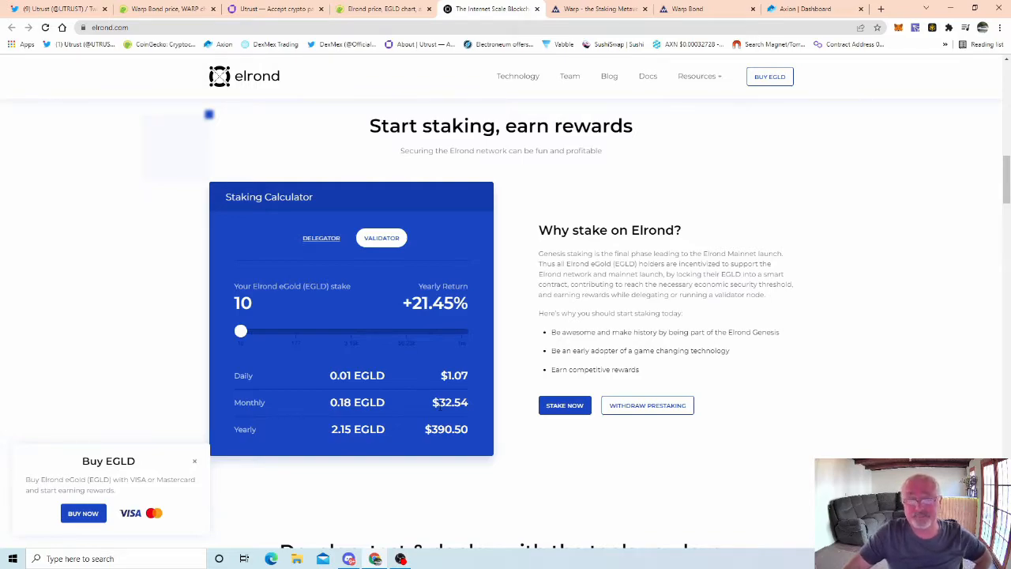
pyautogui.moveTo(405, 362)
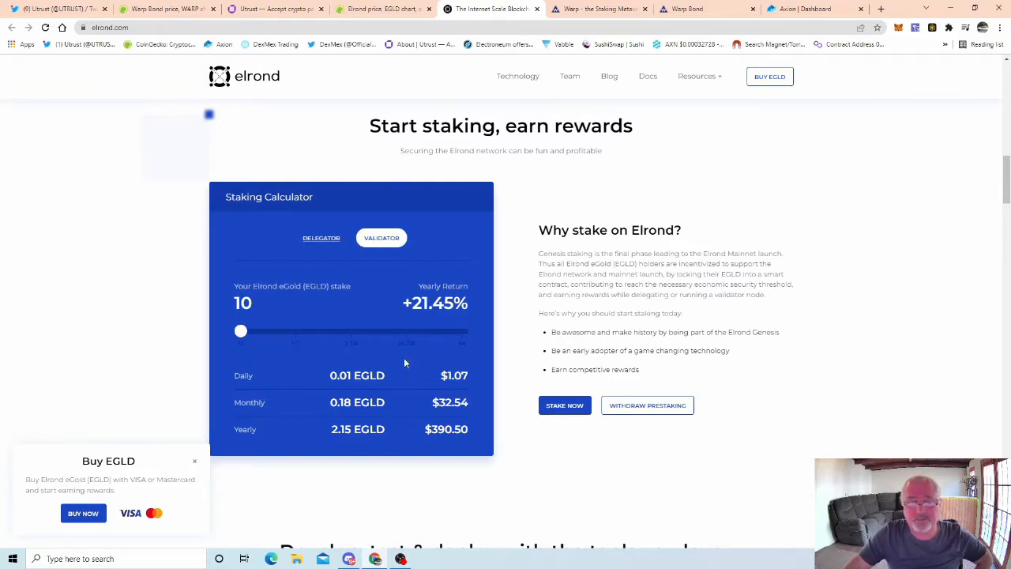
pyautogui.moveTo(420, 376)
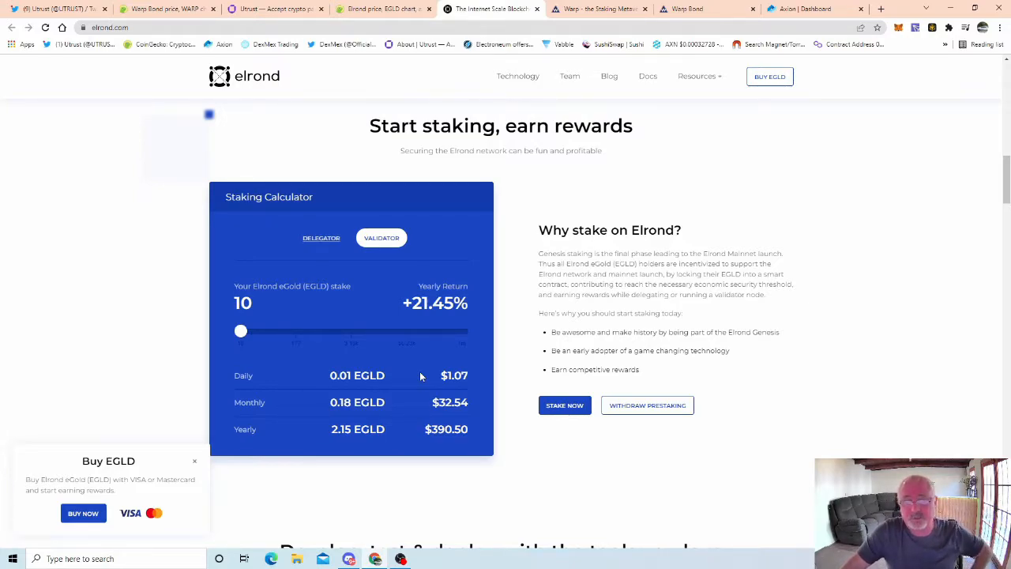
pyautogui.moveTo(388, 394)
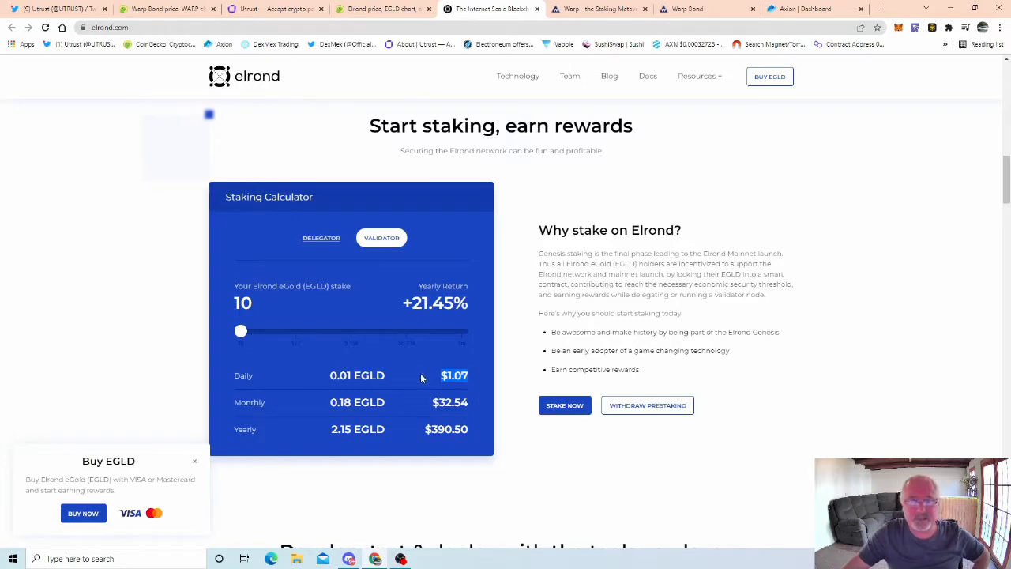
pyautogui.moveTo(427, 281)
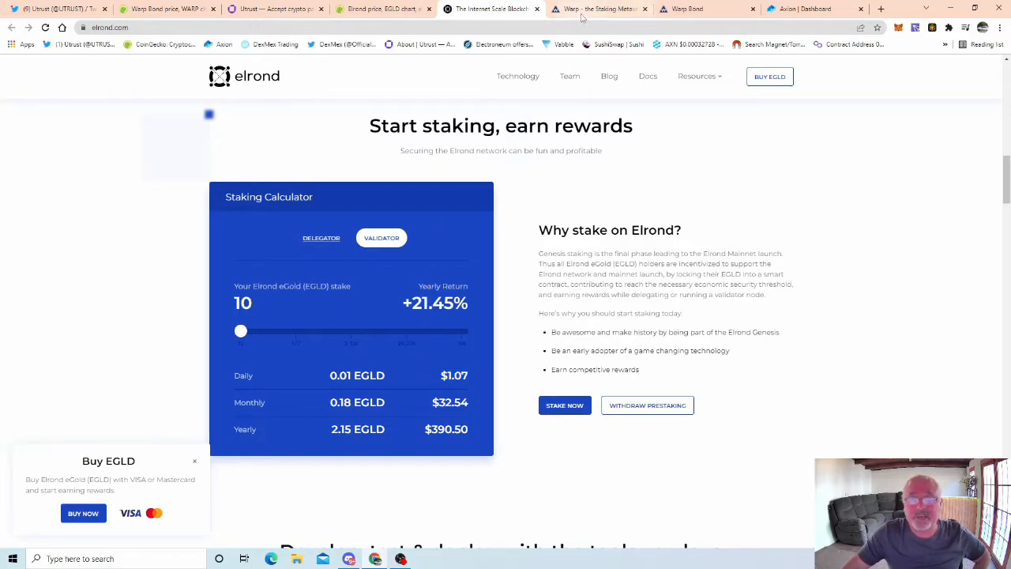
# - Switch to the Warp homepage tab, then to Discord's Warp.Bond announcements channel
pyautogui.click(598, 8)
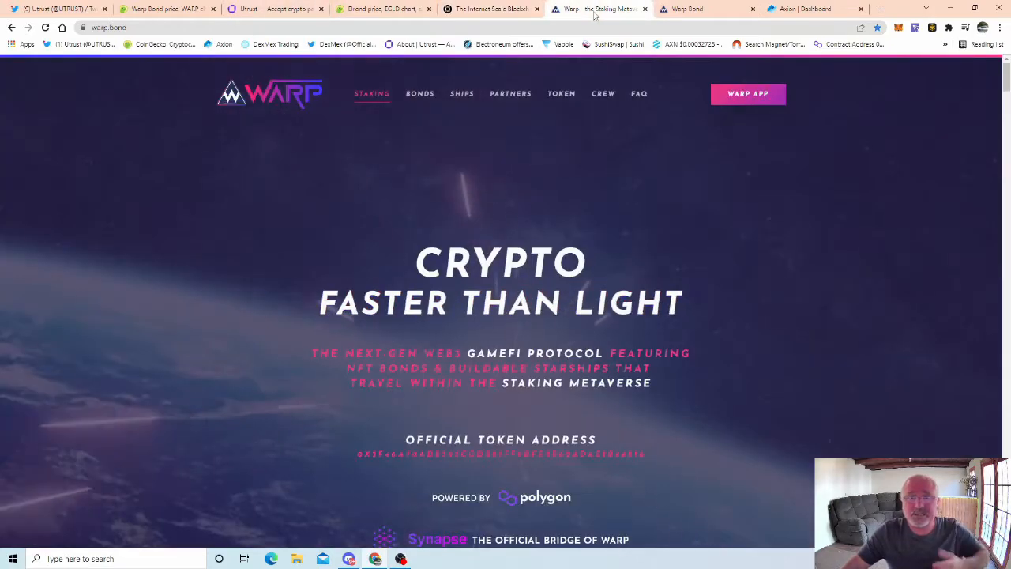
pyautogui.click(703, 9)
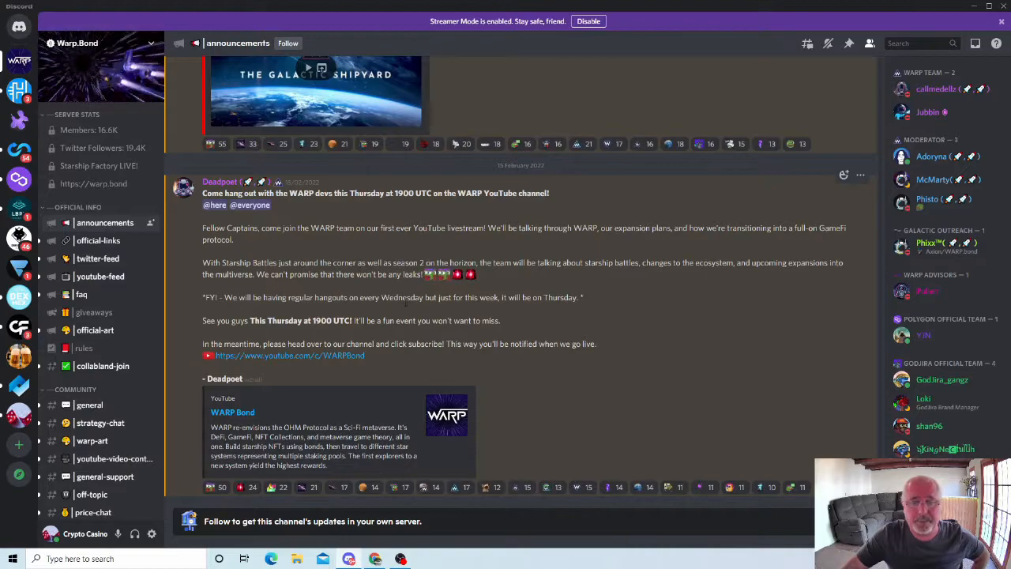
pyautogui.moveTo(485, 354)
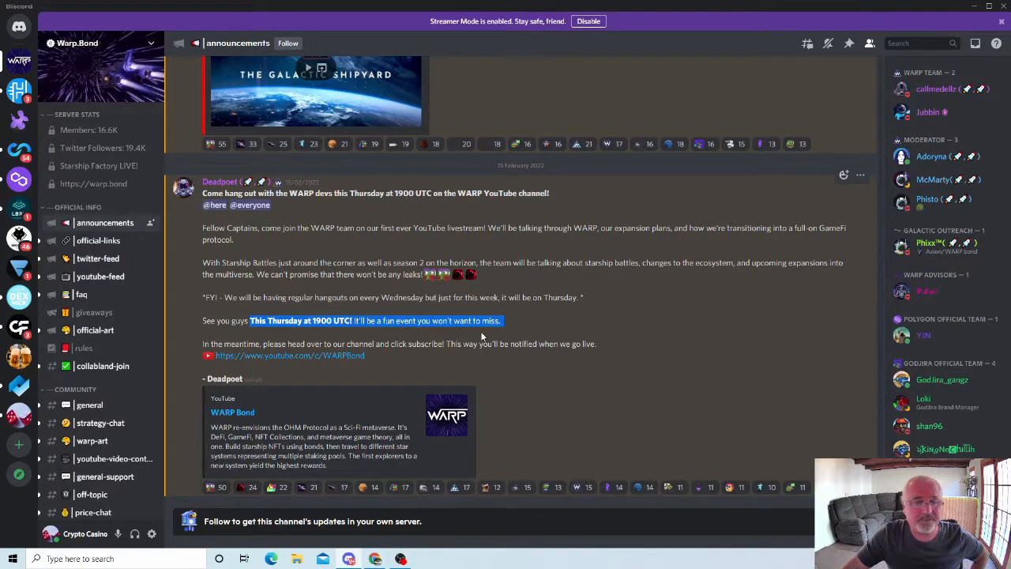
pyautogui.moveTo(220, 317)
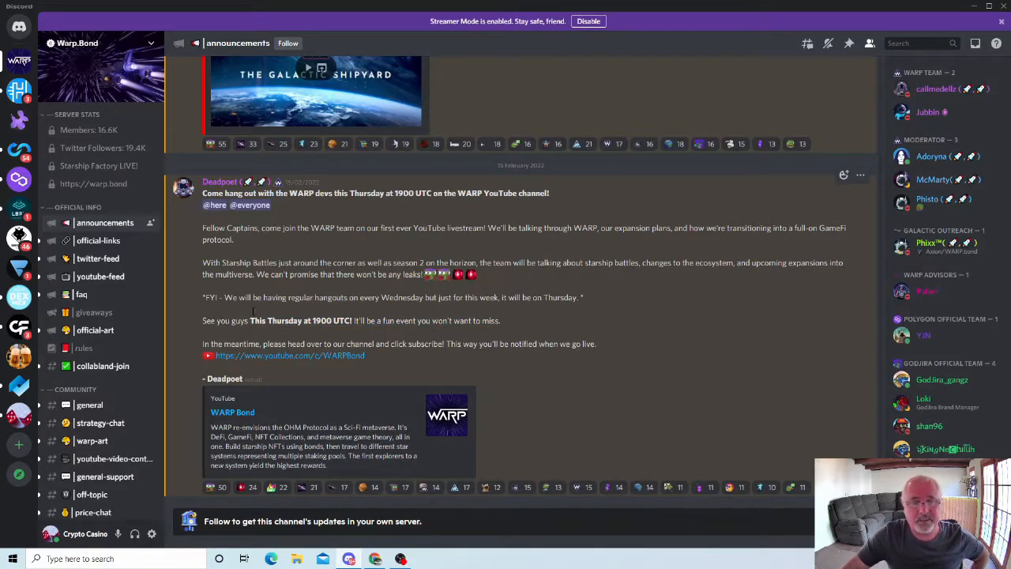
pyautogui.moveTo(221, 291)
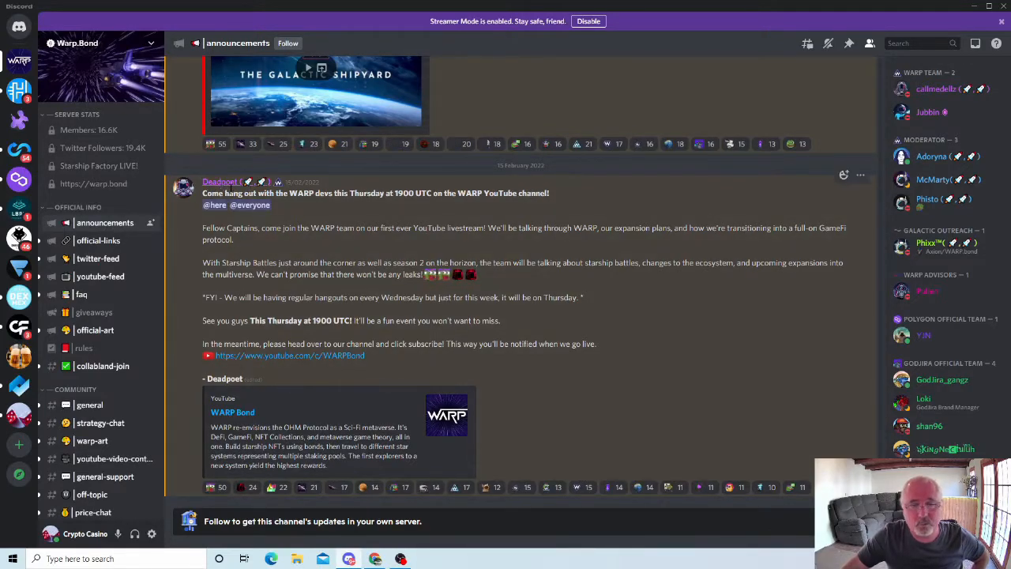
pyautogui.moveTo(478, 316)
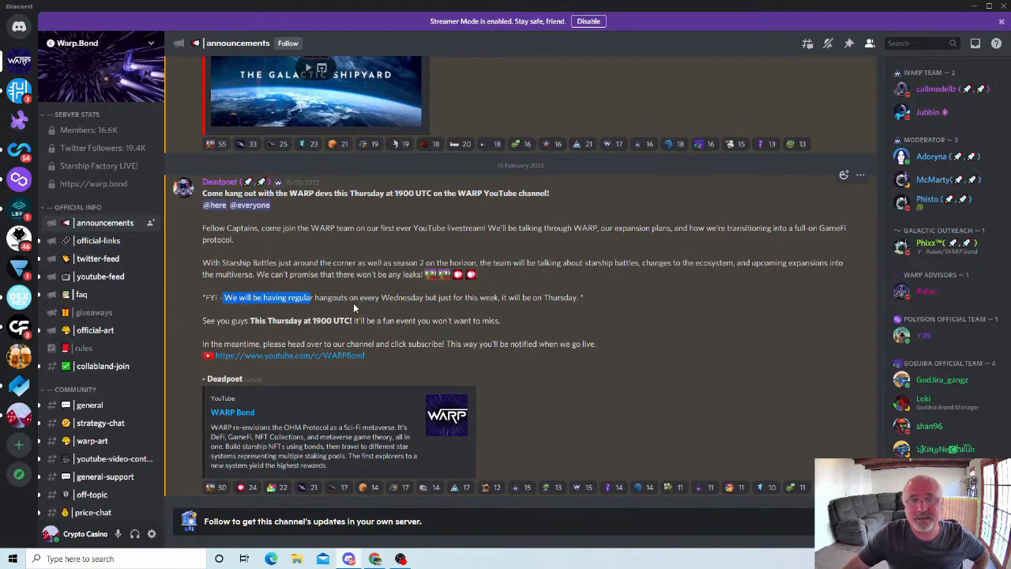
pyautogui.moveTo(429, 308)
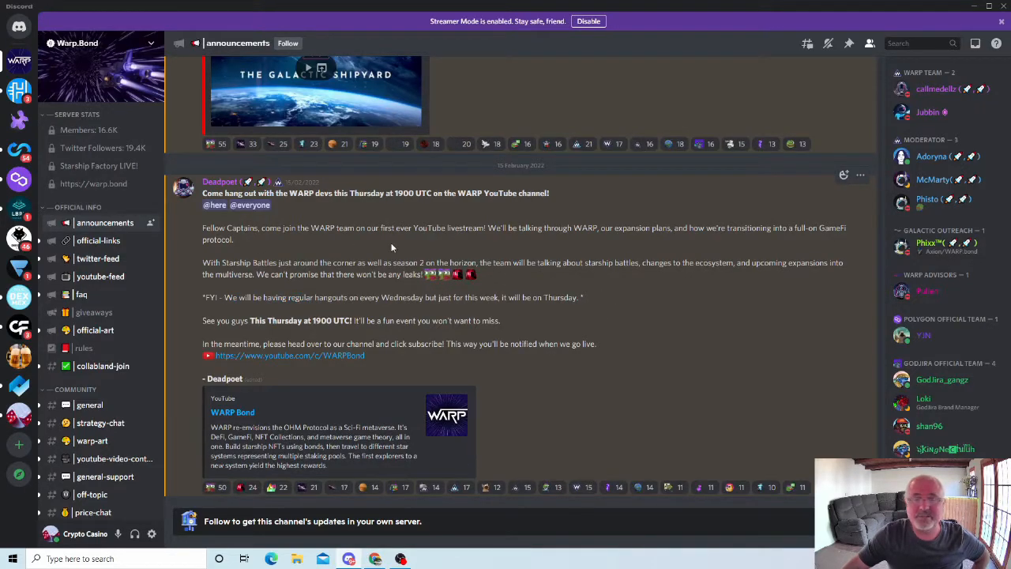
pyautogui.moveTo(345, 372)
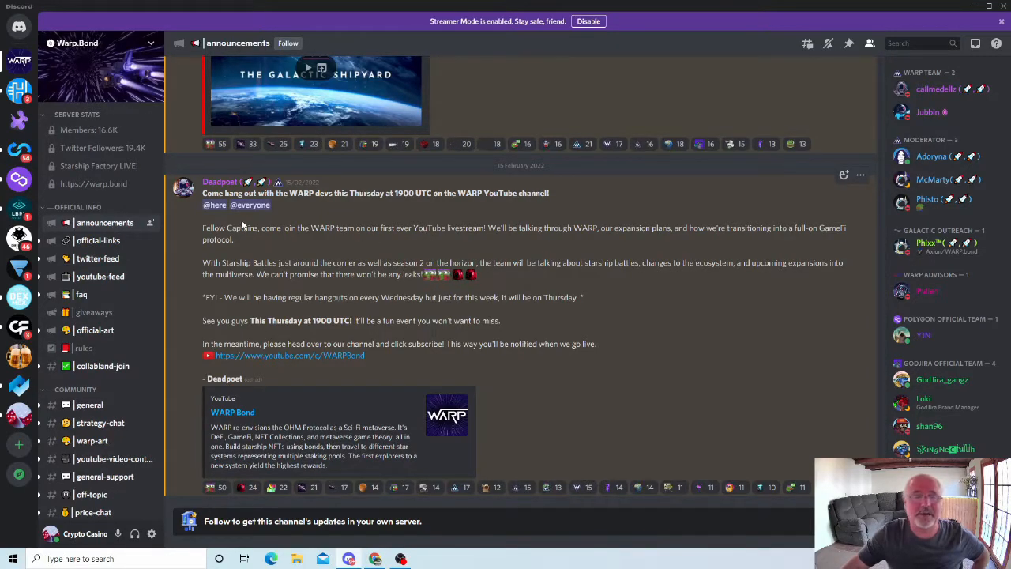
pyautogui.moveTo(426, 243)
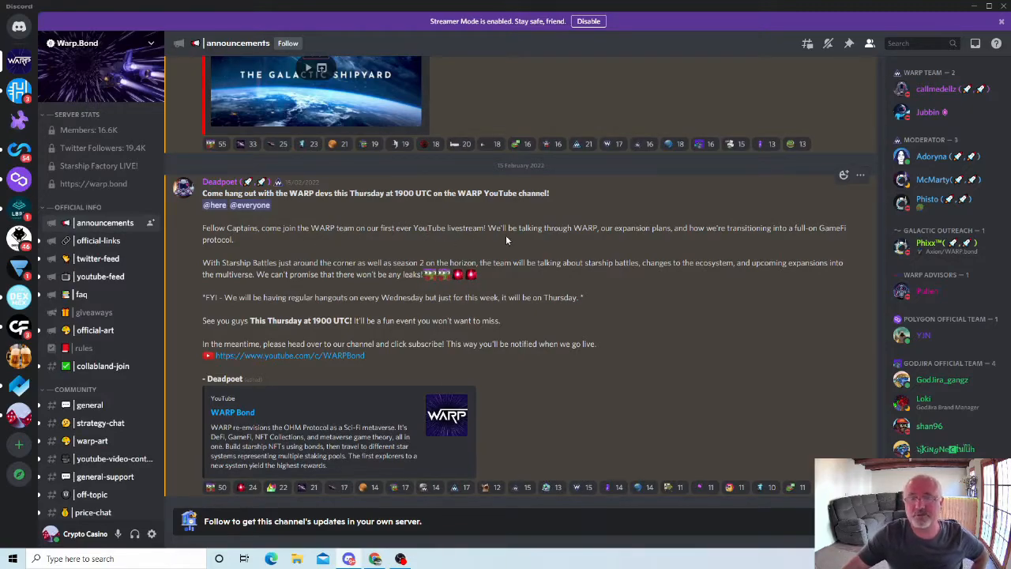
pyautogui.moveTo(686, 240)
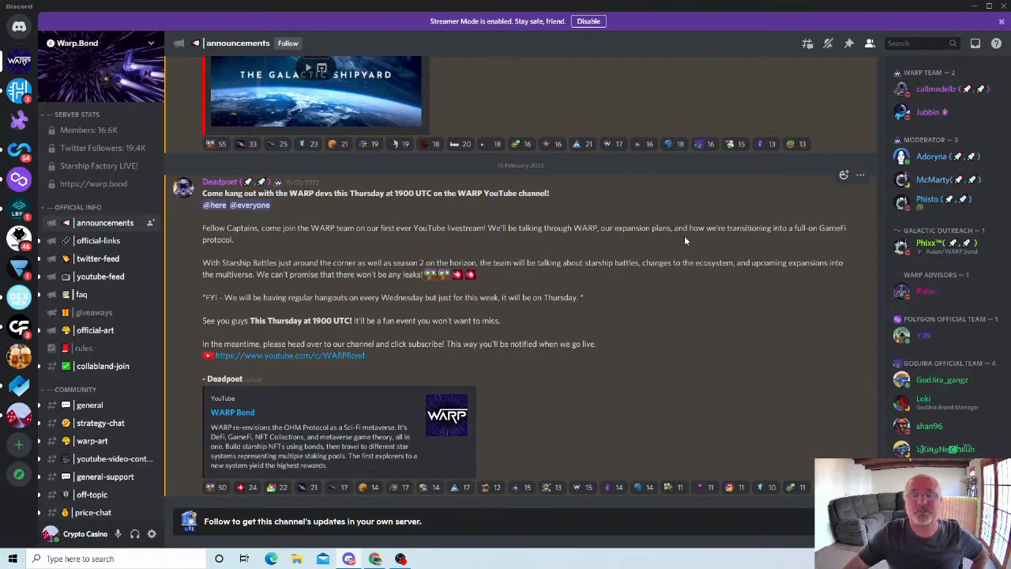
pyautogui.moveTo(803, 242)
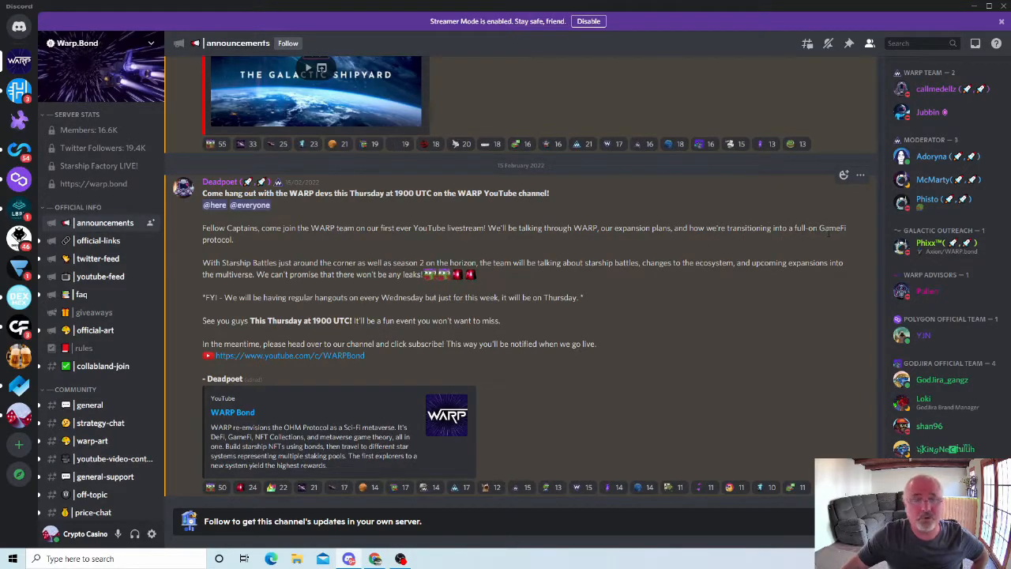
pyautogui.moveTo(575, 243)
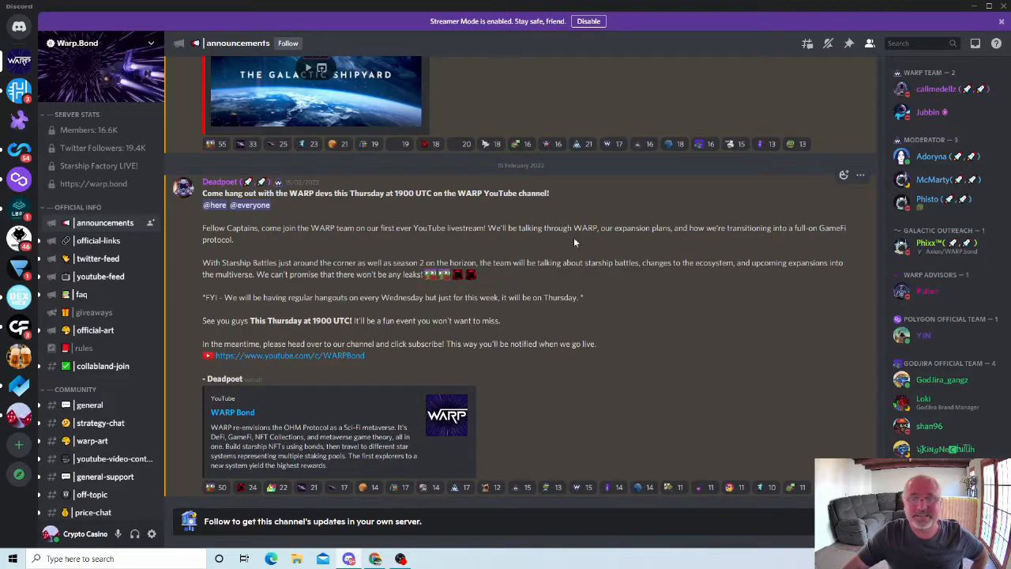
pyautogui.moveTo(384, 377)
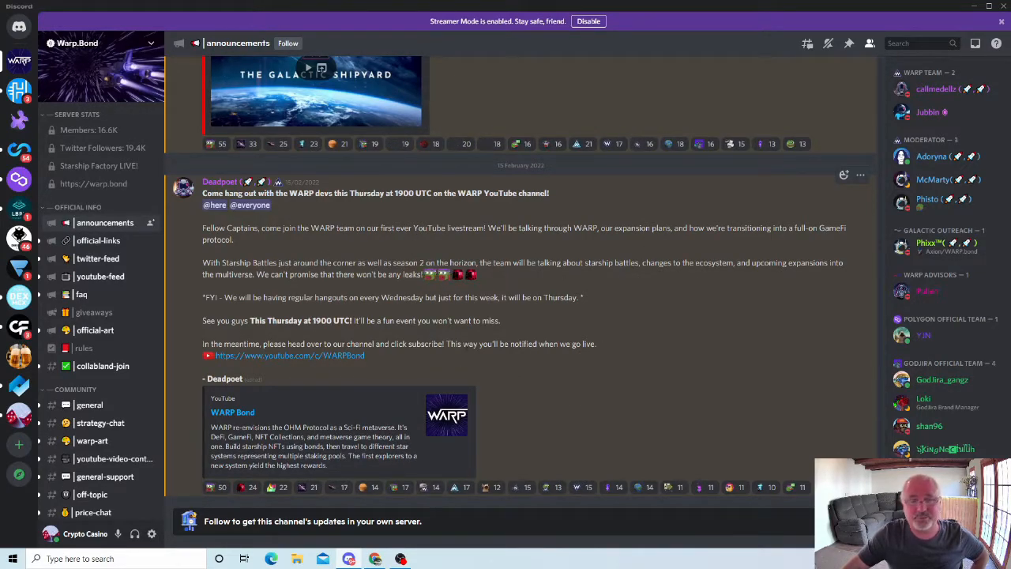
pyautogui.moveTo(616, 334)
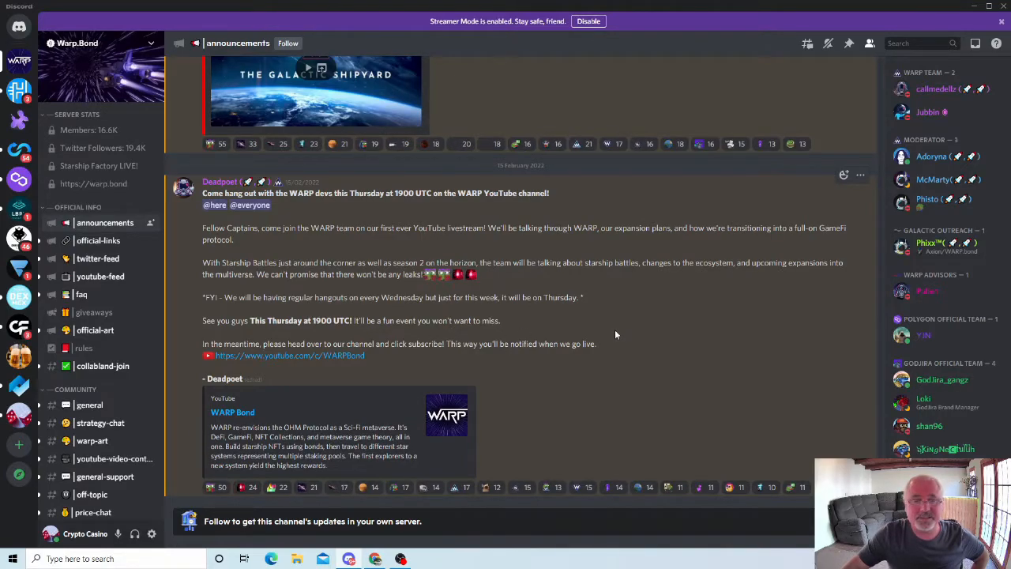
# - Read the Warp.Bond livestream announcement: Thursday 1900 UTC, WARP Bond YouTube link
pyautogui.scroll(3)
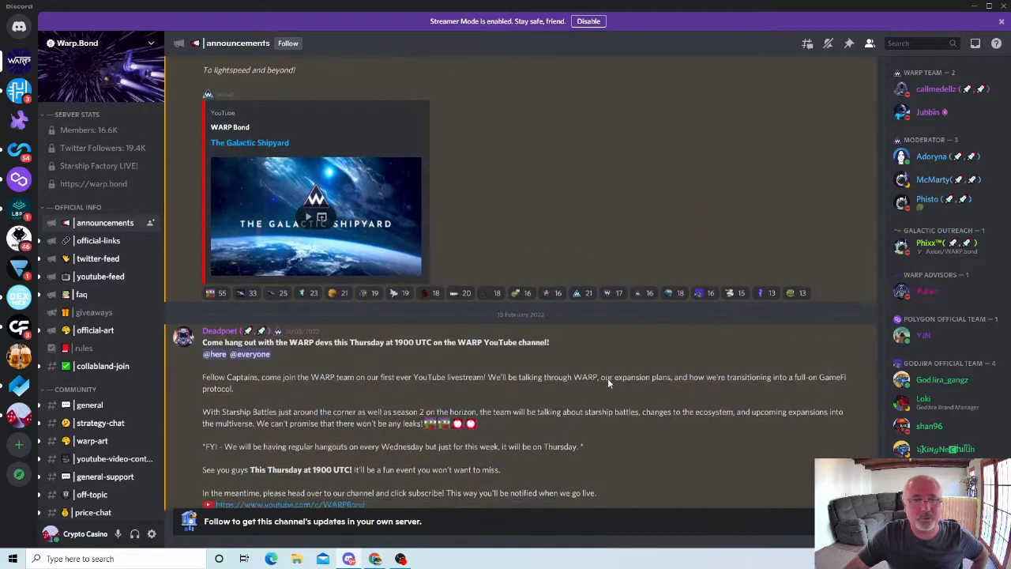
pyautogui.scroll(-3)
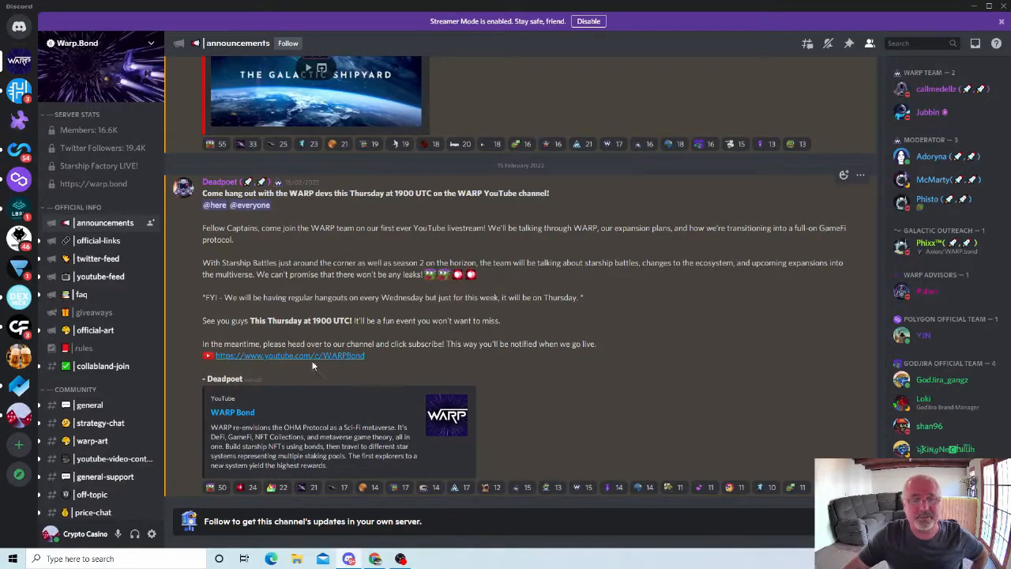
pyautogui.doubleClick(300, 321)
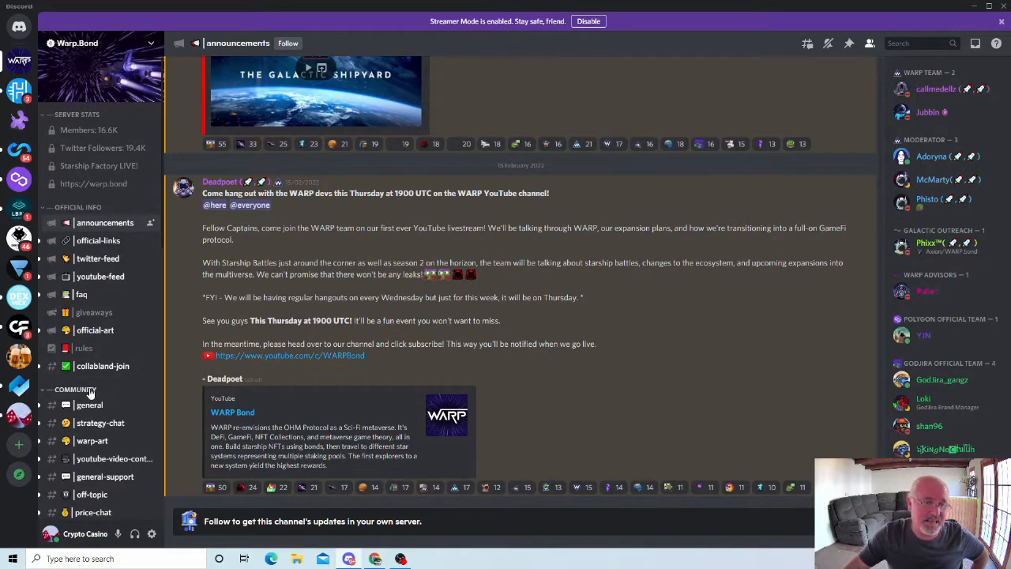
pyautogui.moveTo(19, 390)
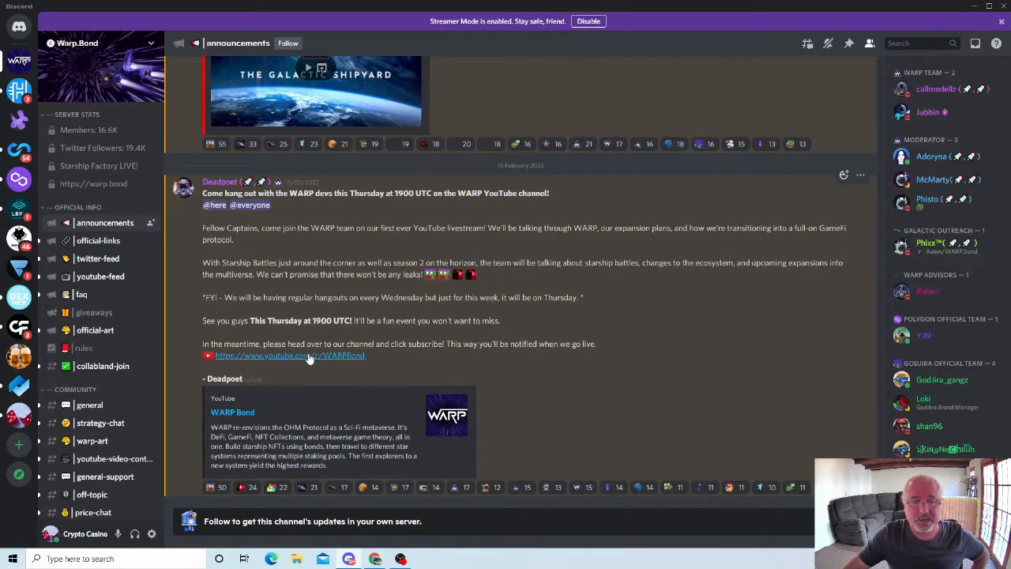
pyautogui.moveTo(308, 355)
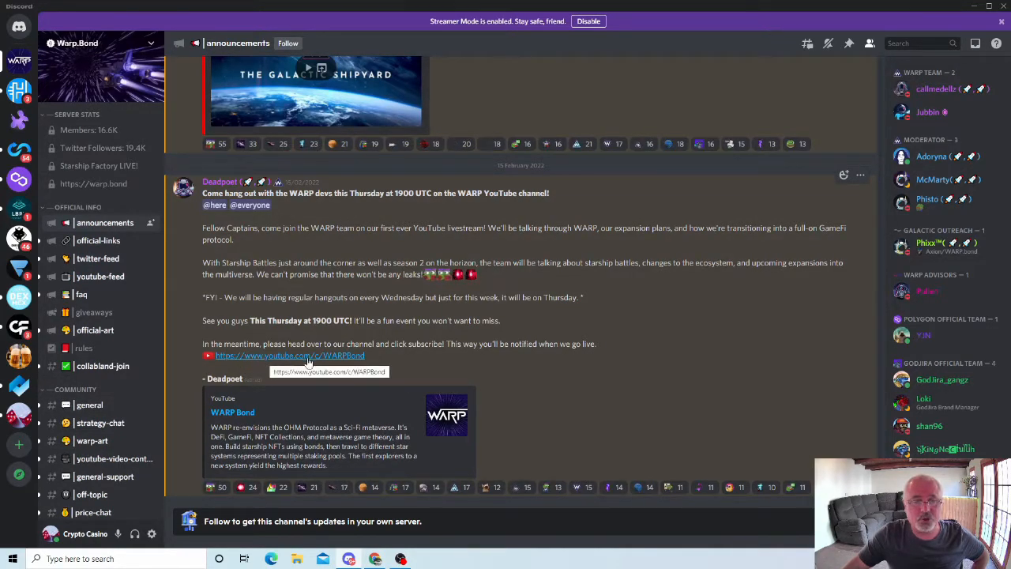
pyautogui.moveTo(233, 373)
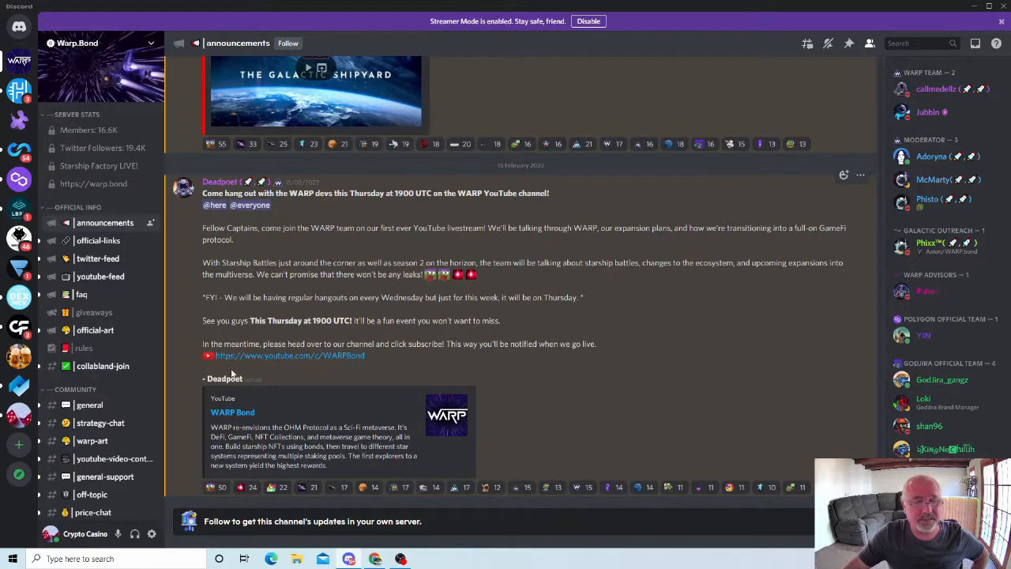
pyautogui.moveTo(19, 385)
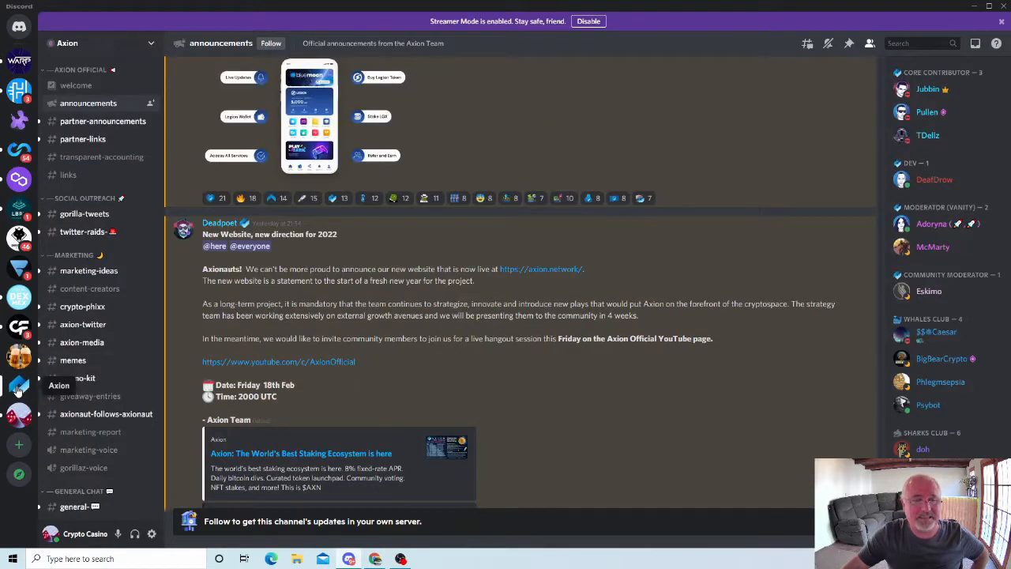
pyautogui.scroll(-3)
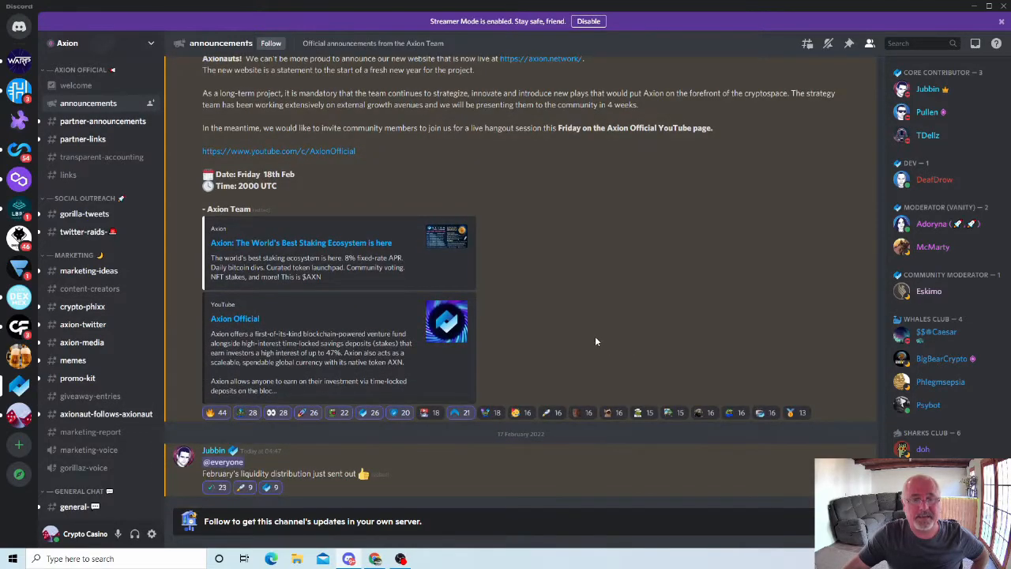
pyautogui.scroll(3)
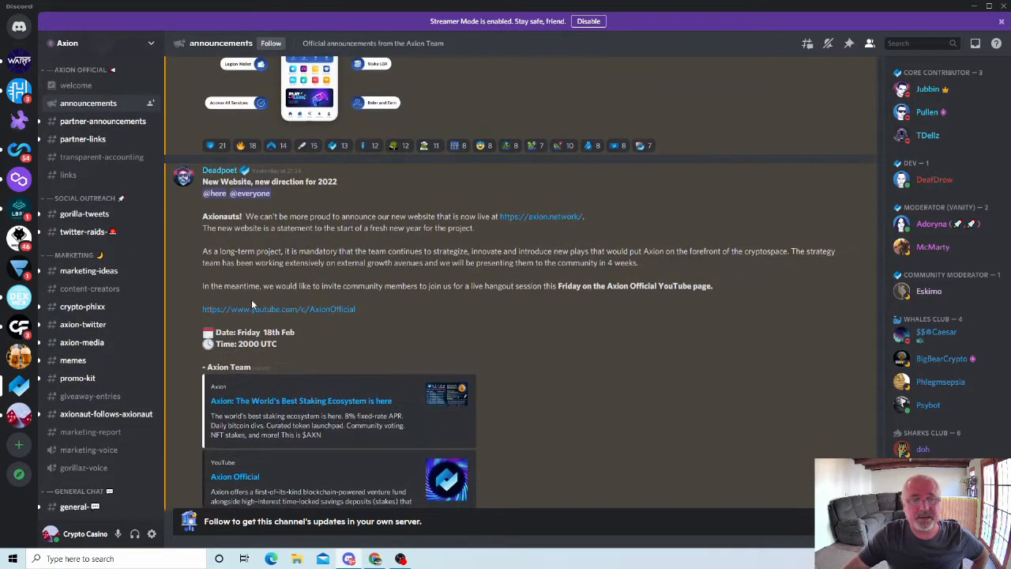
pyautogui.moveTo(529, 247)
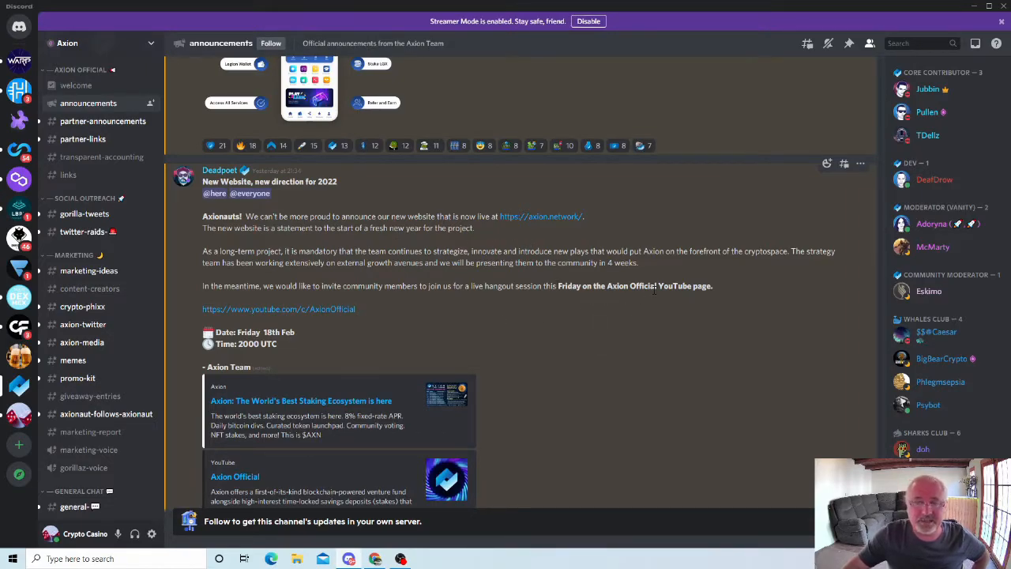
pyautogui.moveTo(375, 317)
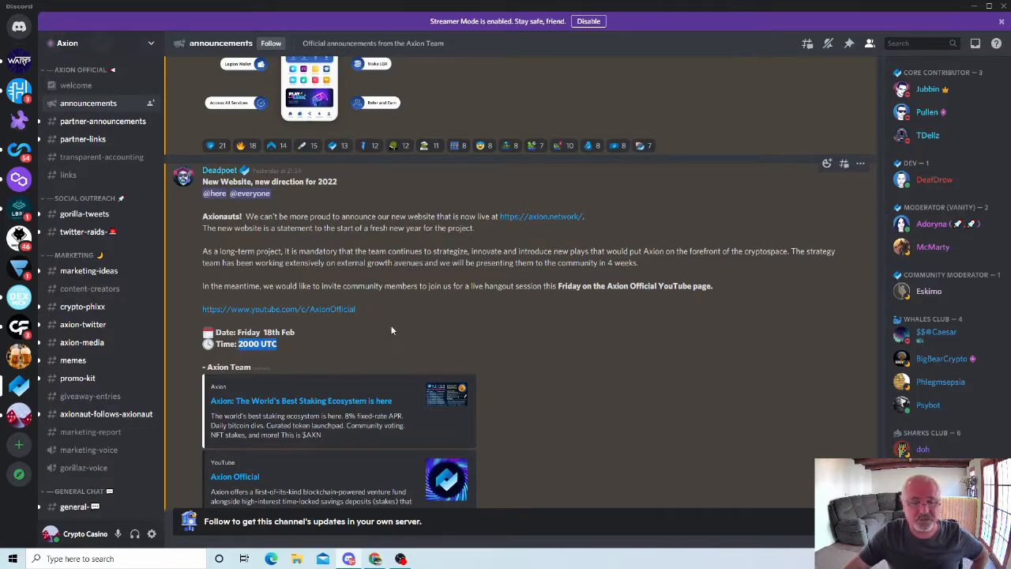
pyautogui.moveTo(477, 332)
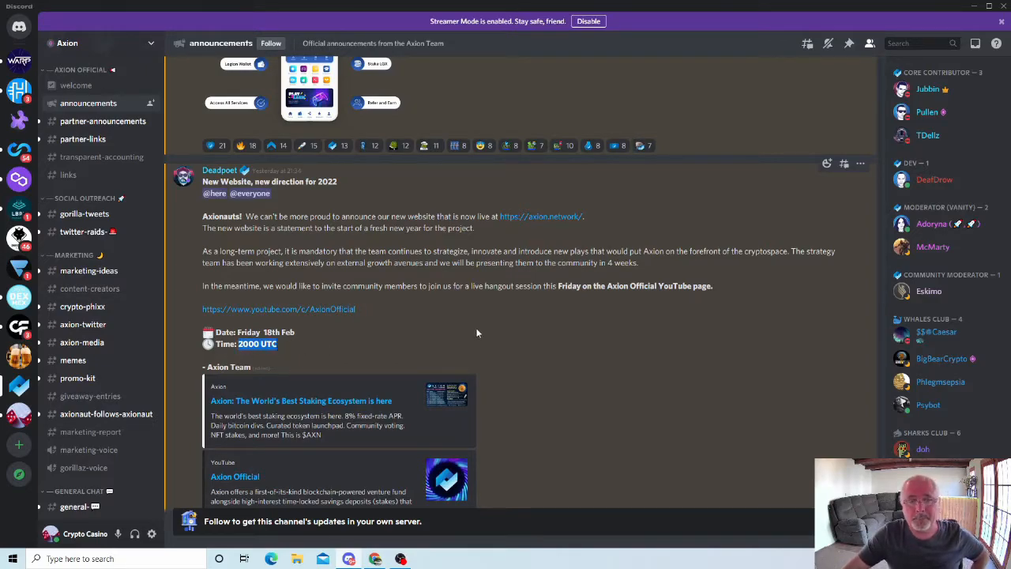
pyautogui.scroll(-3)
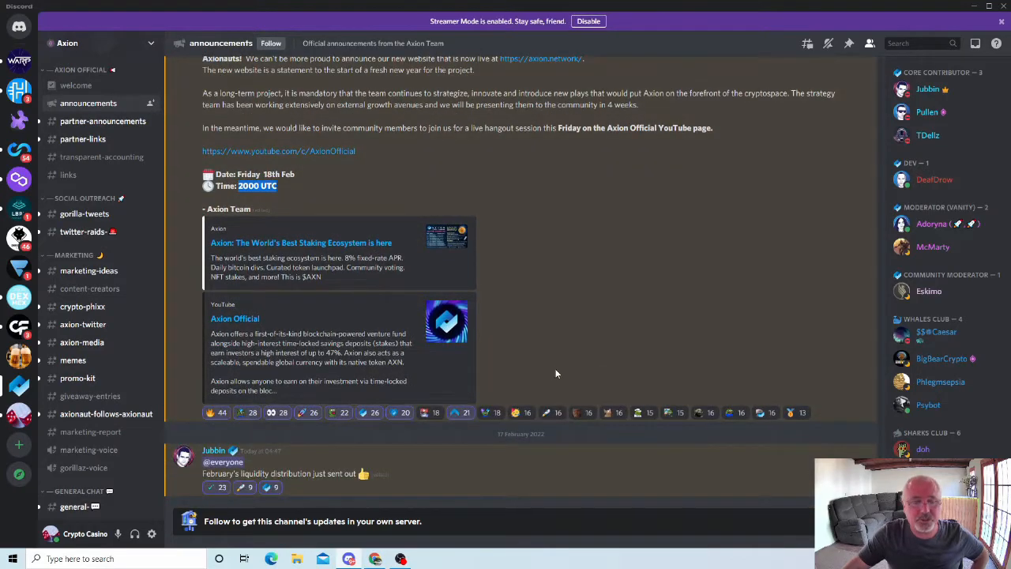
pyautogui.scroll(3)
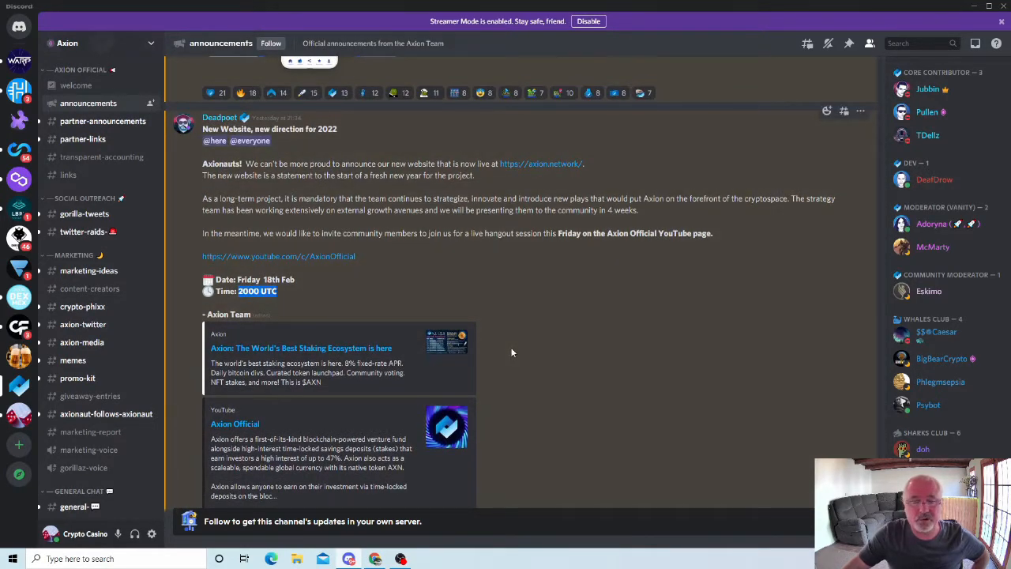
pyautogui.moveTo(299, 298)
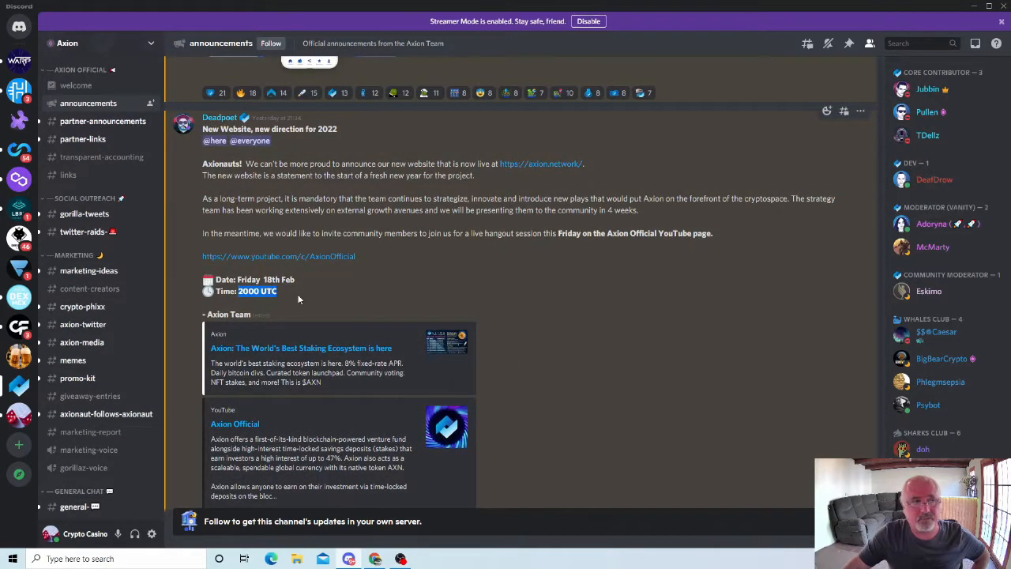
pyautogui.moveTo(303, 295)
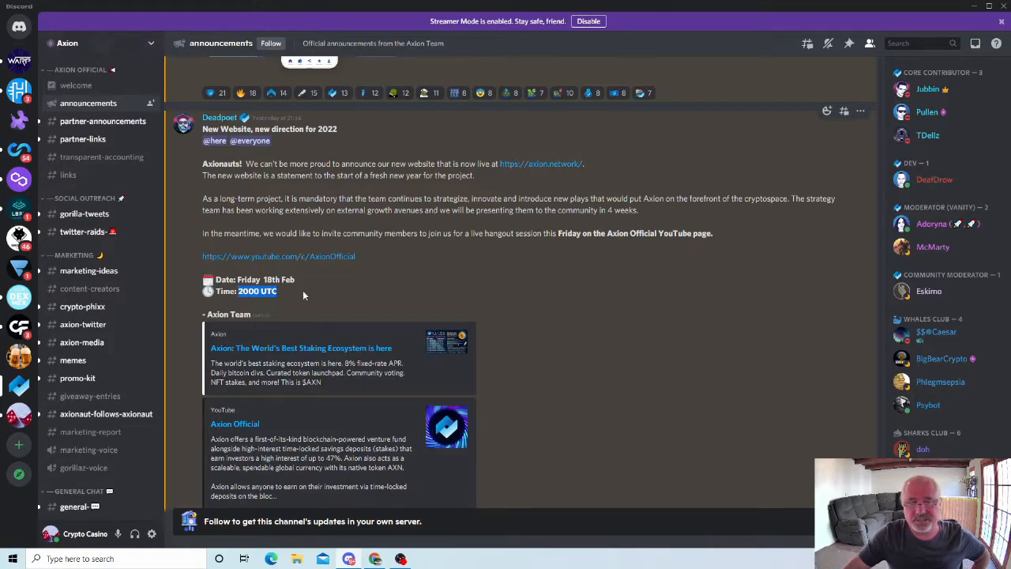
pyautogui.scroll(-3)
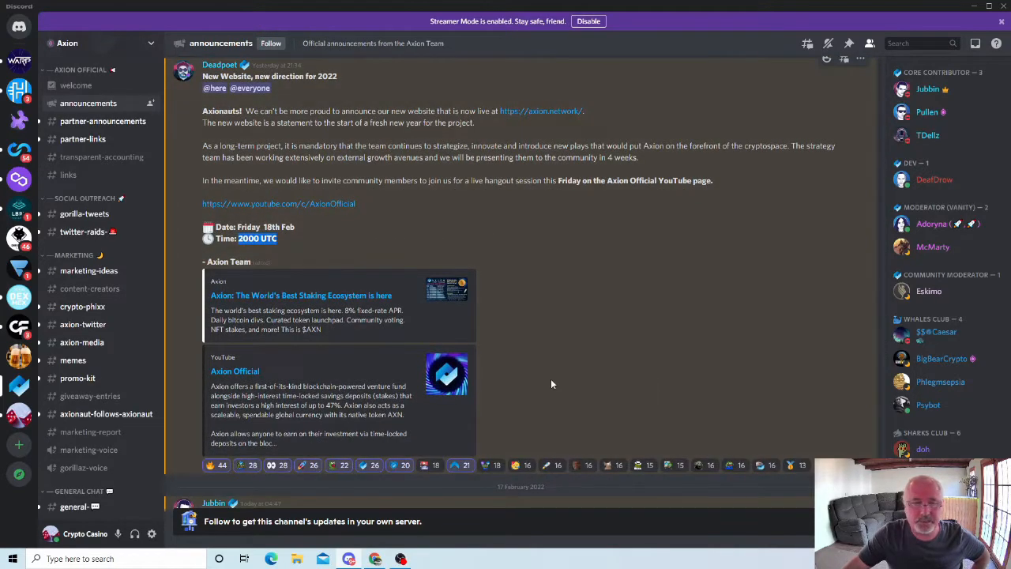
pyautogui.scroll(3)
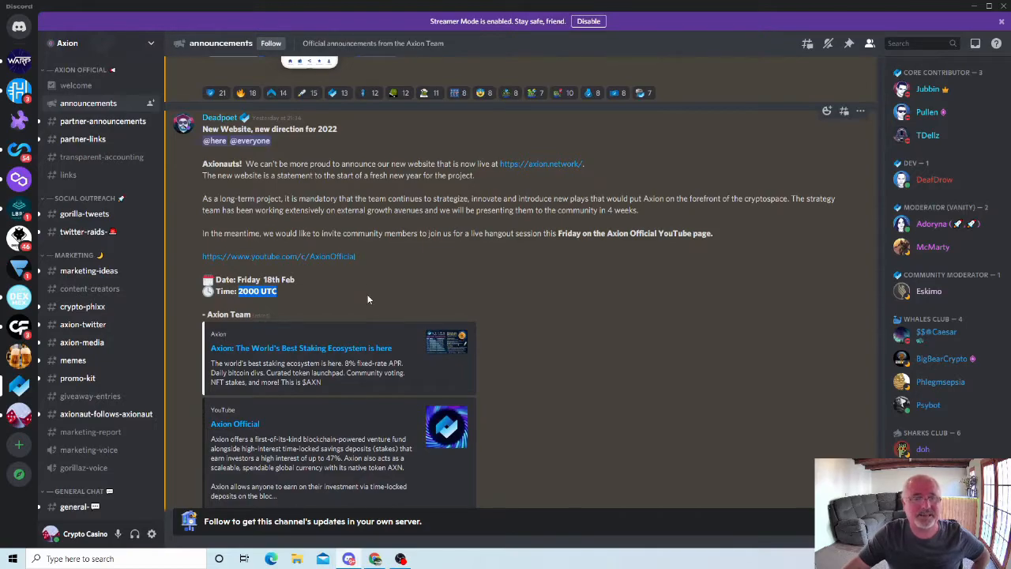
pyautogui.scroll(3)
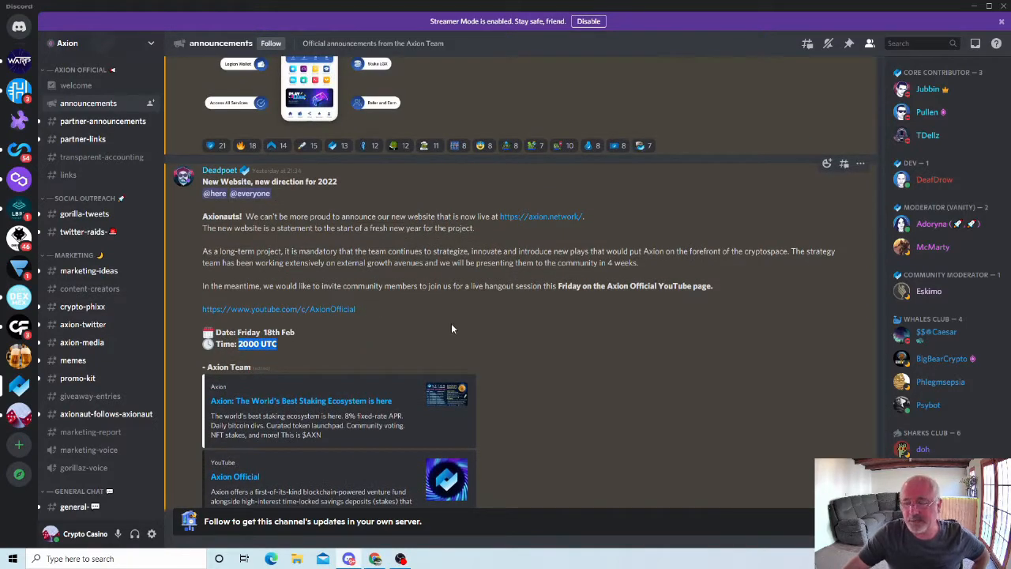
pyautogui.moveTo(445, 324)
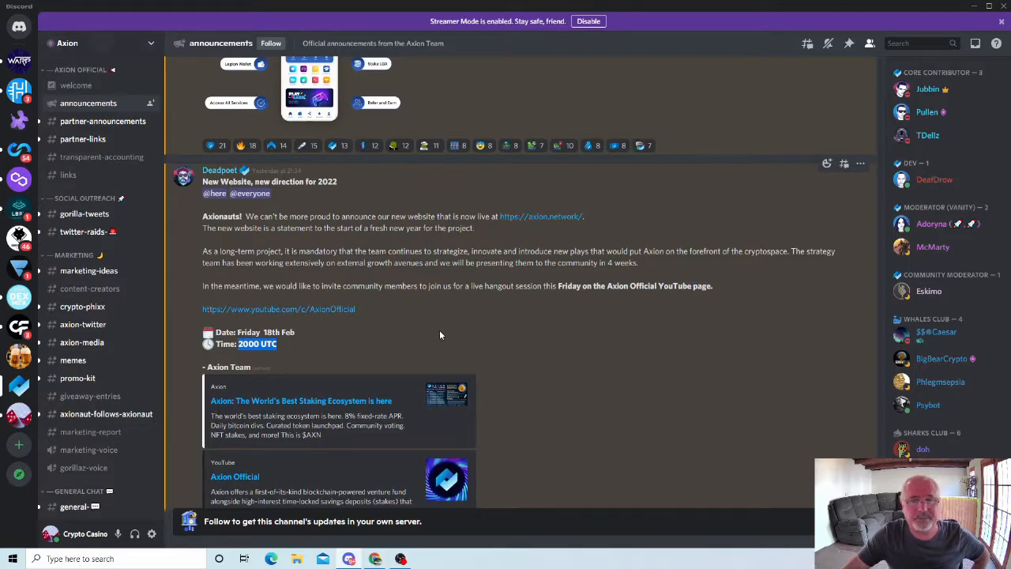
pyautogui.moveTo(306, 358)
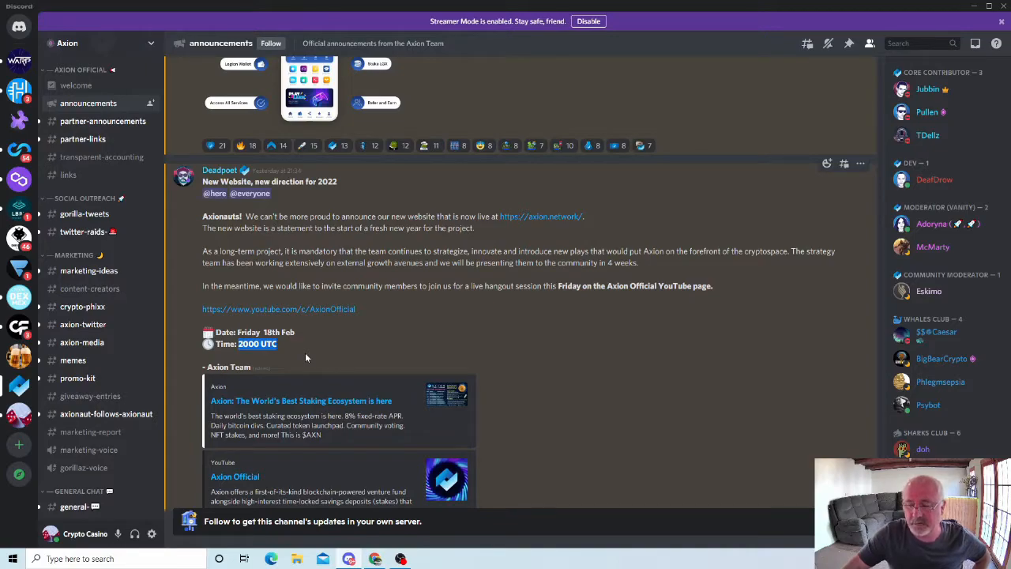
pyautogui.moveTo(344, 350)
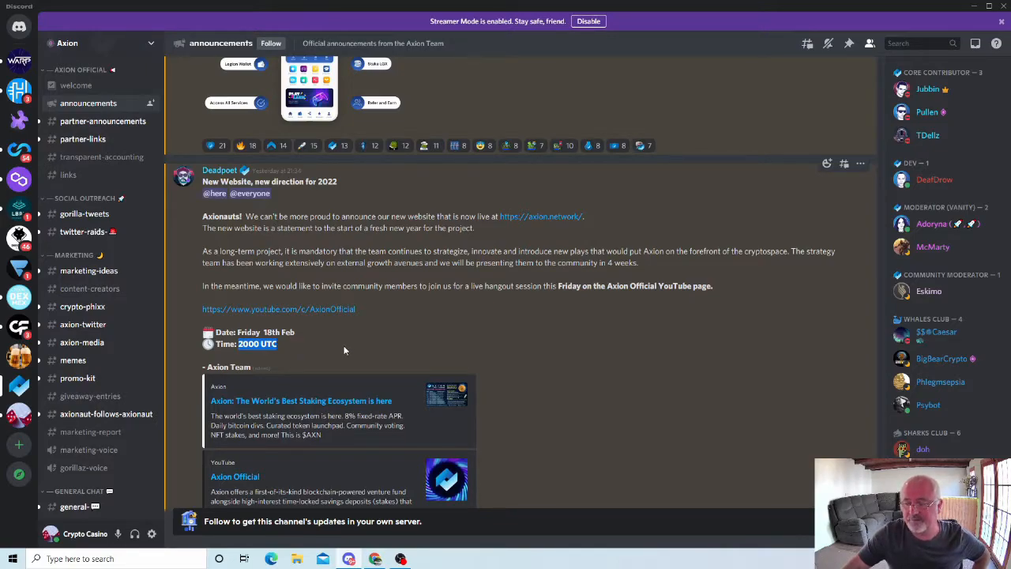
pyautogui.moveTo(364, 342)
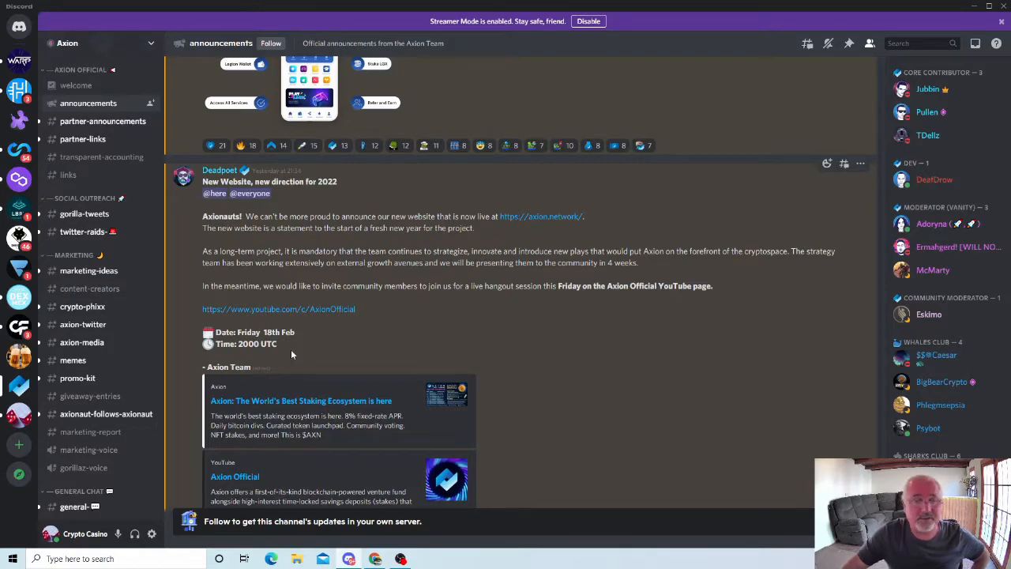
pyautogui.scroll(-3)
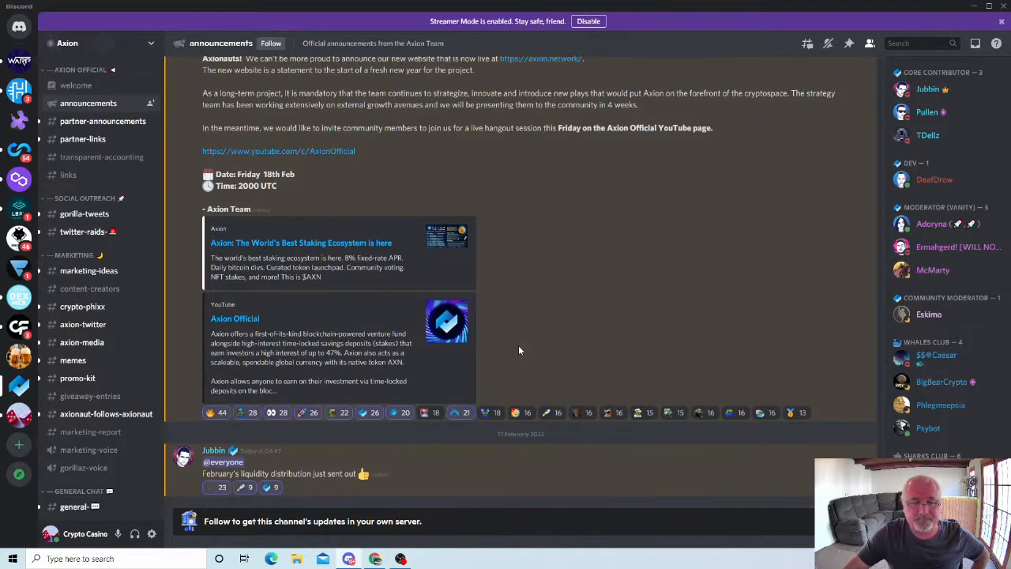
pyautogui.moveTo(325, 433)
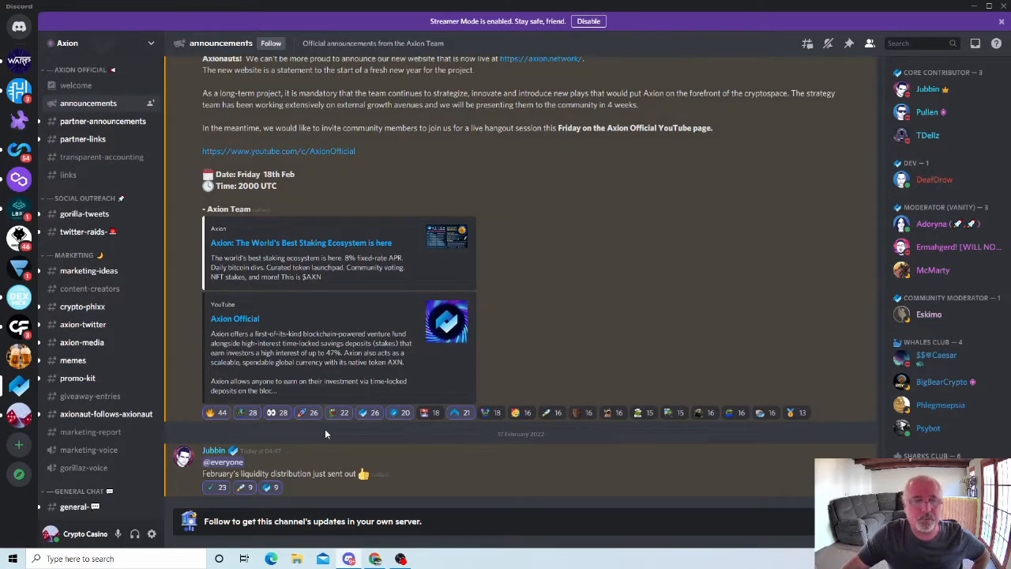
pyautogui.scroll(3)
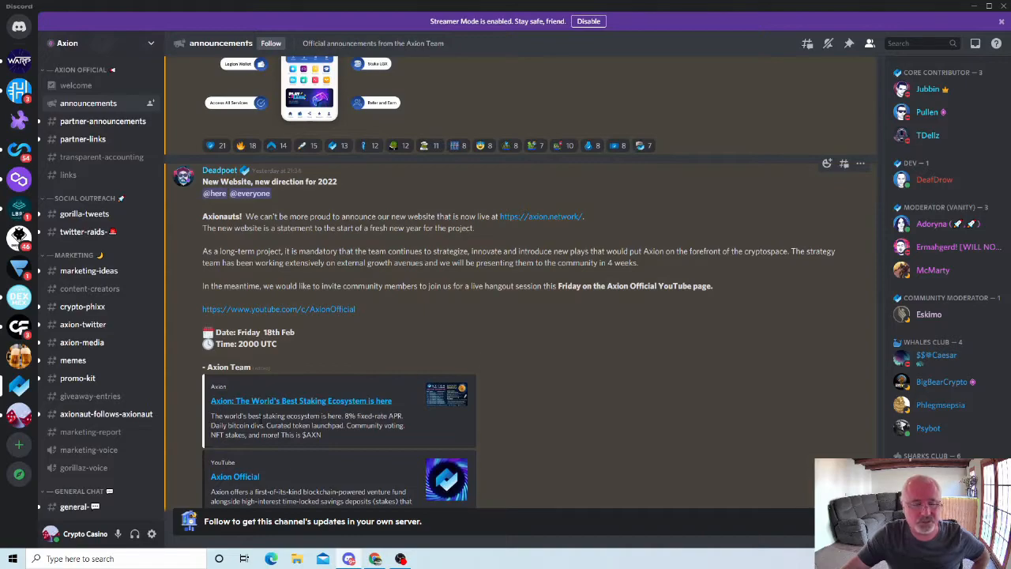
pyautogui.moveTo(375, 559)
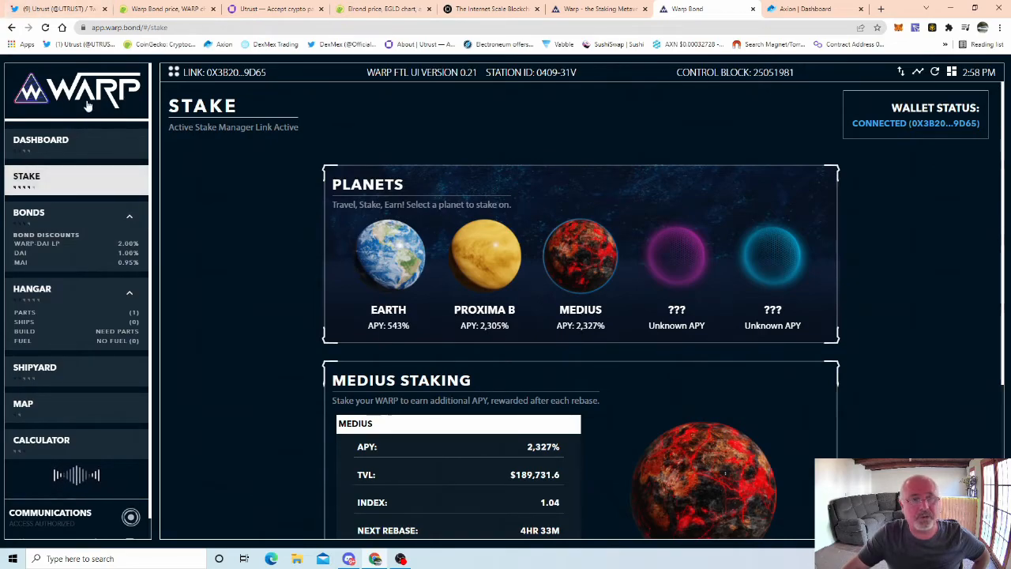
pyautogui.moveTo(182, 331)
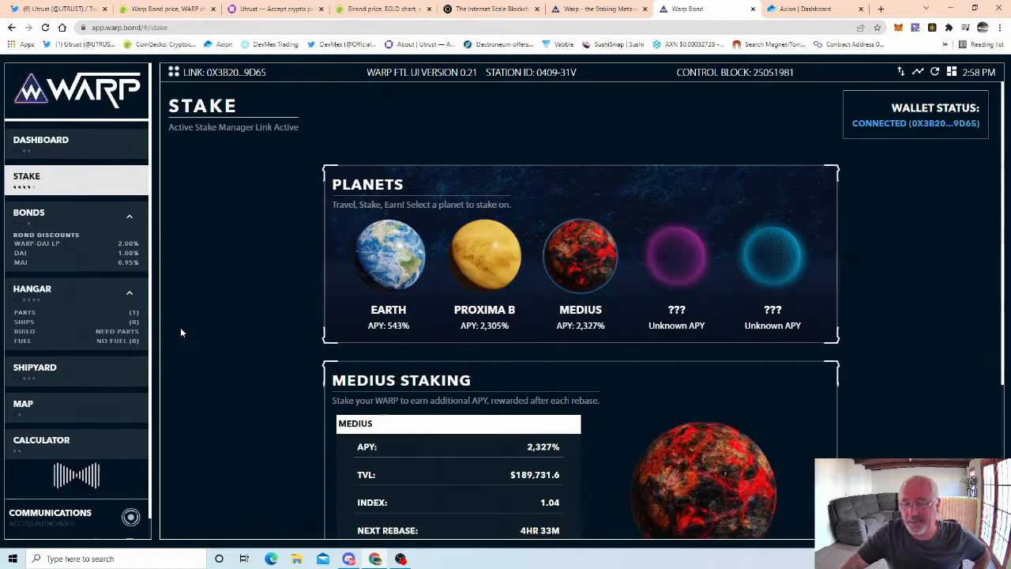
pyautogui.moveTo(174, 310)
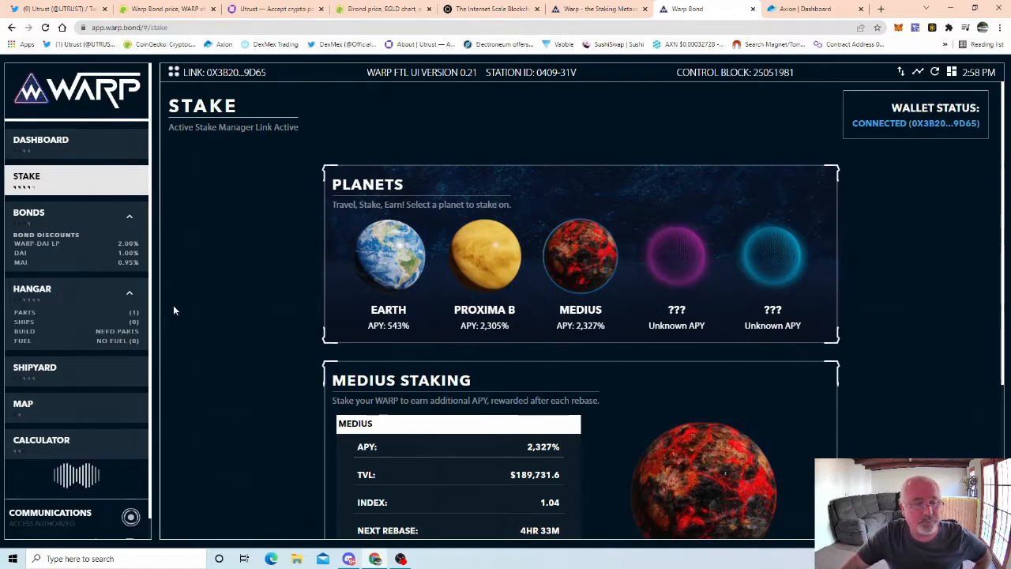
pyautogui.moveTo(194, 224)
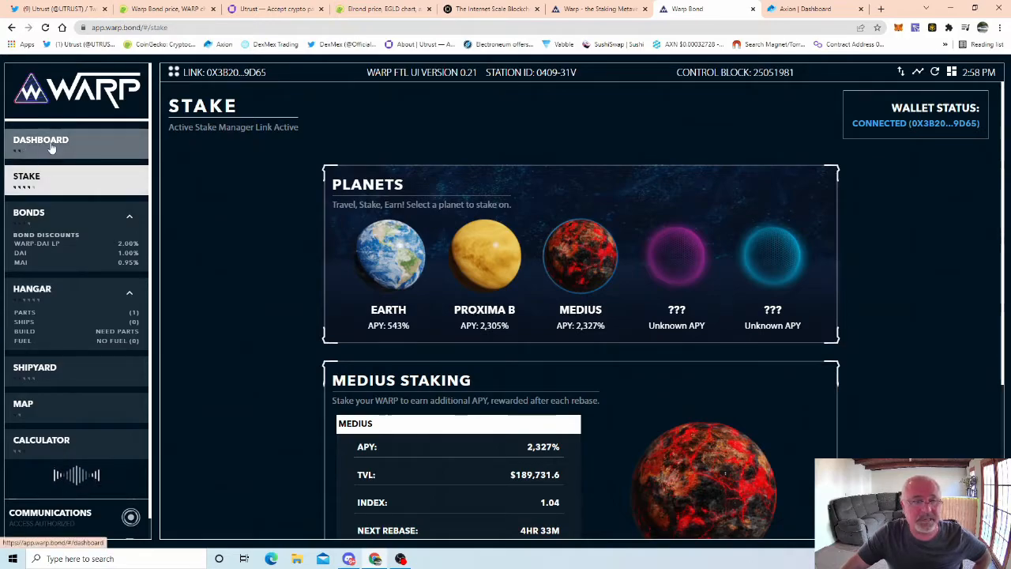
pyautogui.moveTo(261, 320)
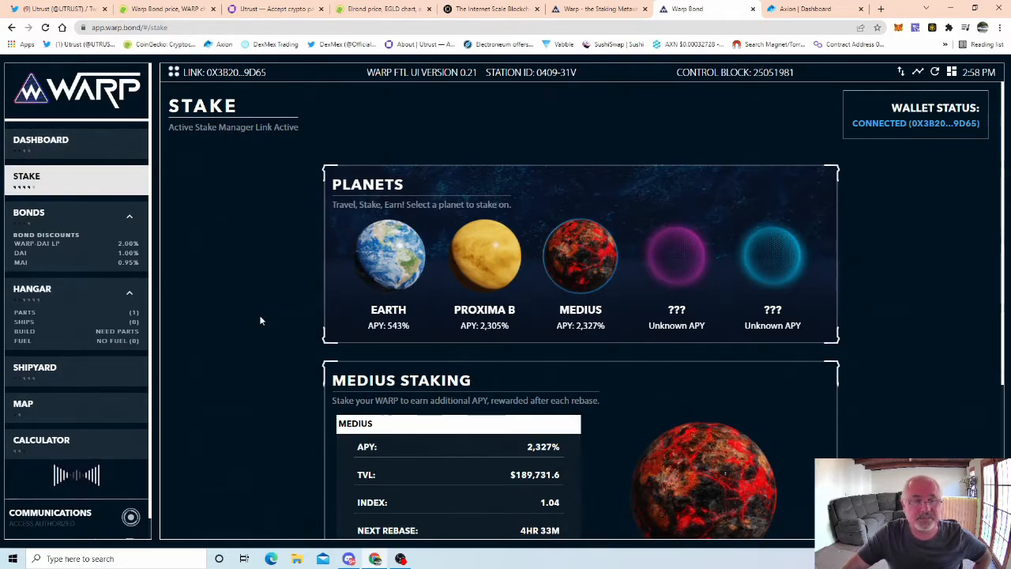
pyautogui.moveTo(210, 345)
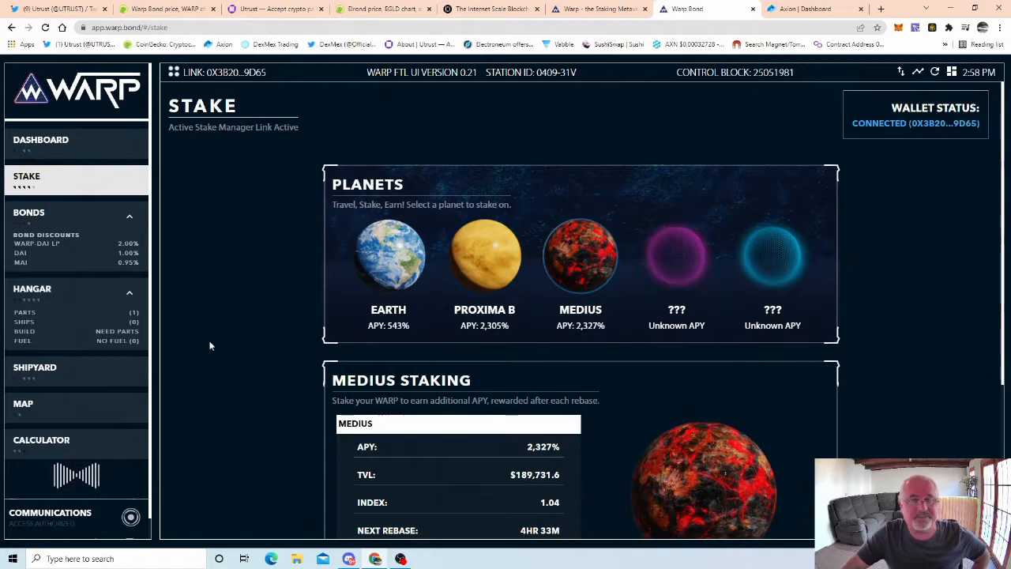
pyautogui.moveTo(277, 354)
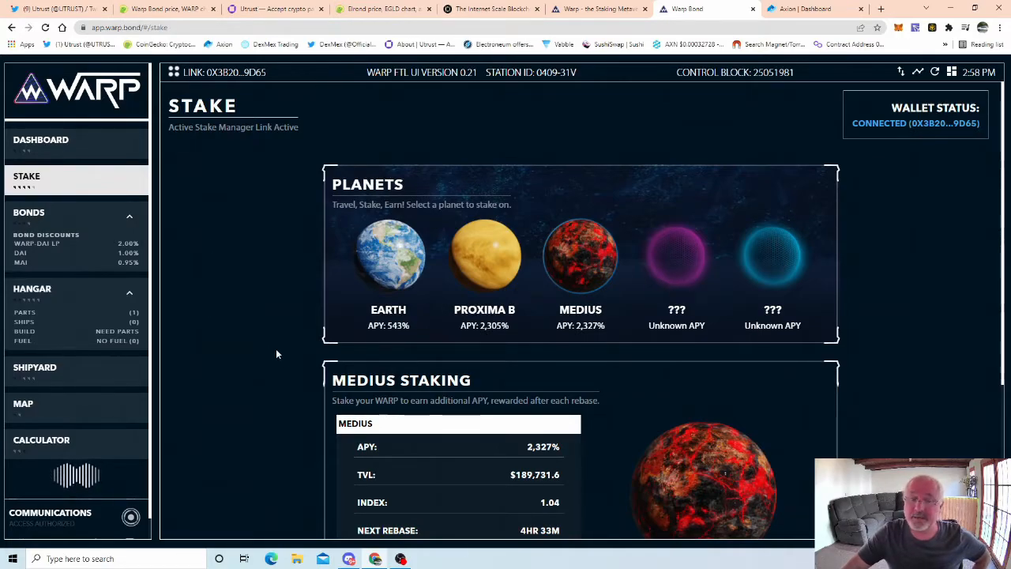
pyautogui.moveTo(200, 314)
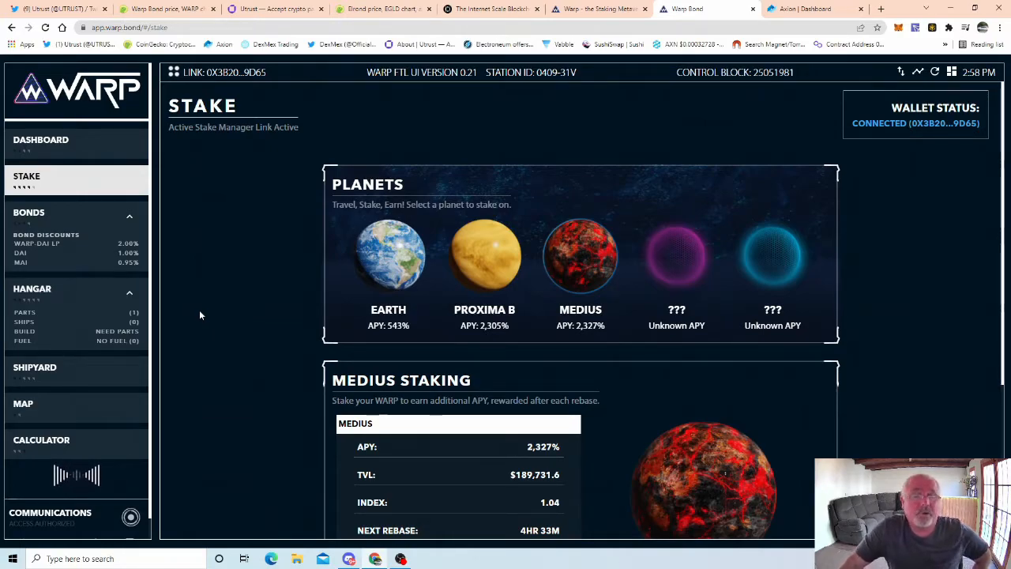
pyautogui.moveTo(69, 246)
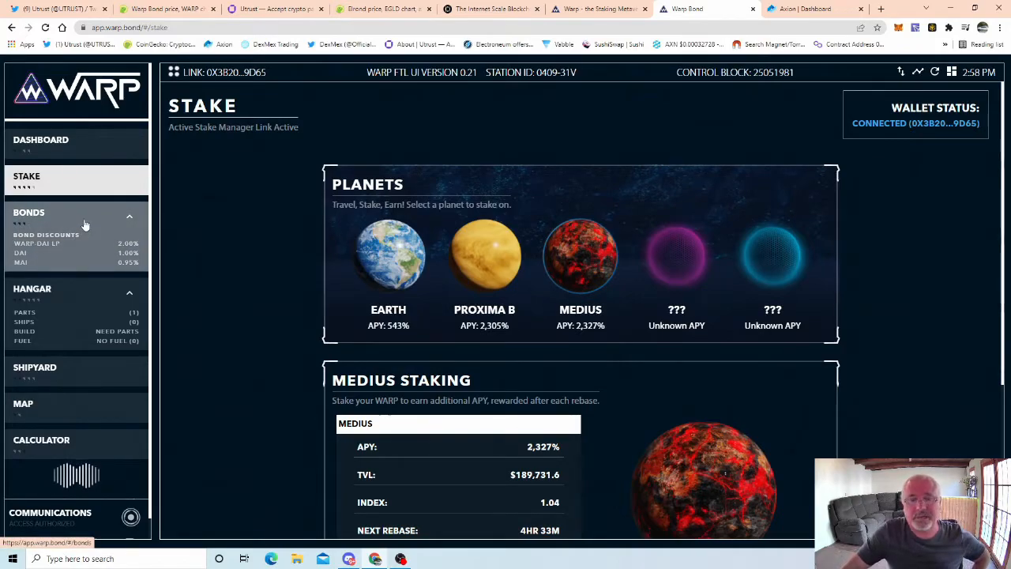
pyautogui.moveTo(209, 369)
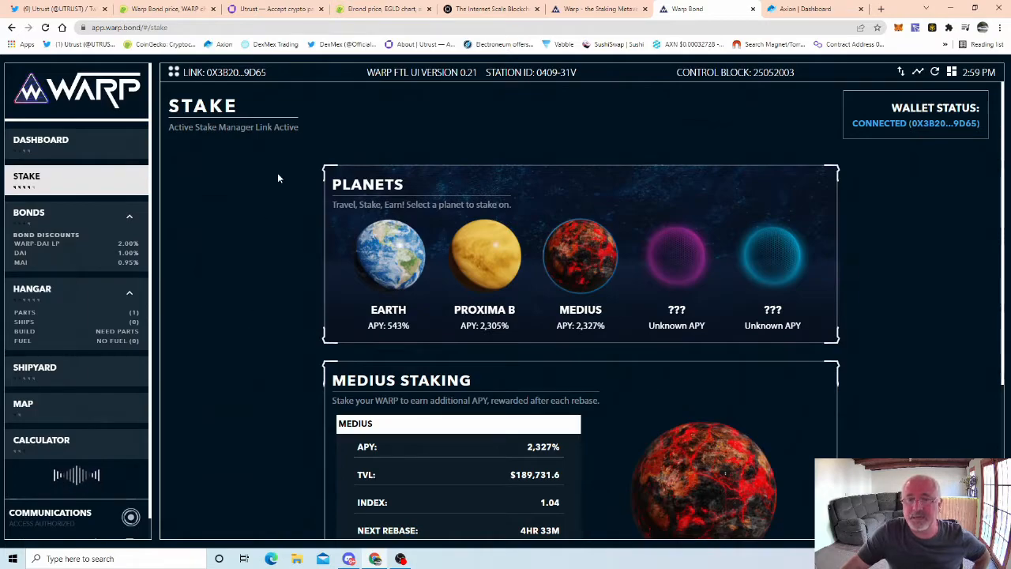
pyautogui.moveTo(488, 252)
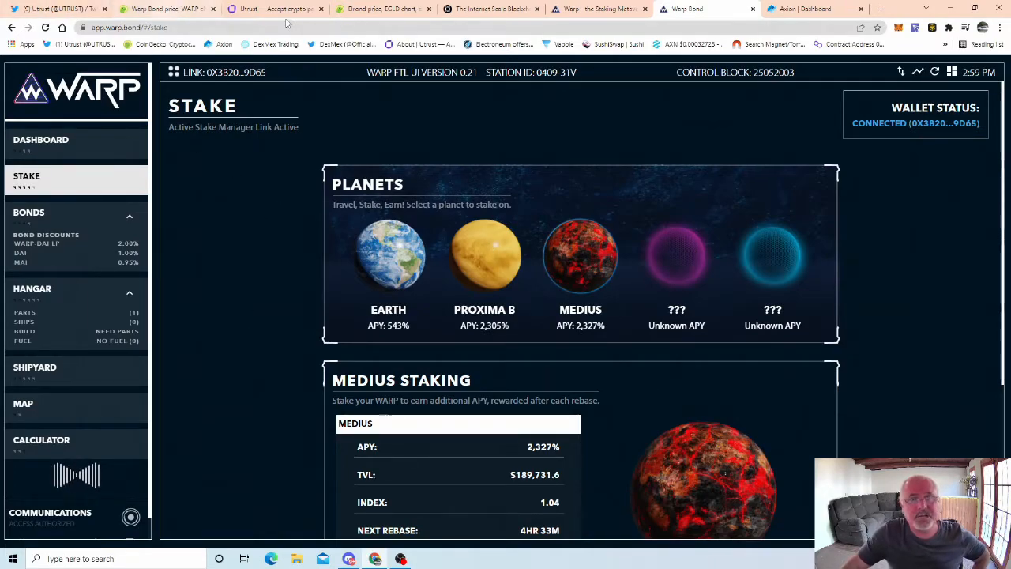
# - Browse the Utrust site, then switch to Axion's dashboard with AXN and SushiSwap prices
pyautogui.click(273, 9)
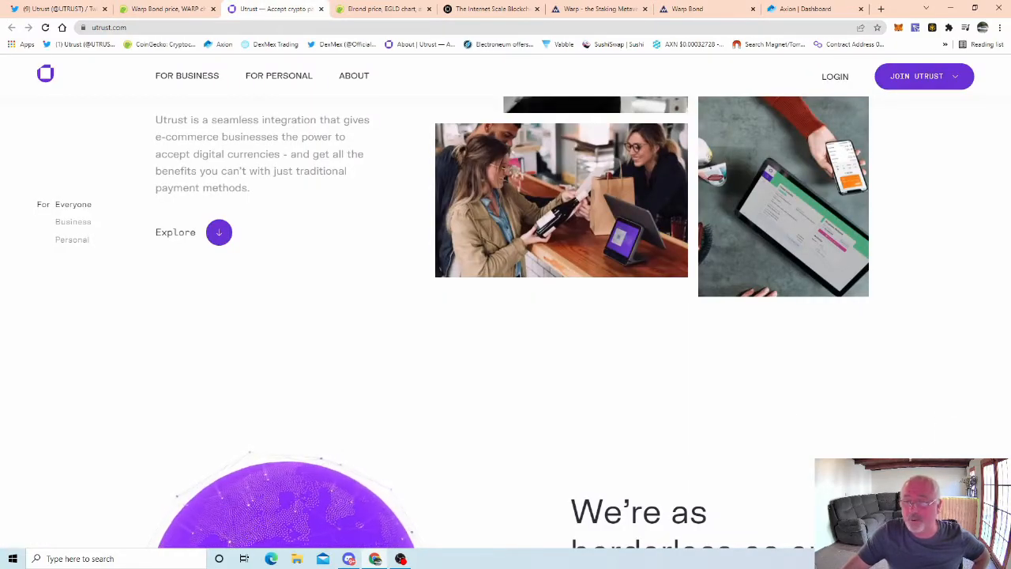
pyautogui.scroll(-3)
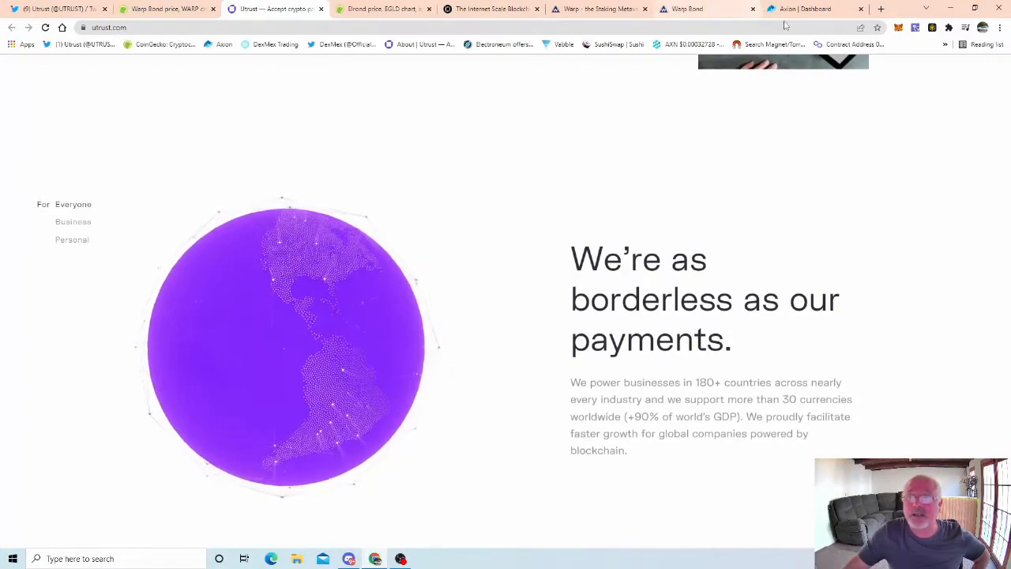
pyautogui.click(806, 9)
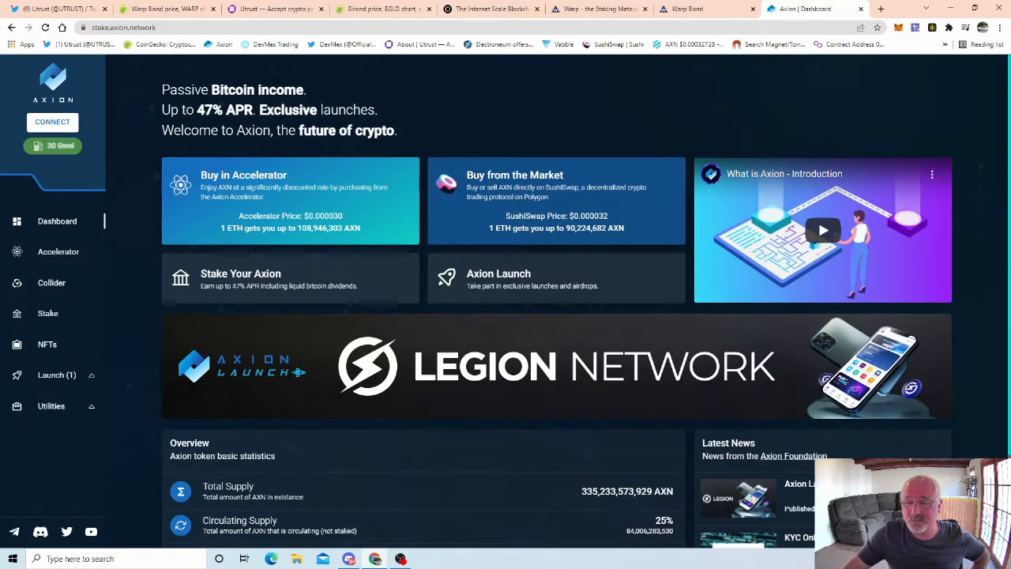
pyautogui.moveTo(254, 475)
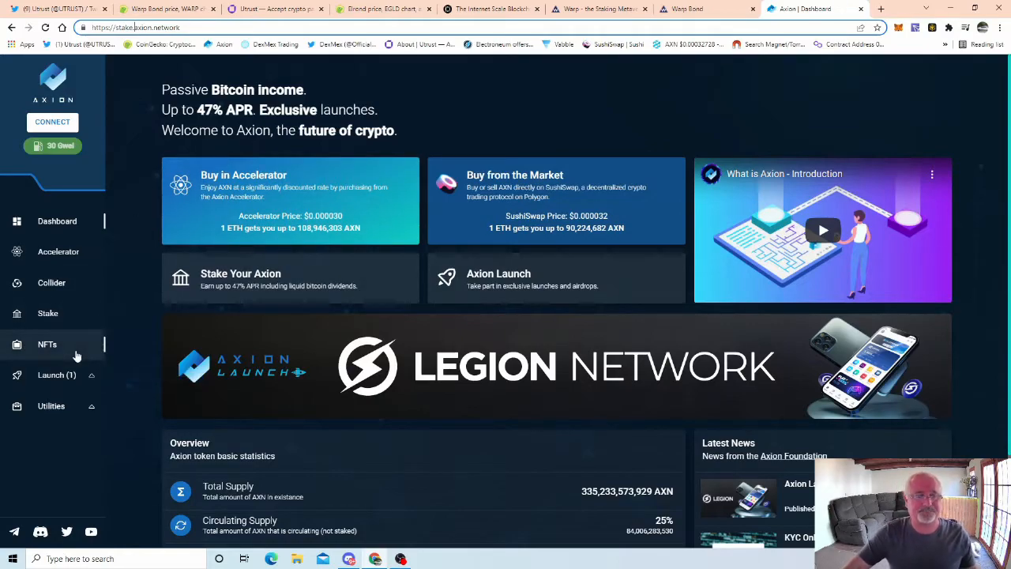
# - Open Axion's Launch page listing the Legion Network IDO and past launches
pyautogui.click(56, 374)
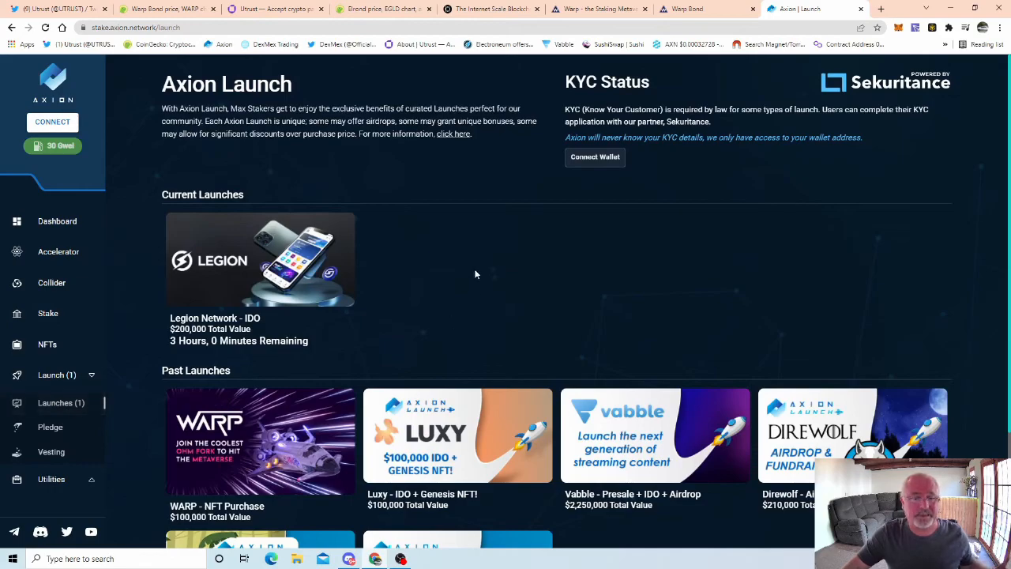
pyautogui.moveTo(180, 349)
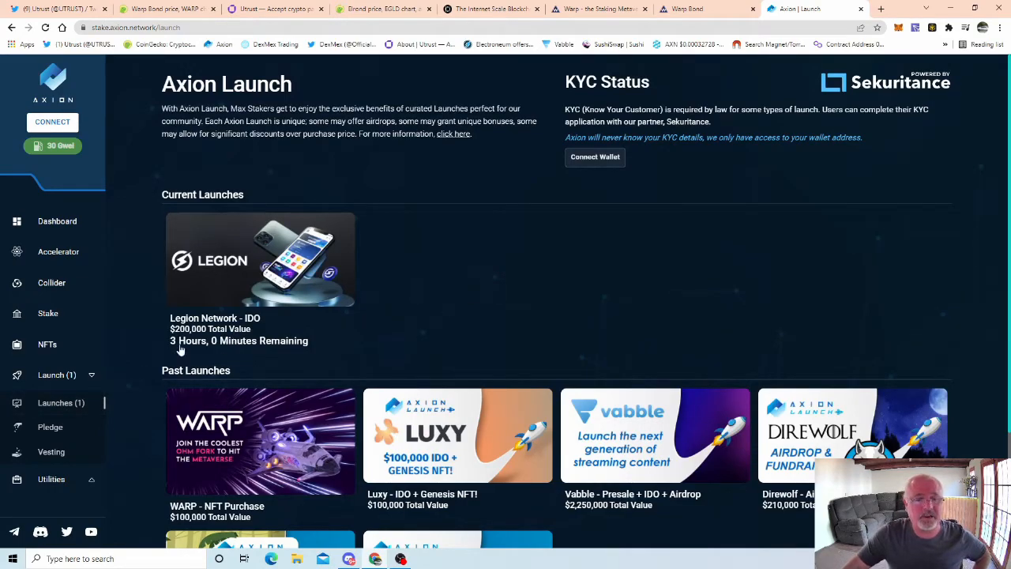
pyautogui.moveTo(236, 252)
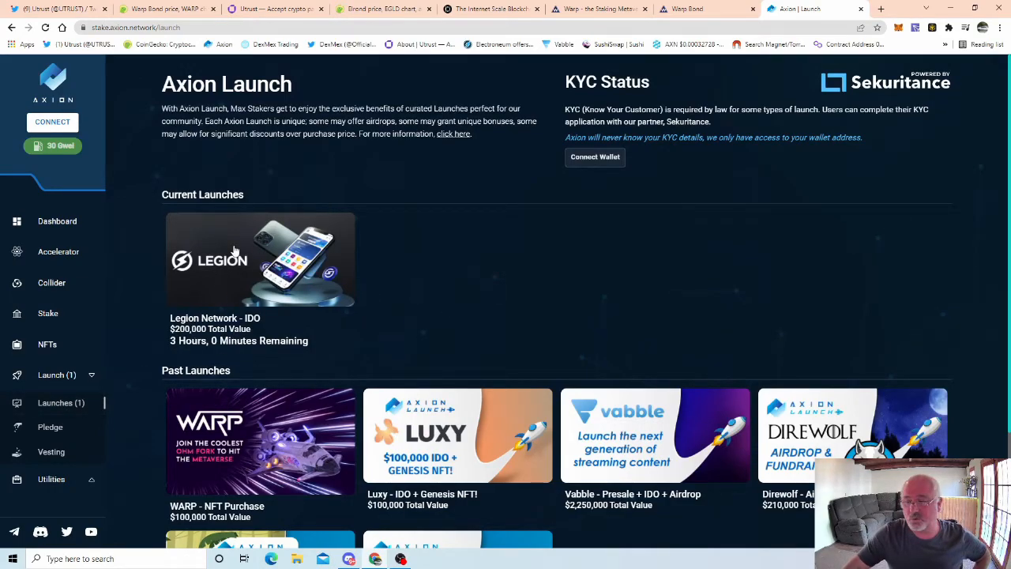
pyautogui.moveTo(210, 276)
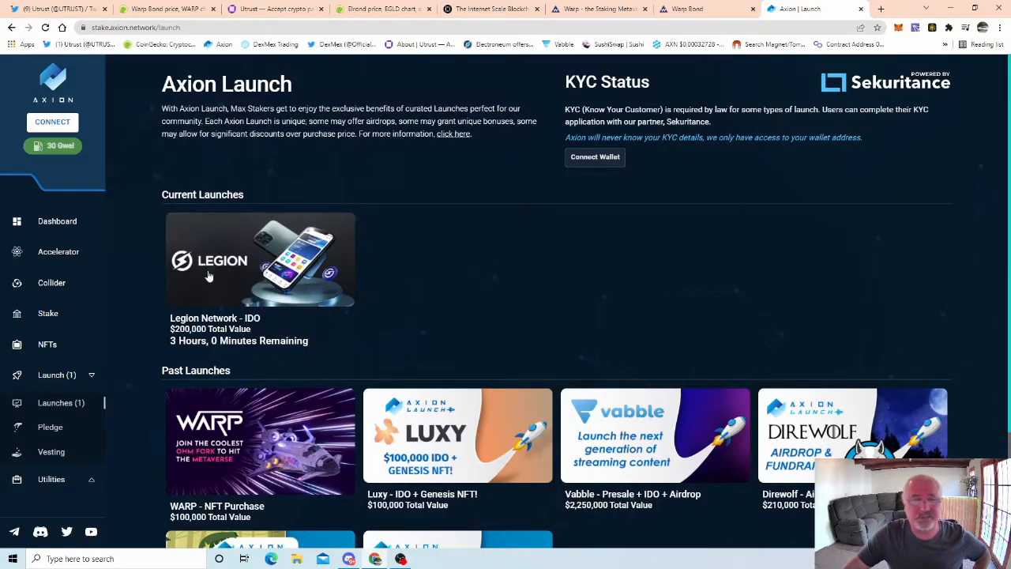
pyautogui.moveTo(251, 277)
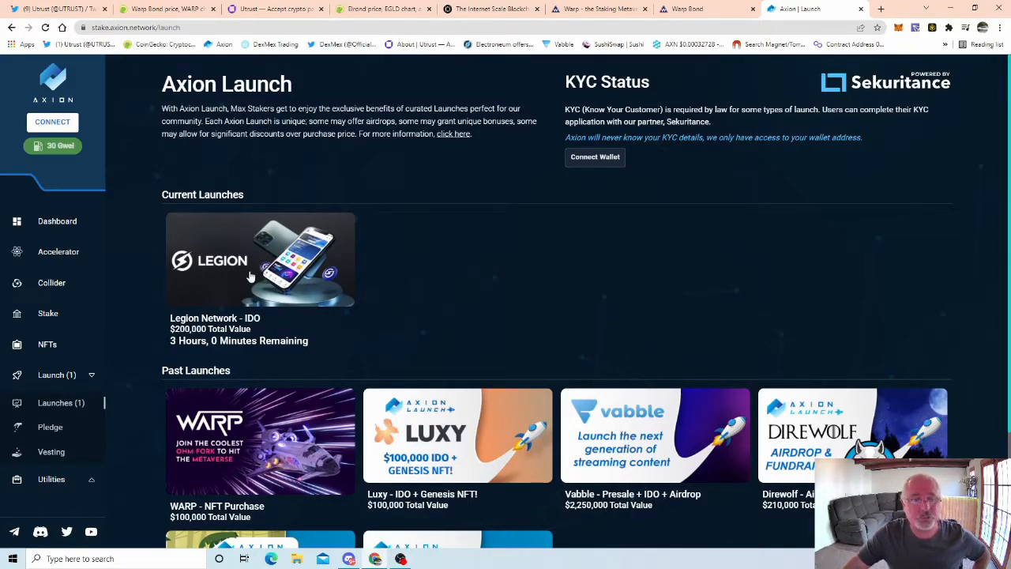
pyautogui.moveTo(50, 427)
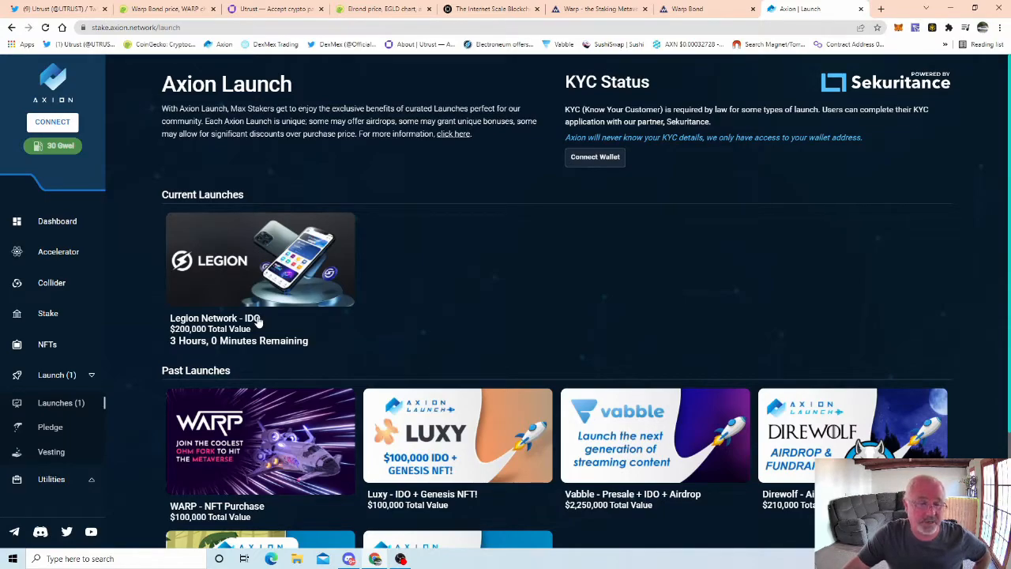
pyautogui.moveTo(456, 321)
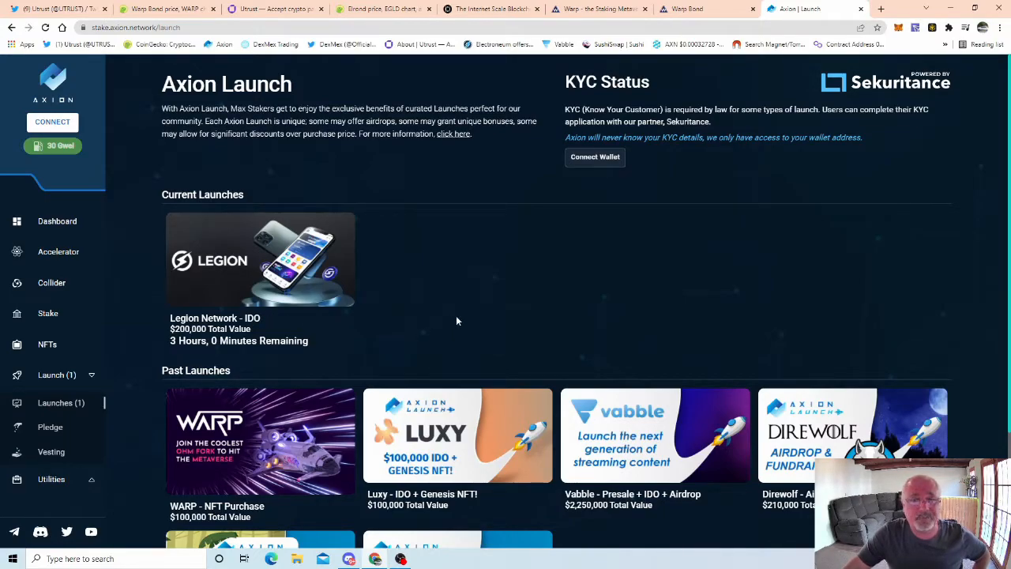
pyautogui.moveTo(553, 126)
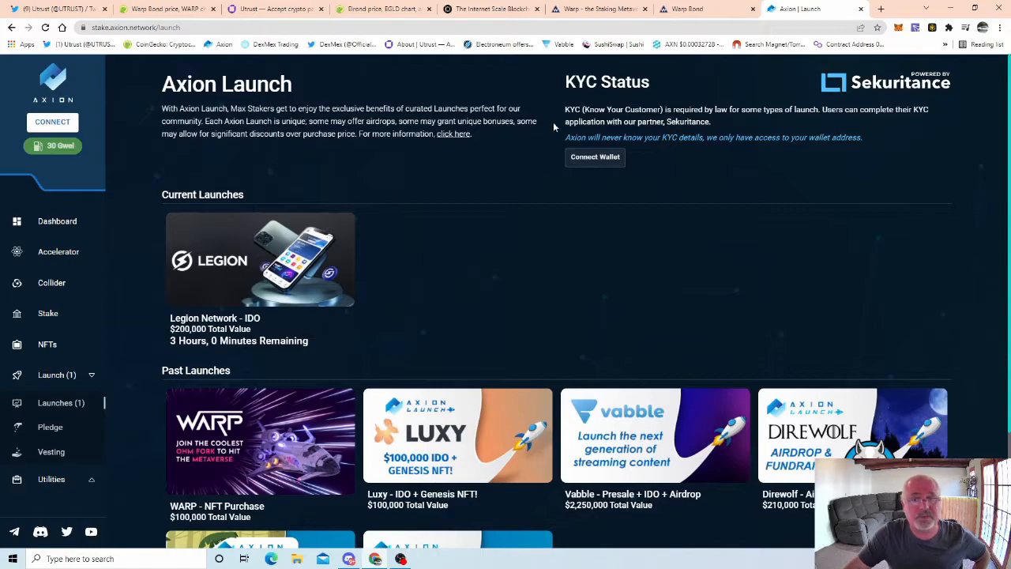
pyautogui.moveTo(267, 298)
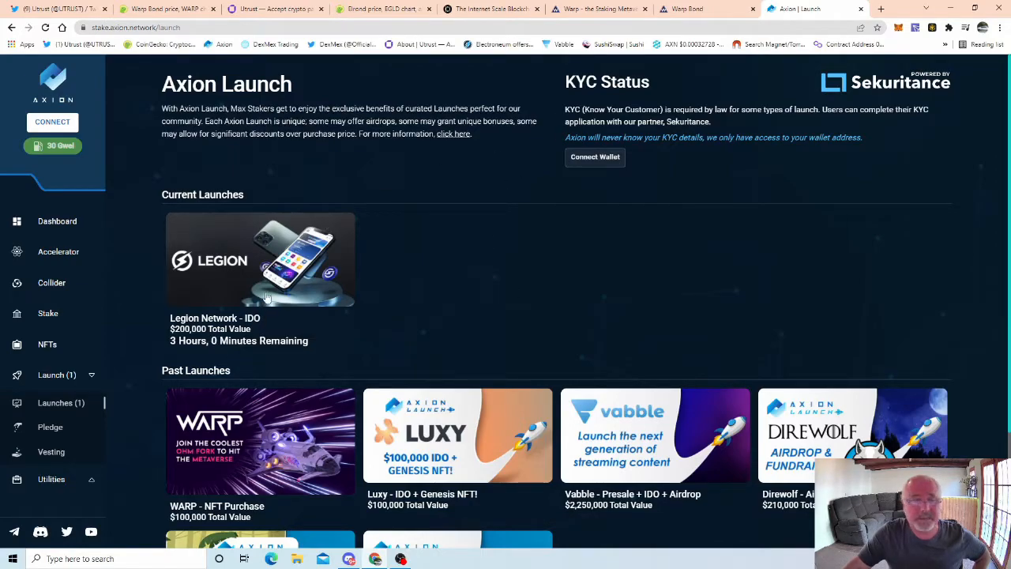
pyautogui.moveTo(239, 289)
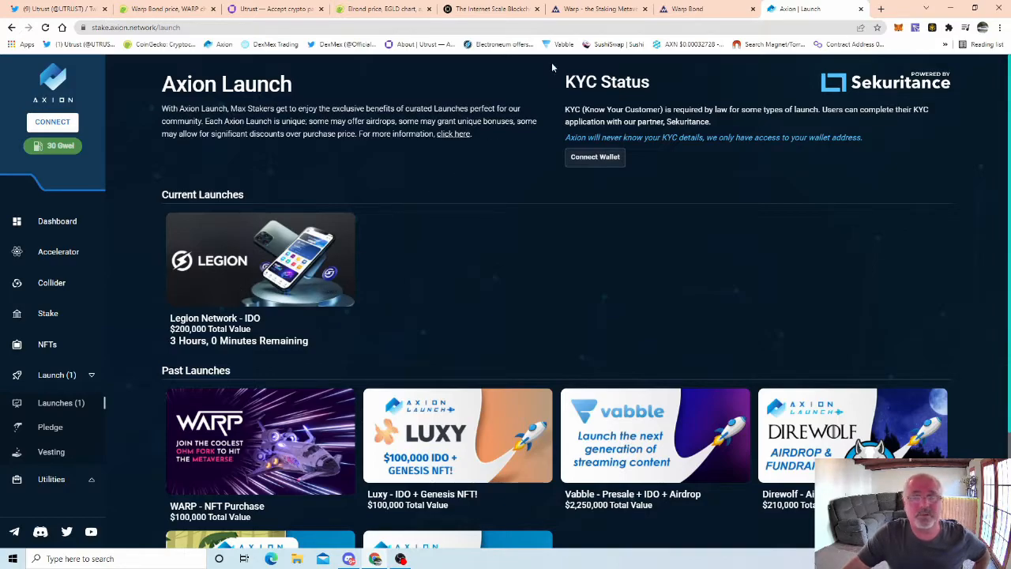
pyautogui.moveTo(74, 193)
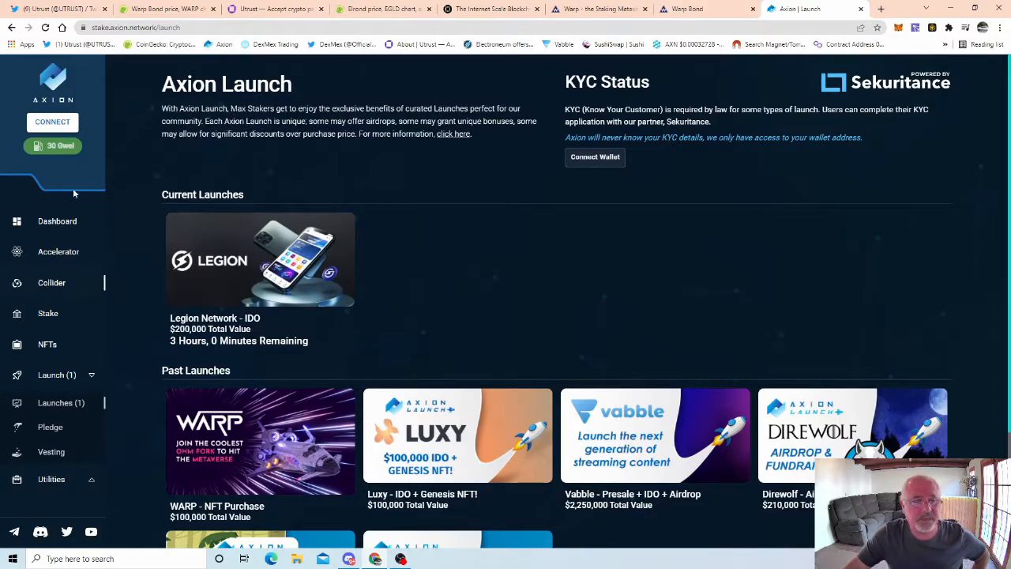
pyautogui.moveTo(57, 375)
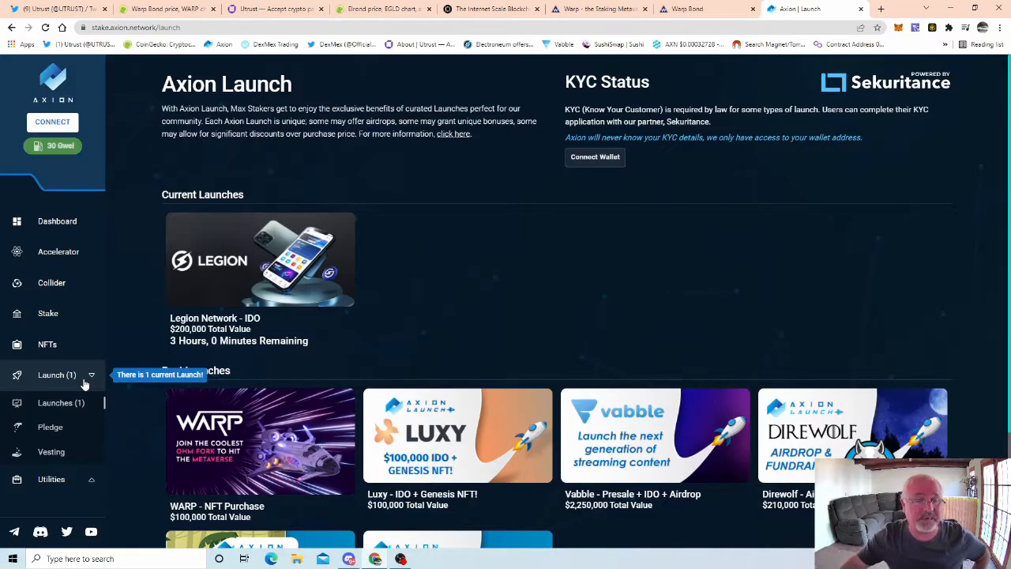
pyautogui.moveTo(387, 287)
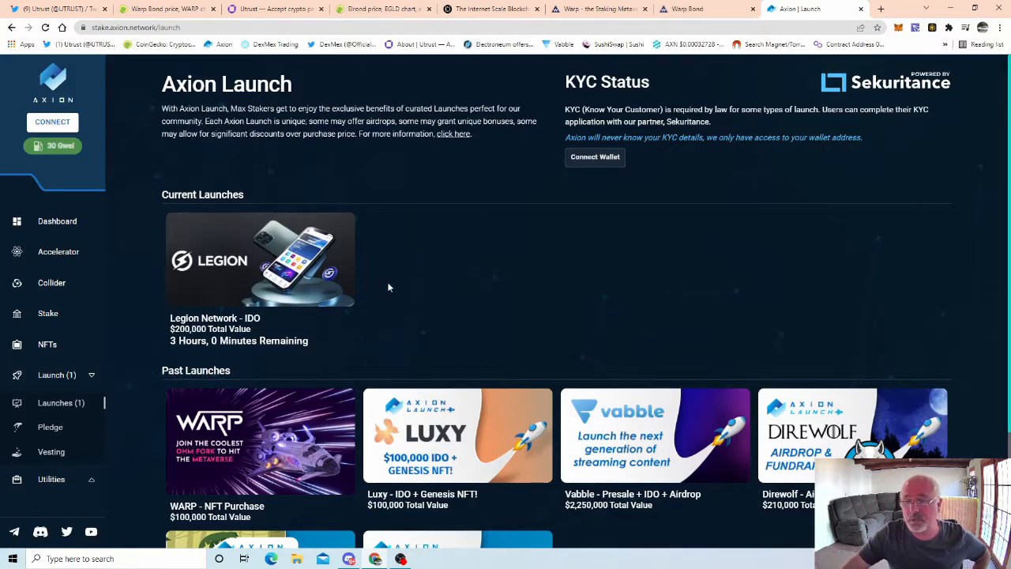
pyautogui.moveTo(355, 324)
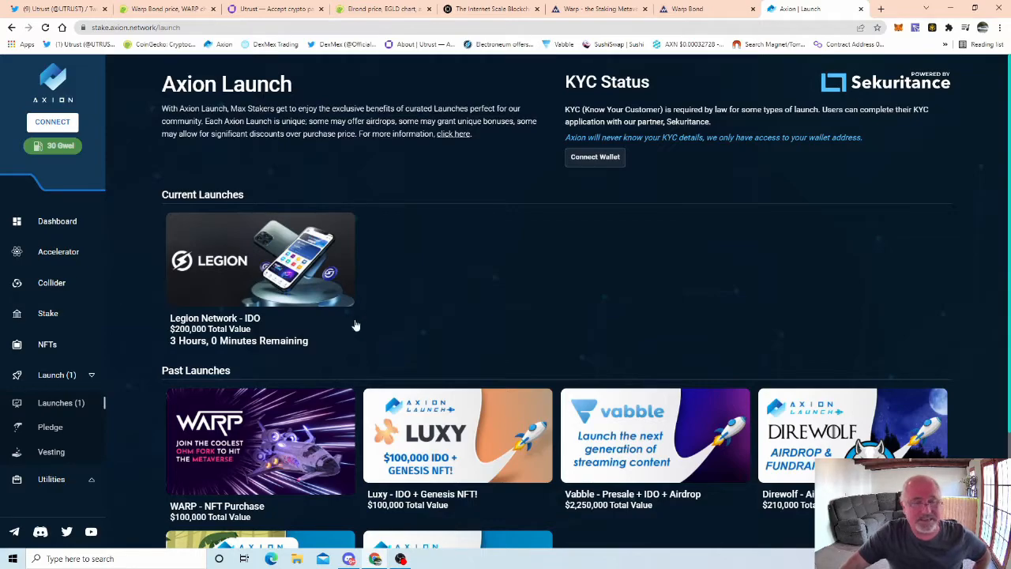
pyautogui.moveTo(407, 267)
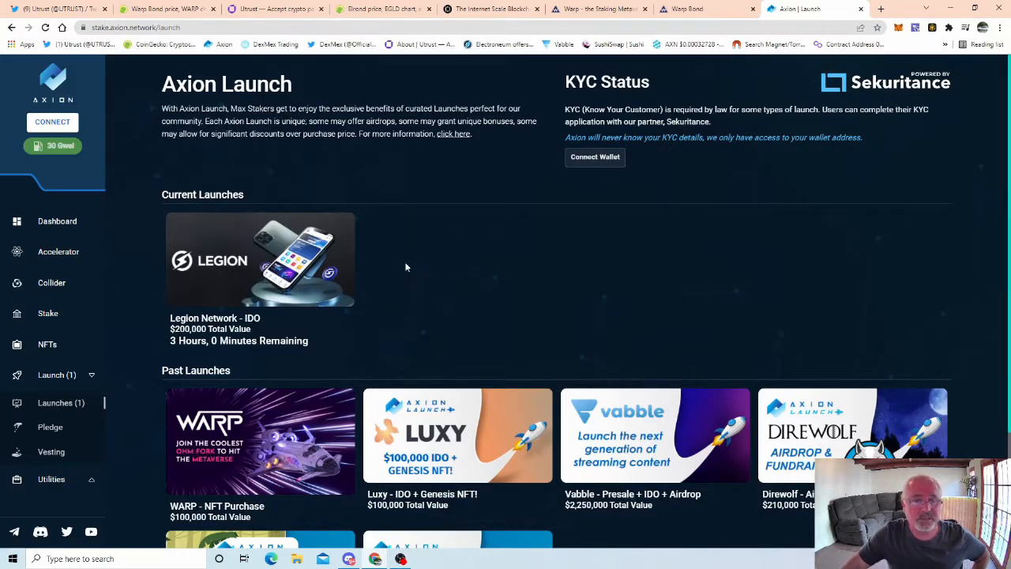
pyautogui.moveTo(50, 433)
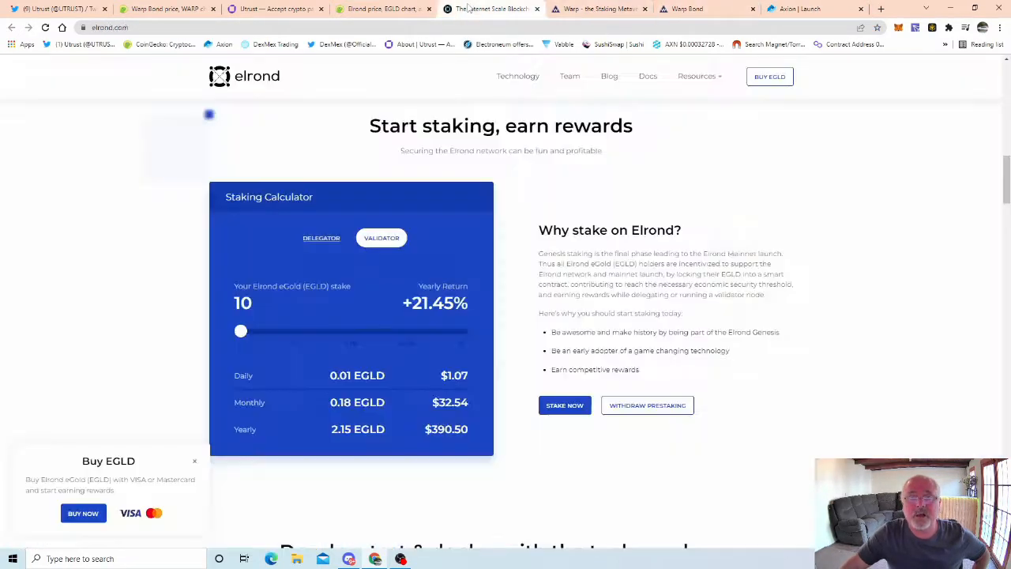
# - Return to the Twitter tab showing the tech.eu fintech speaker lineup
pyautogui.click(166, 8)
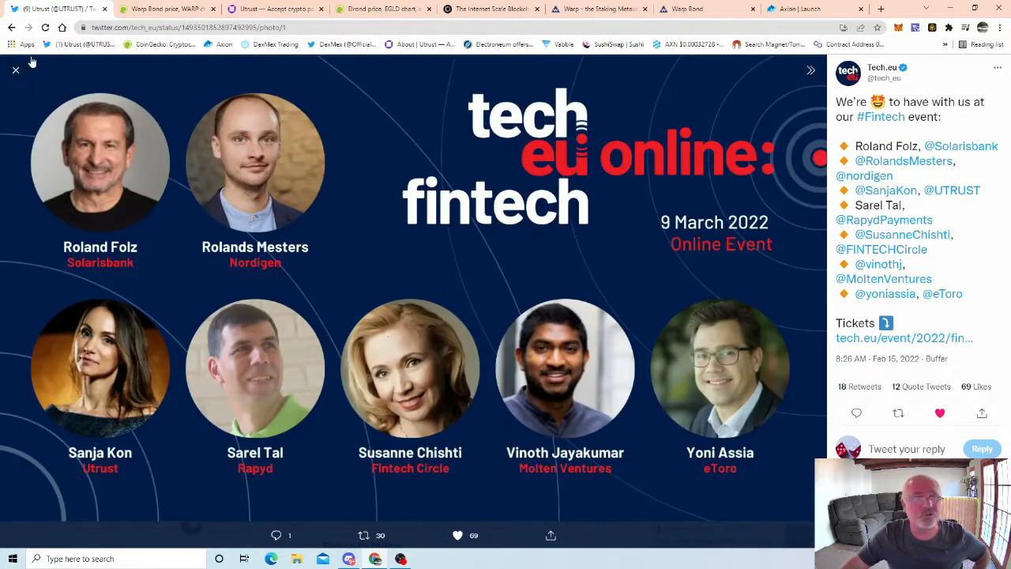
pyautogui.moveTo(397, 243)
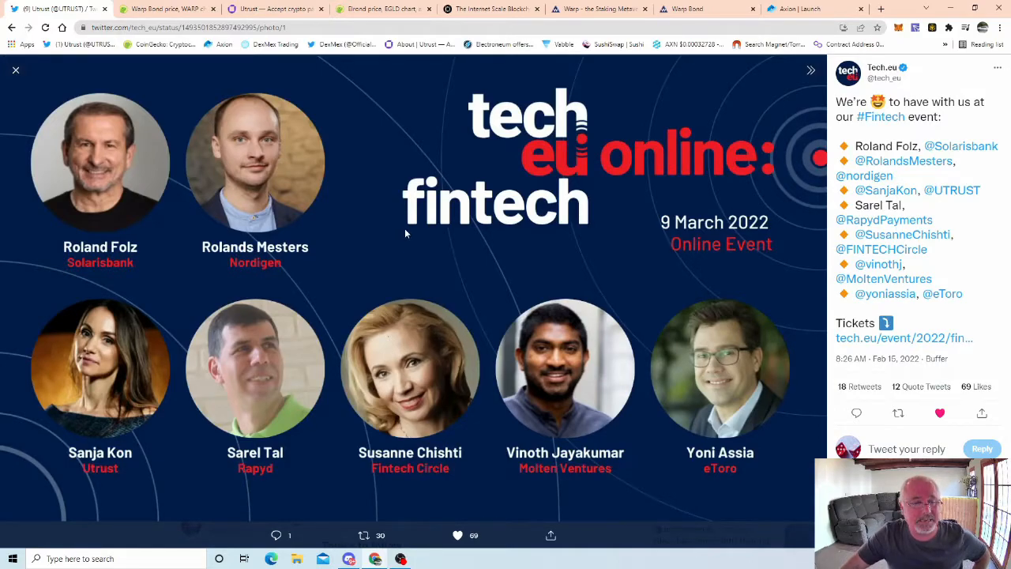
pyautogui.moveTo(388, 252)
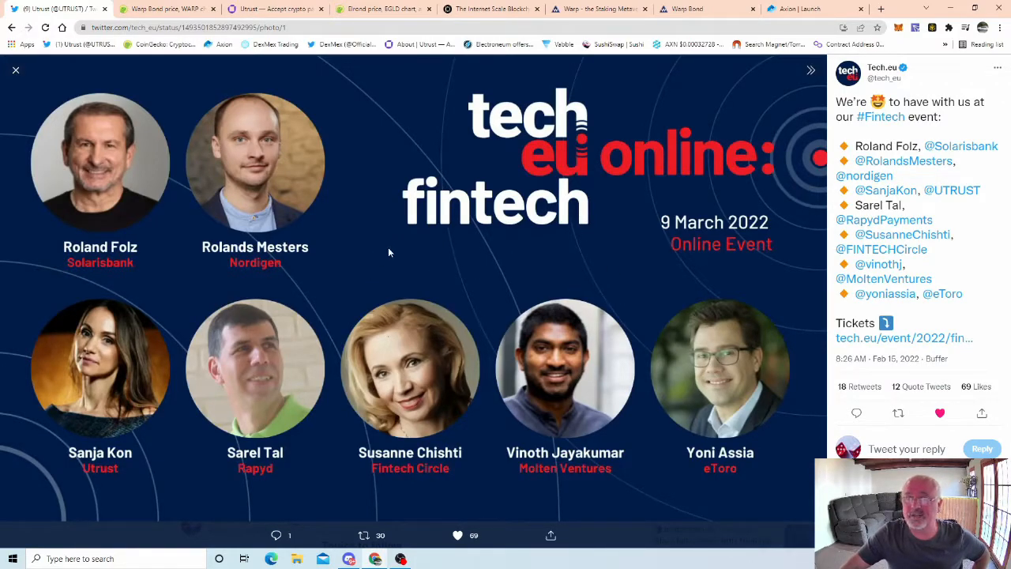
pyautogui.moveTo(367, 258)
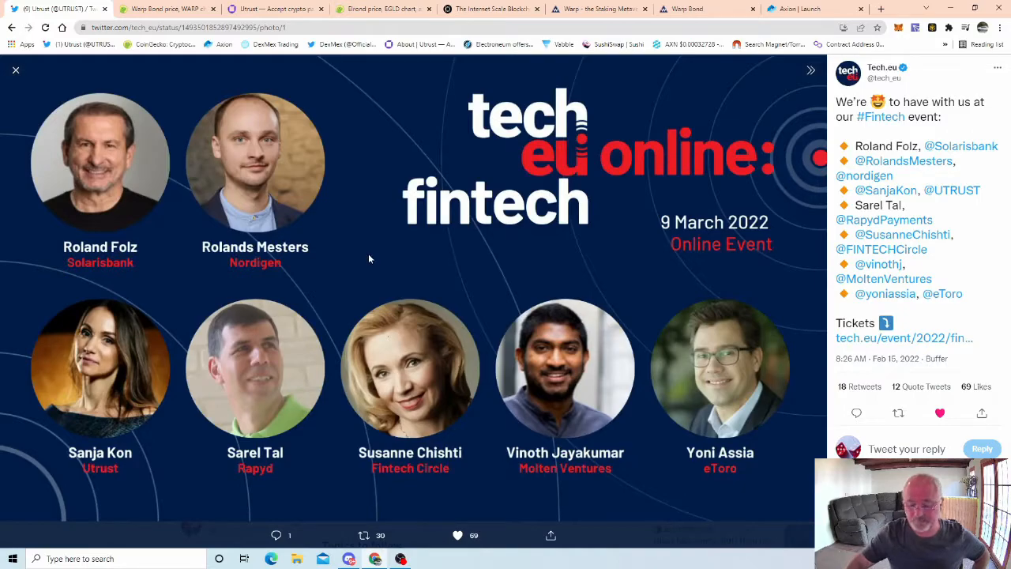